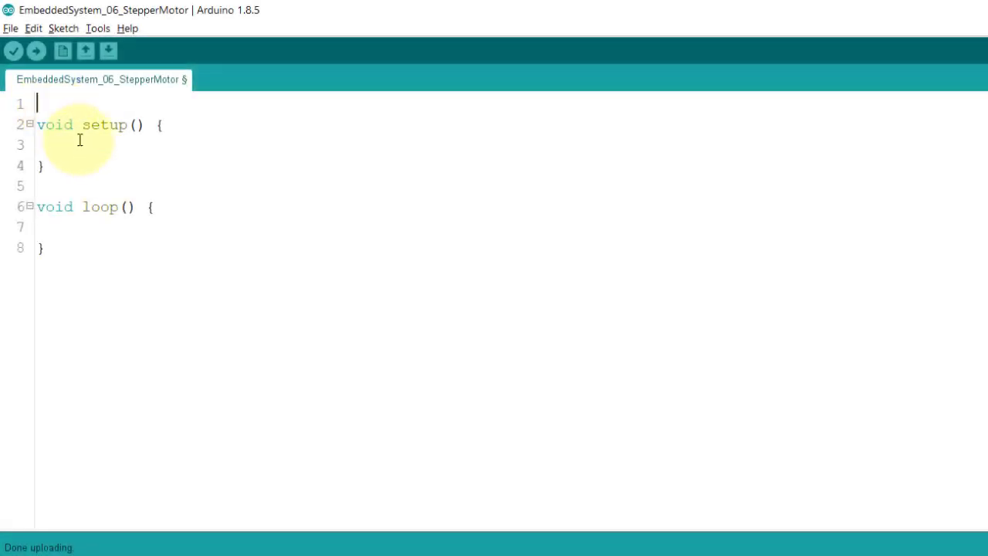
# Add #include<Stepper.h> and start the declaration int stepsPerRevolution =.
pyautogui.write('#include<Stepper.h')
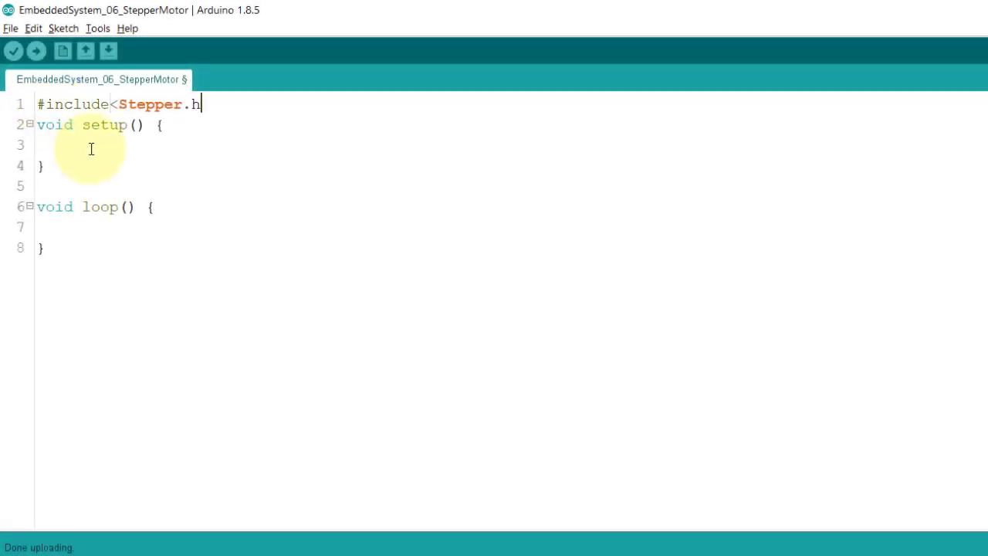
pyautogui.write('>')
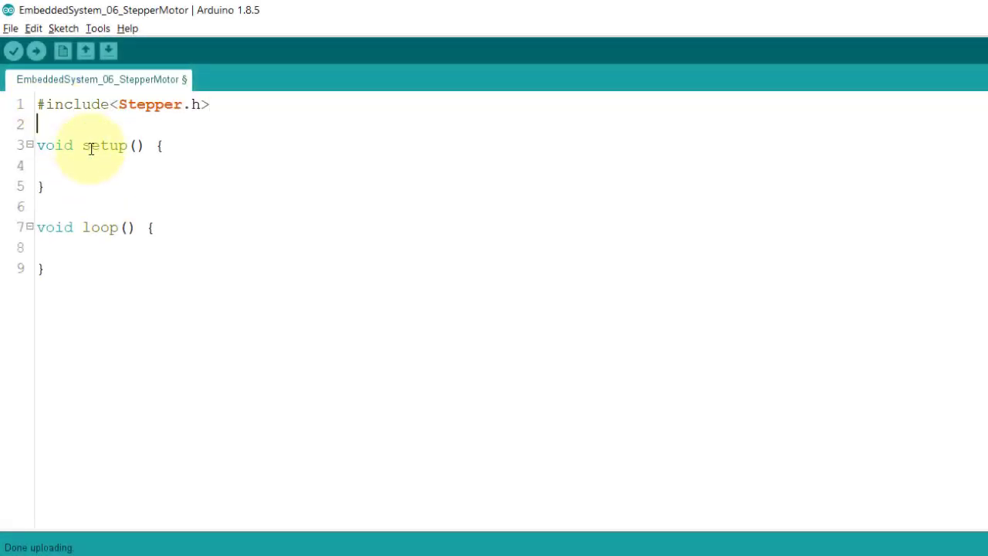
pyautogui.write('int')
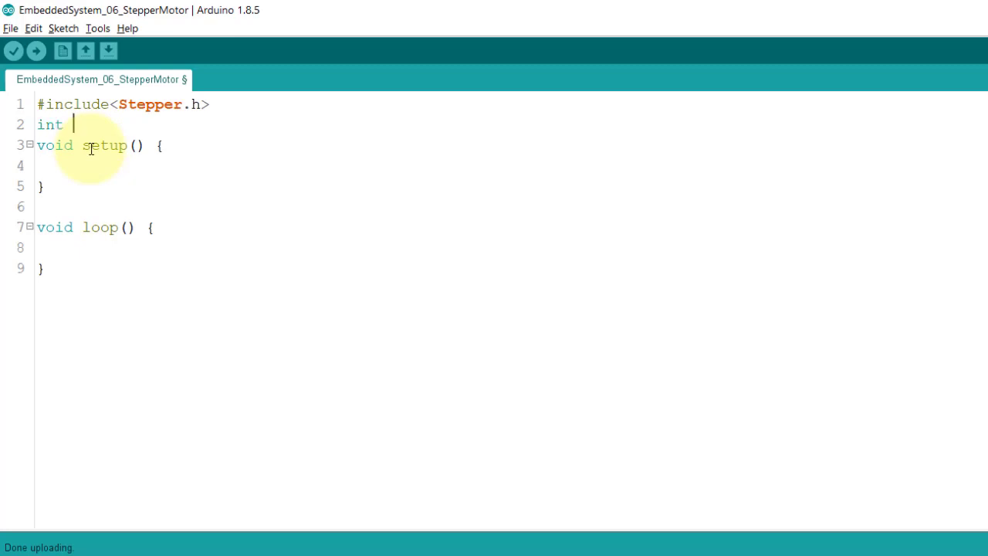
pyautogui.write('stepsPer')
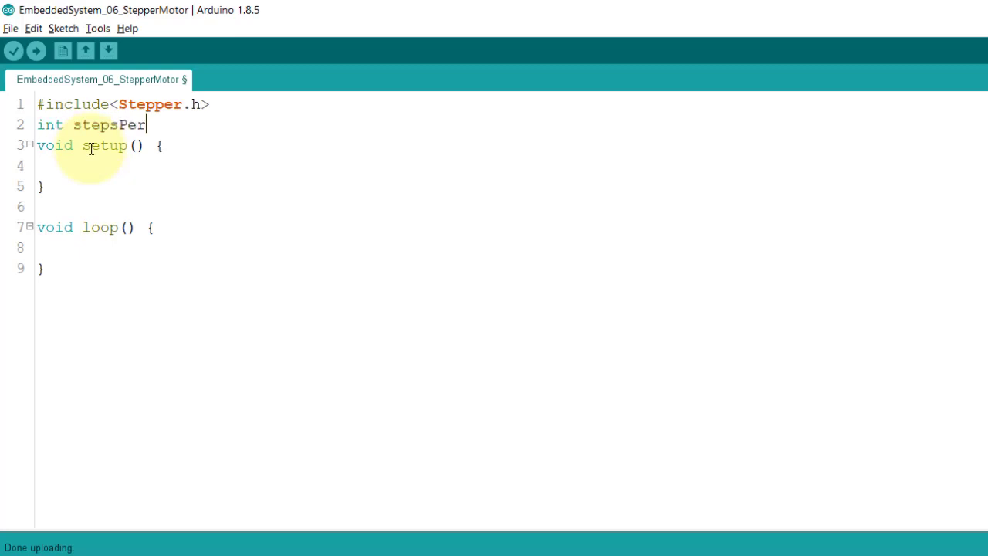
pyautogui.write('Revolution')
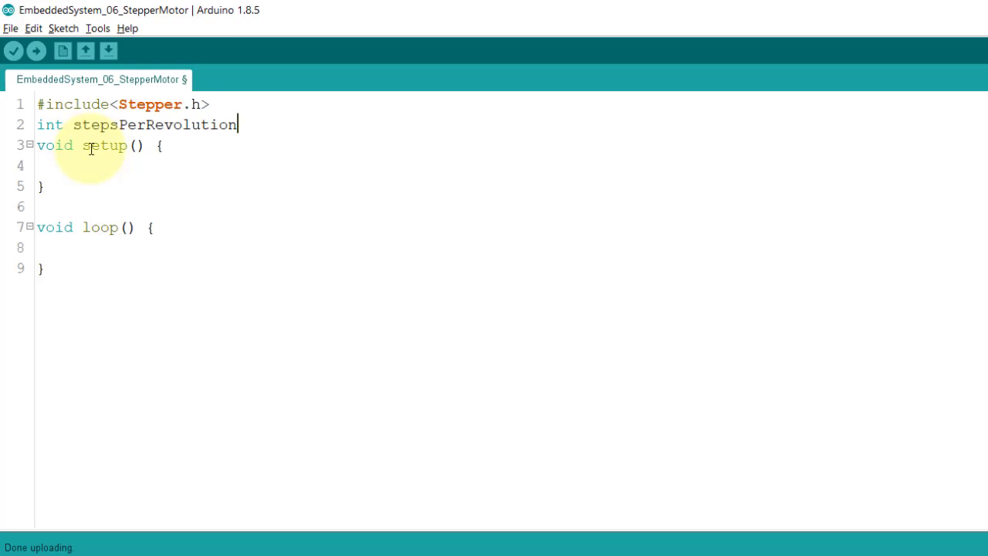
pyautogui.write('=')
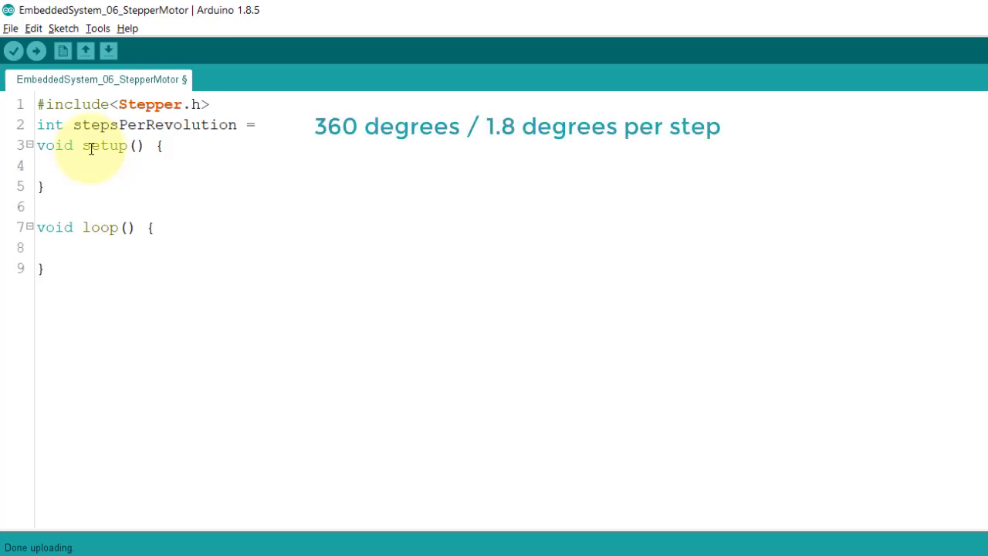
# Try step counts 200 and 500 for stepsPerRevolution, deleting each trial value.
pyautogui.click(266, 125)
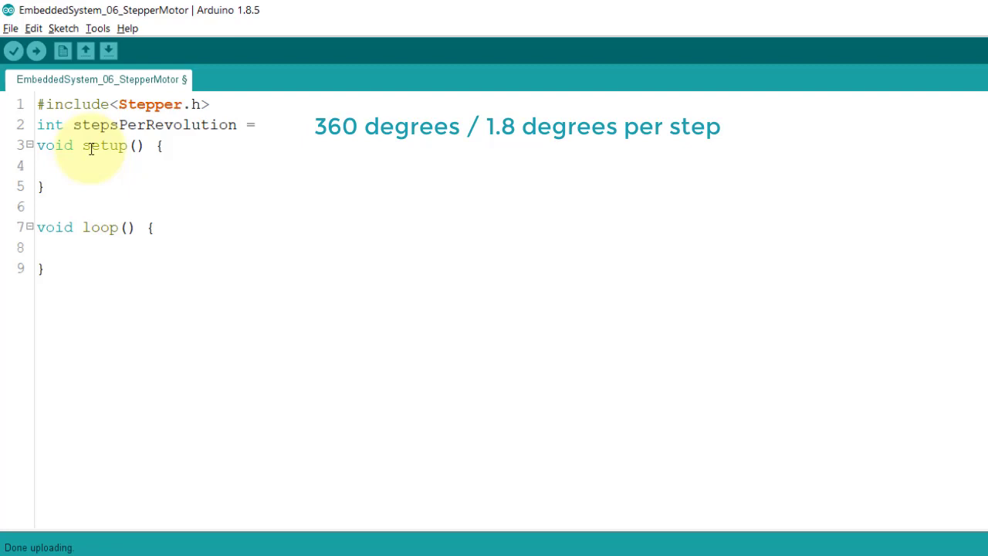
pyautogui.click(265, 125)
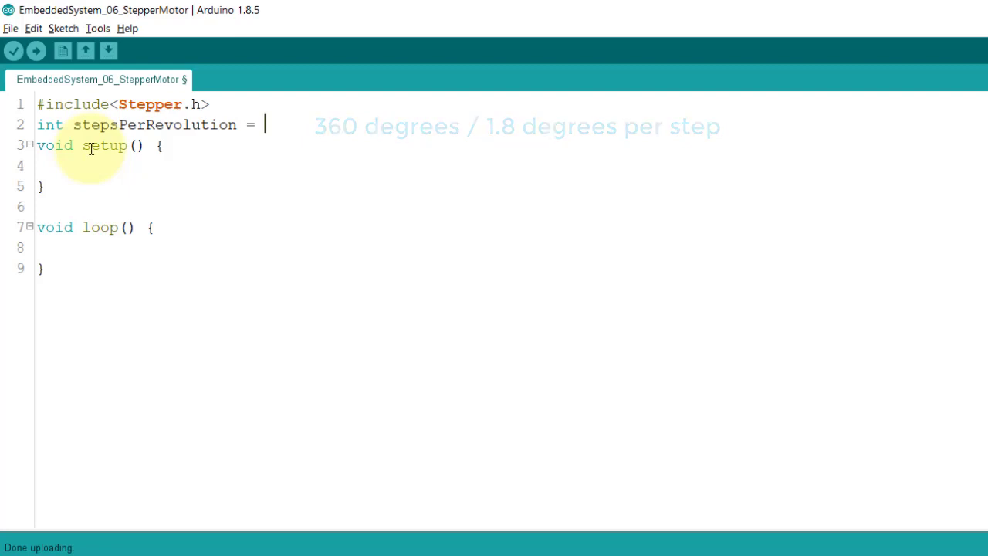
pyautogui.write('200')
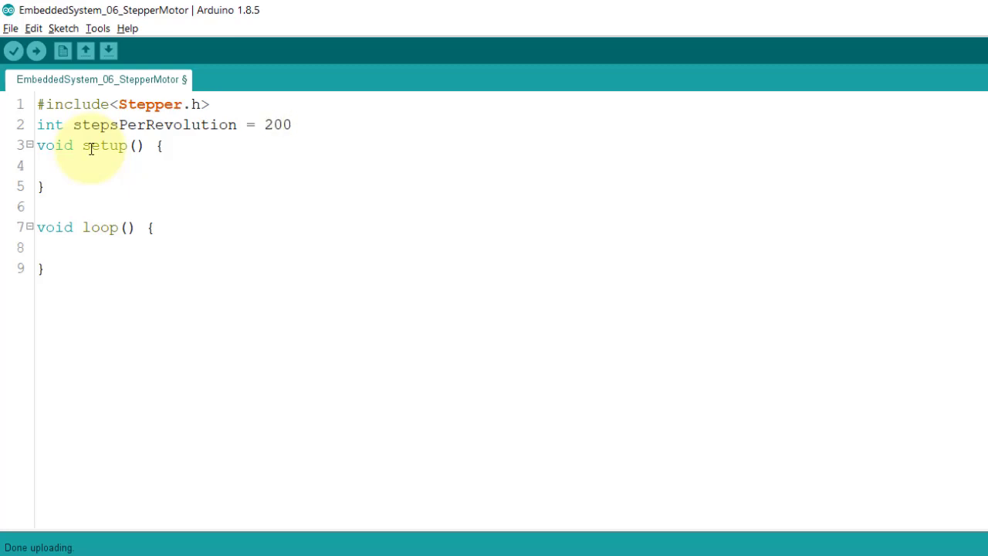
pyautogui.press('BackSpace')
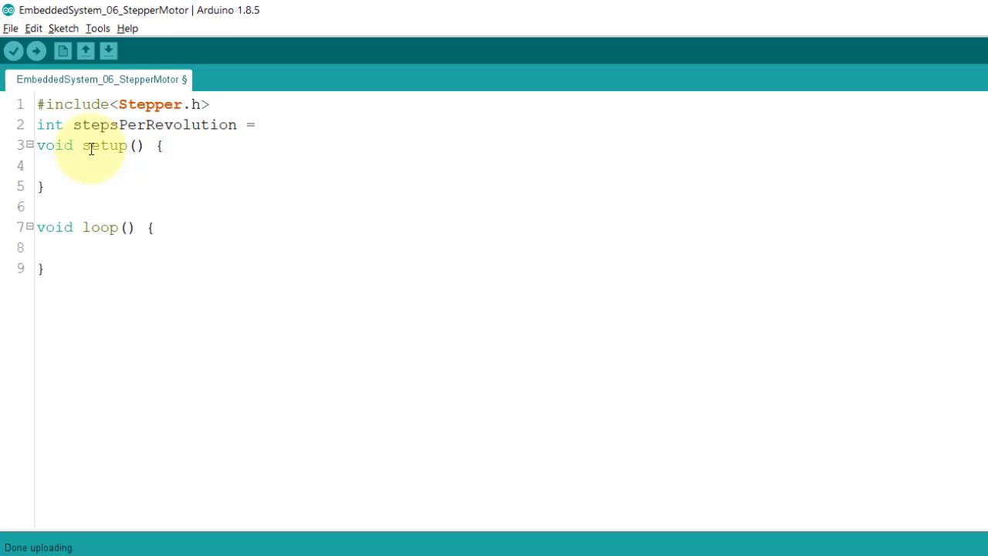
pyautogui.write('400')
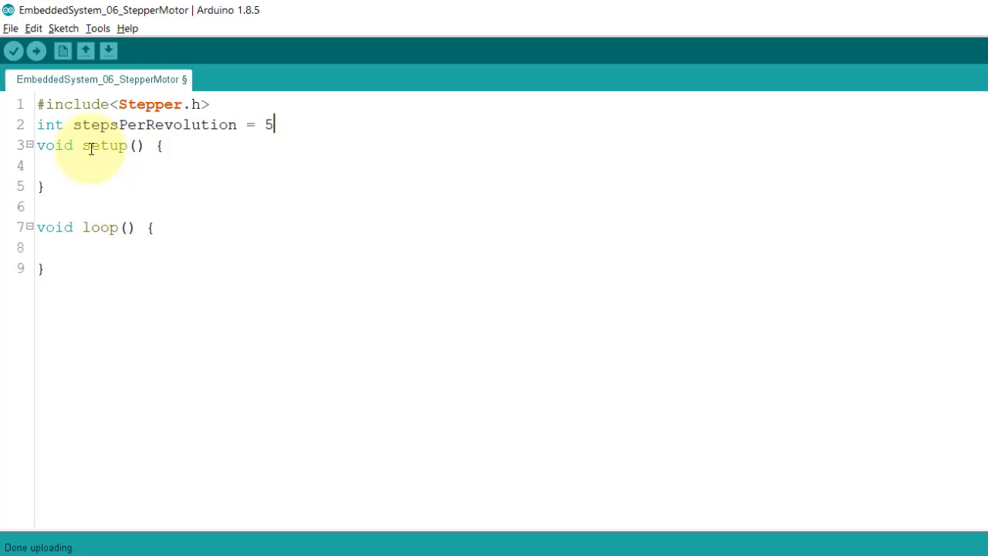
pyautogui.write('00')
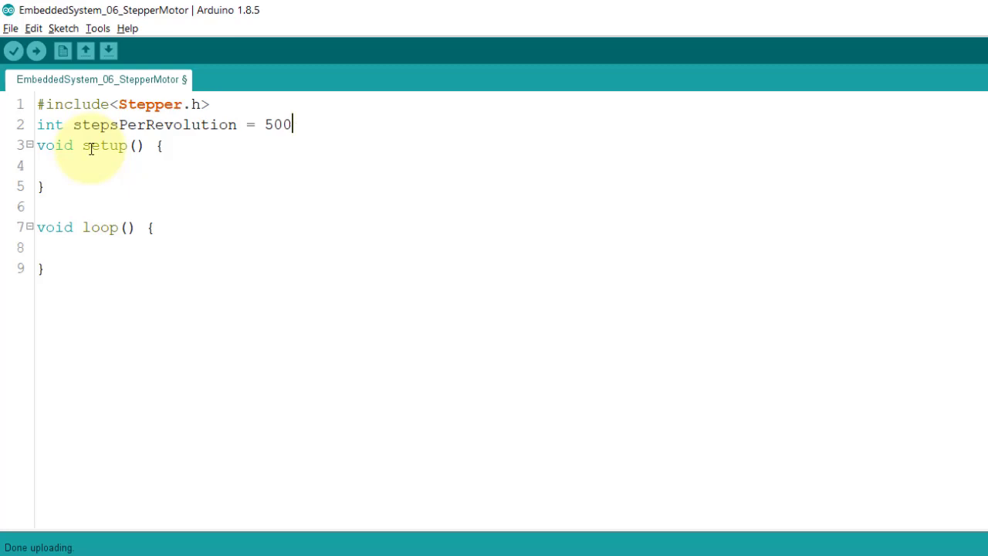
pyautogui.press('Backspace')
pyautogui.write('32')
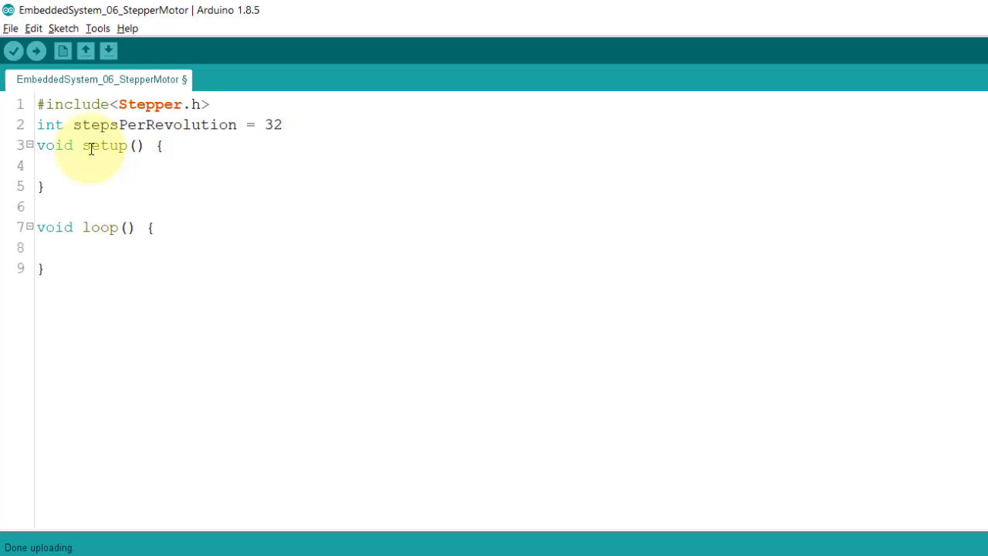
# Set stepsPerRevolution to 2048; after trying *64.
pyautogui.write('*')
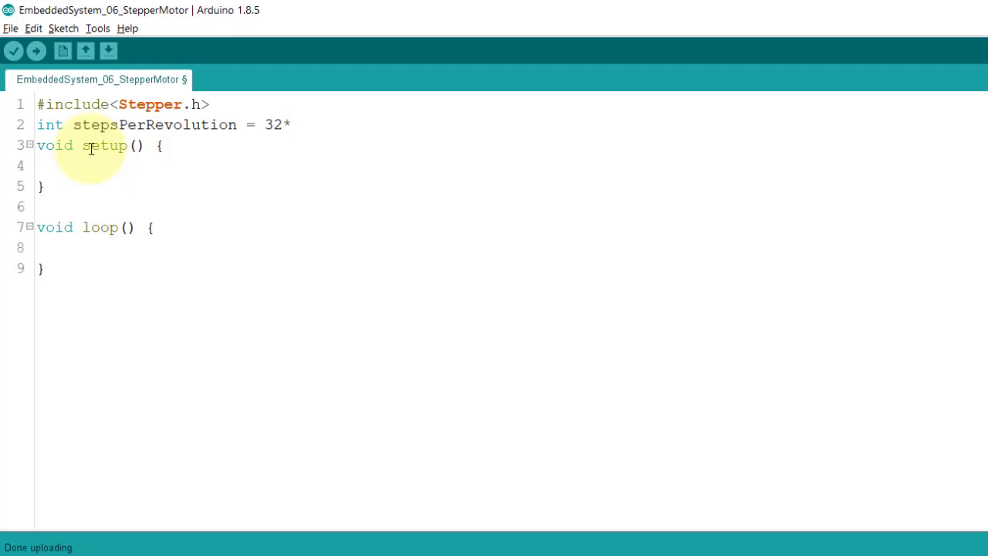
pyautogui.write('64')
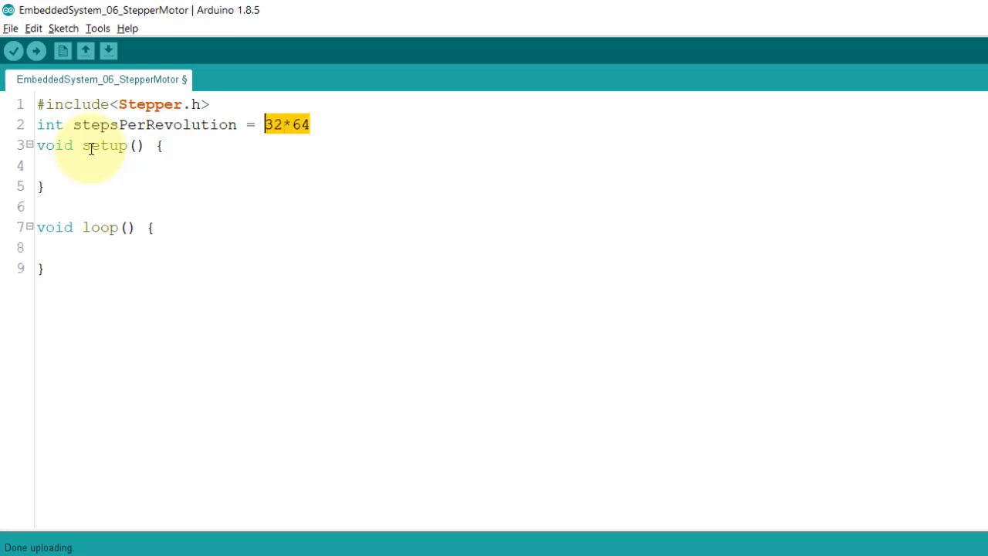
pyautogui.write('2')
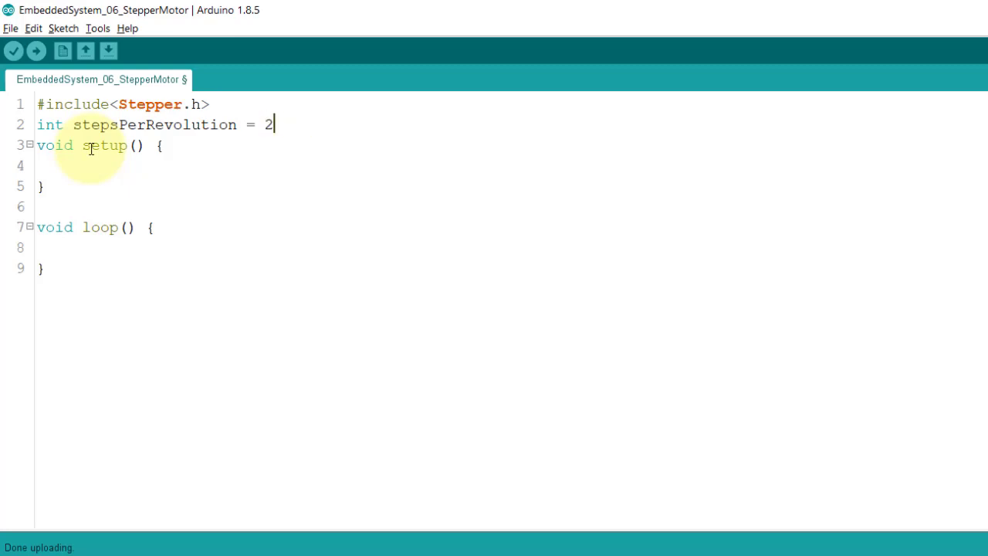
pyautogui.write('048;')
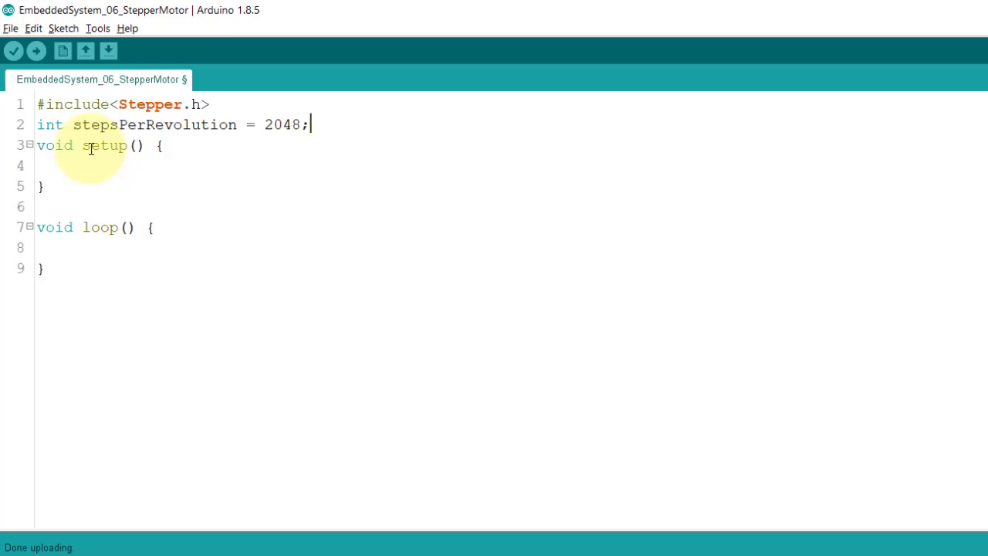
# Comment it as //total steps to make 1 full rotation 360deg.
pyautogui.write('//')
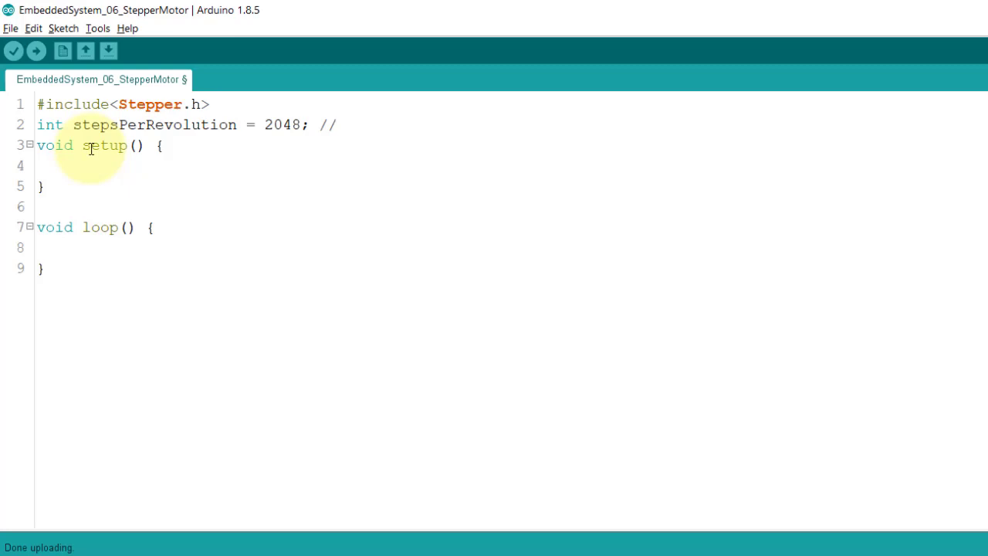
pyautogui.write('total steps')
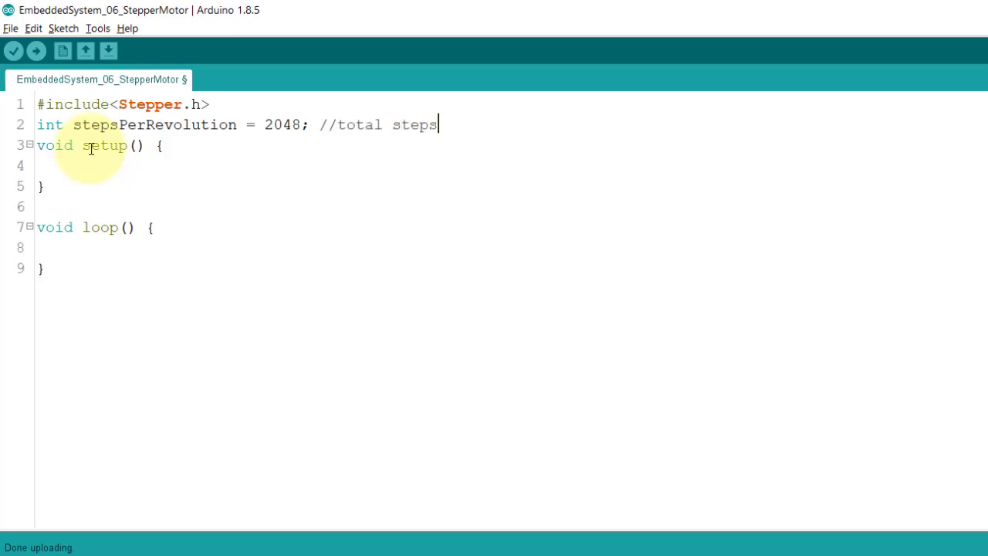
pyautogui.write('to make 1 full rotation 360')
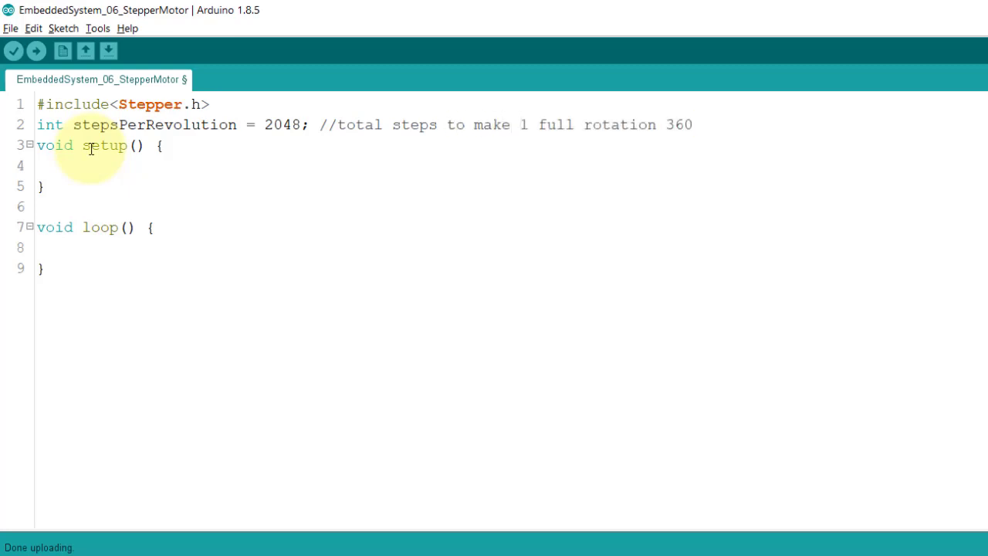
pyautogui.write('deg')
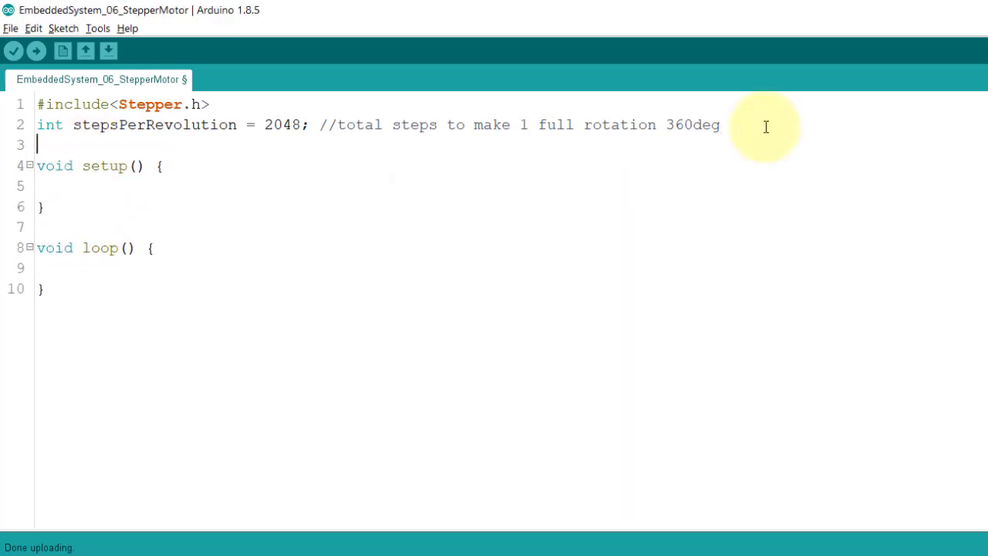
pyautogui.write('Stepper steppe')
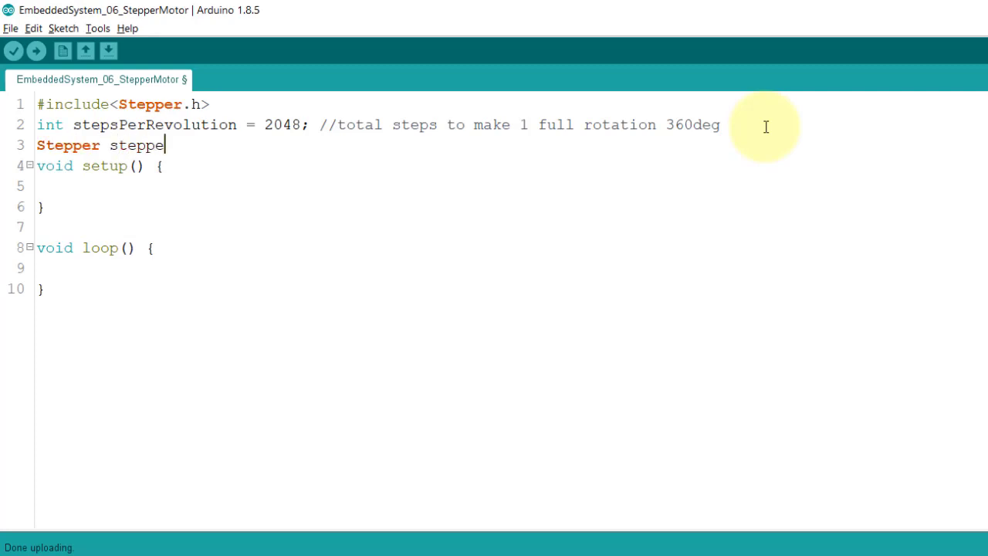
pyautogui.write('r1')
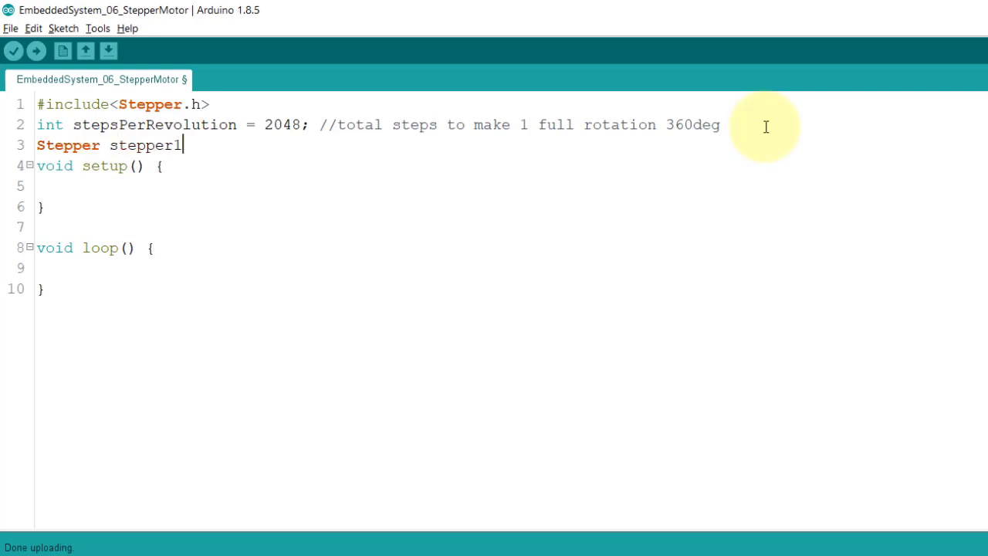
pyautogui.write('=')
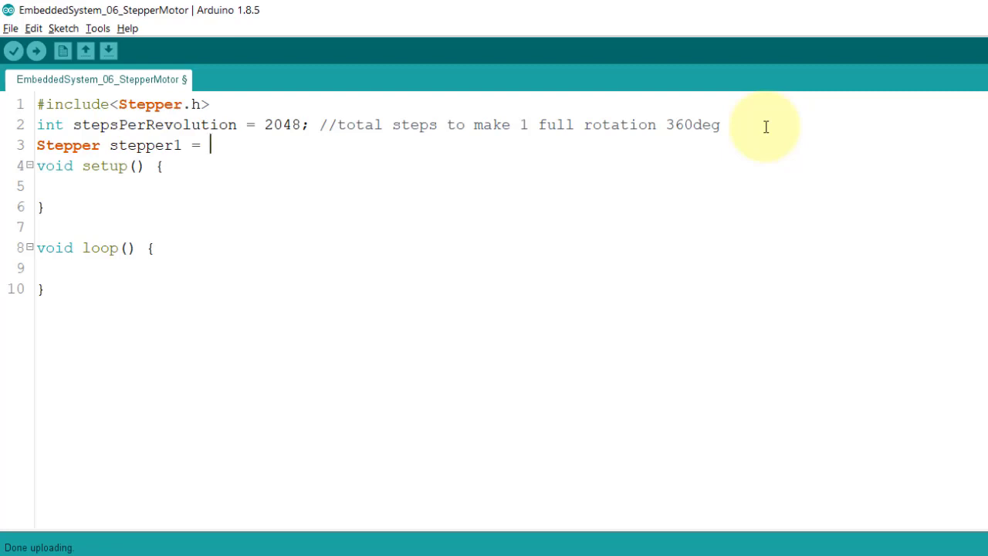
pyautogui.write('Stepper(')
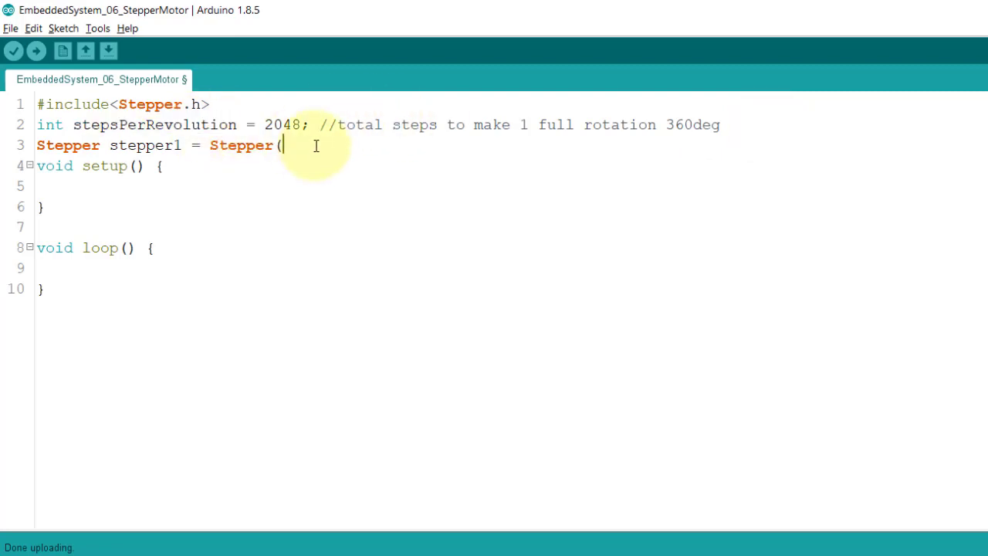
pyautogui.write('stepsPerRevolution, 2')
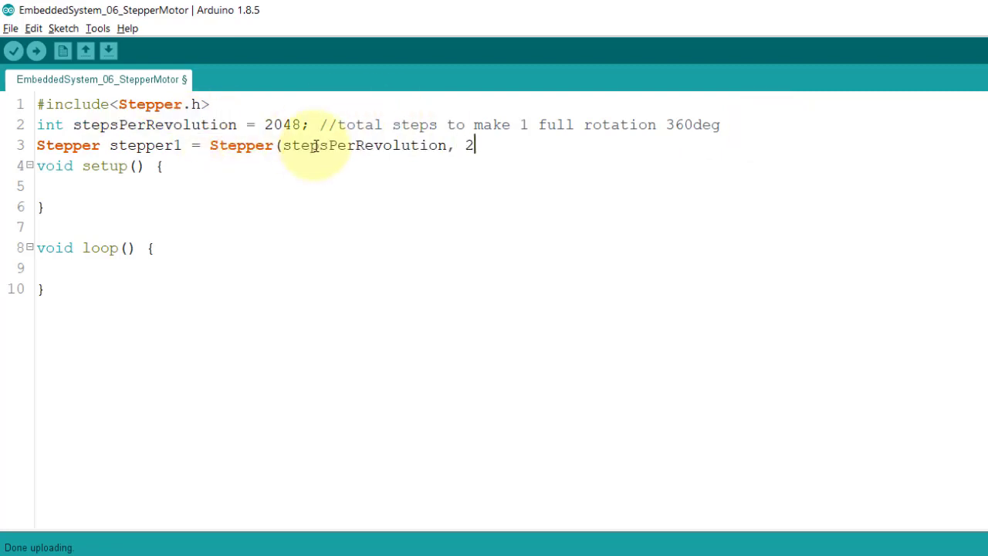
pyautogui.write(', 3, 4, 5);')
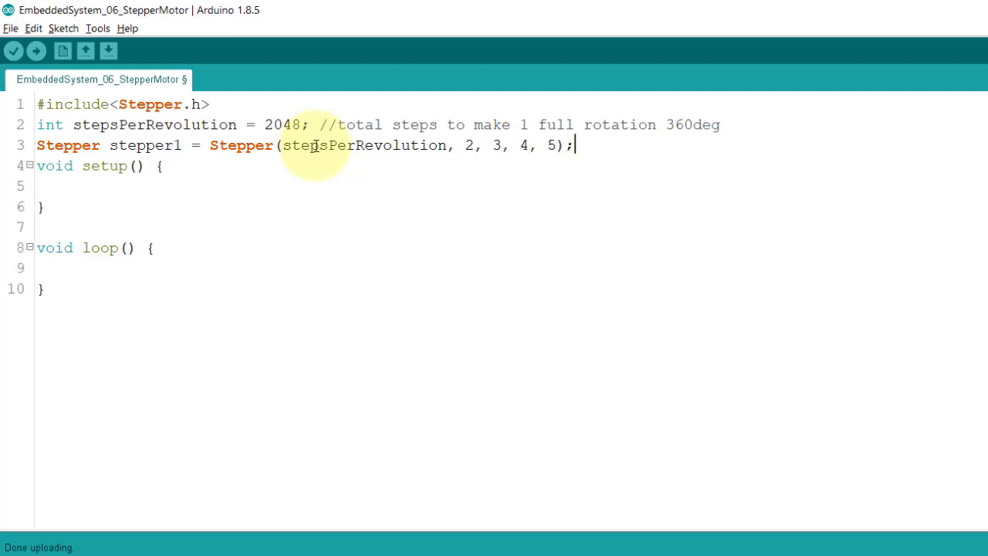
pyautogui.moveTo(186, 186)
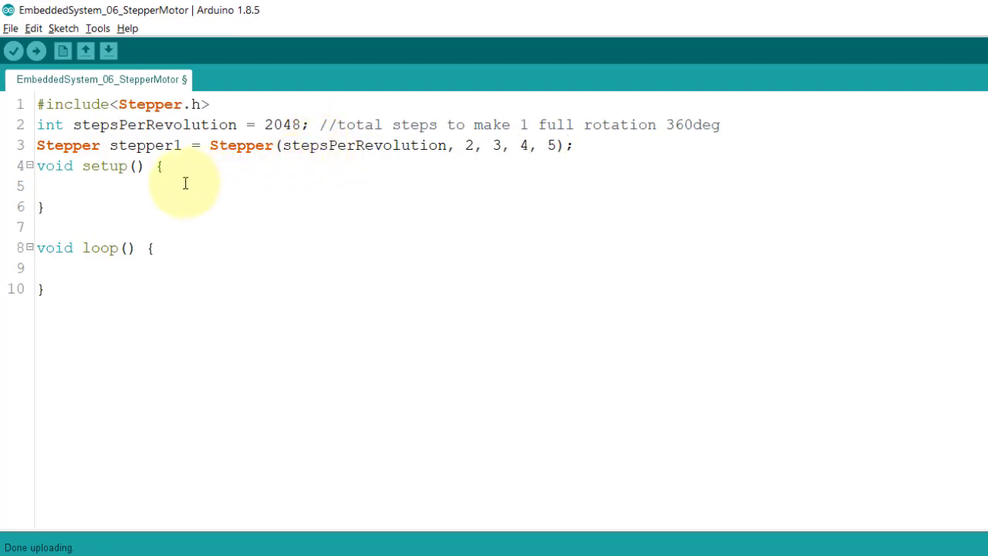
pyautogui.moveTo(163, 201)
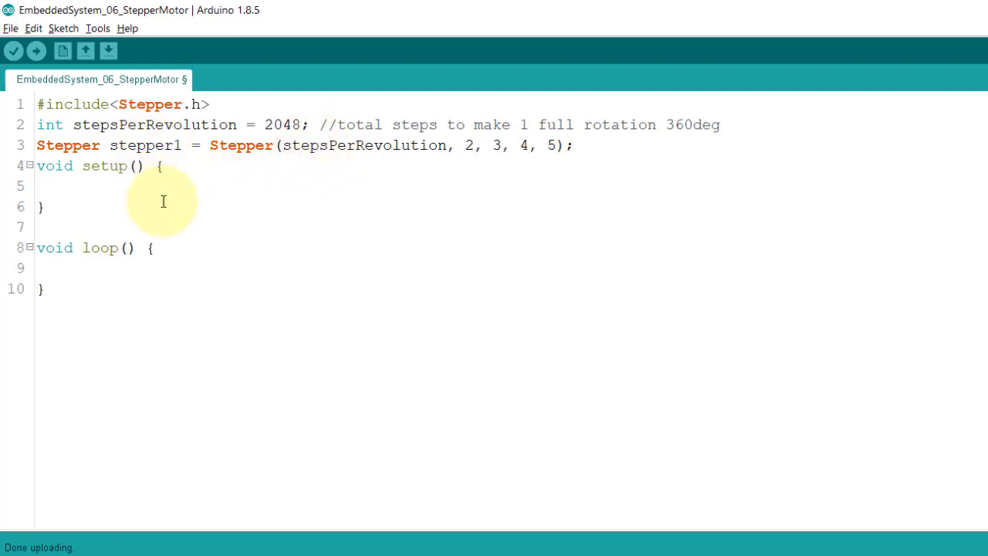
# In setup, call stepper1.setSpeed(1); commented //RPM (Revolution per Minute).
pyautogui.write('stepper1.setS')
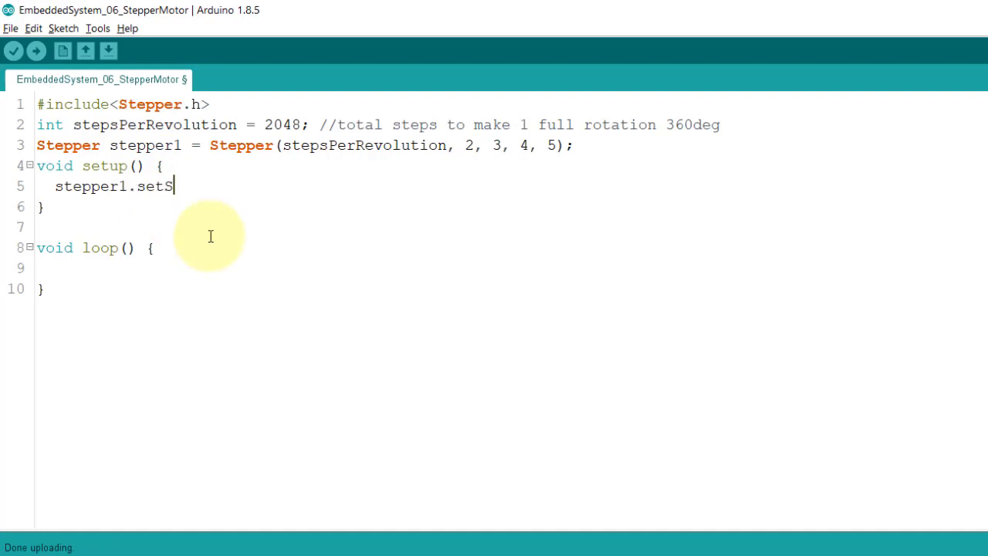
pyautogui.write('peed(')
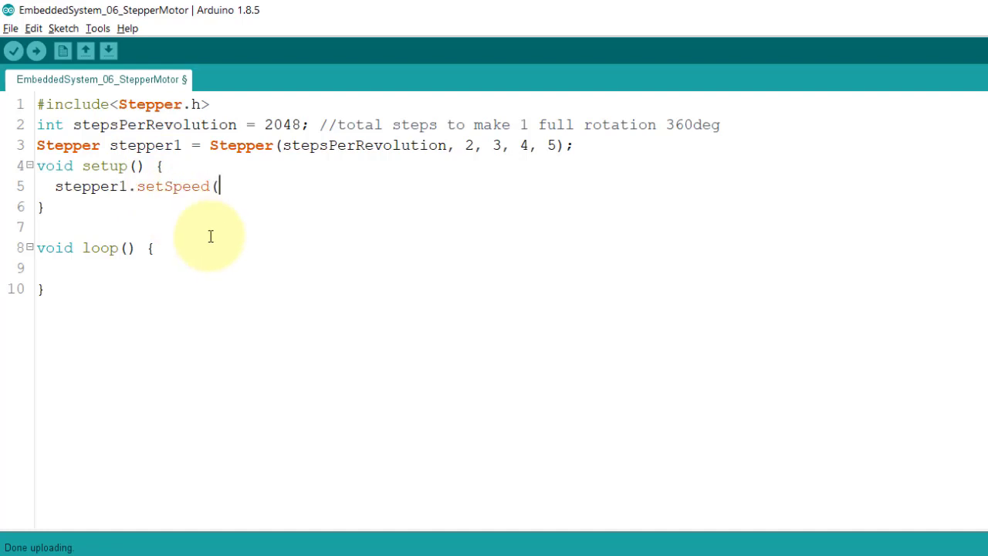
pyautogui.write('1)')
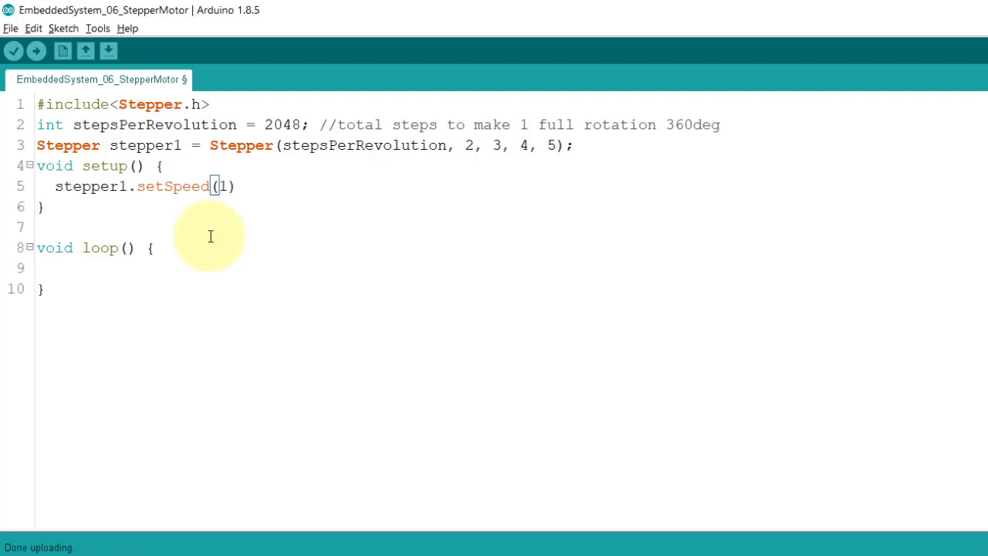
pyautogui.write('); //RP')
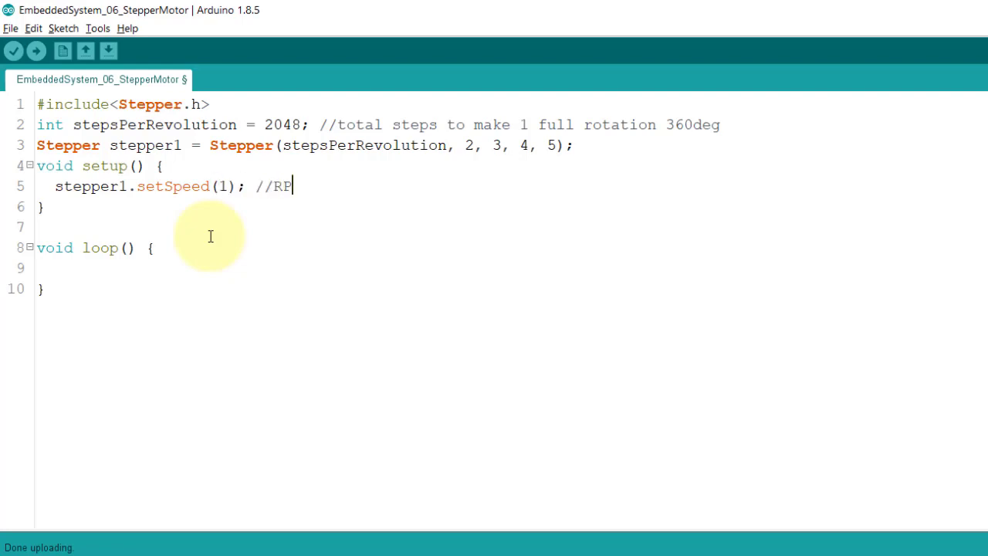
pyautogui.write('M (')
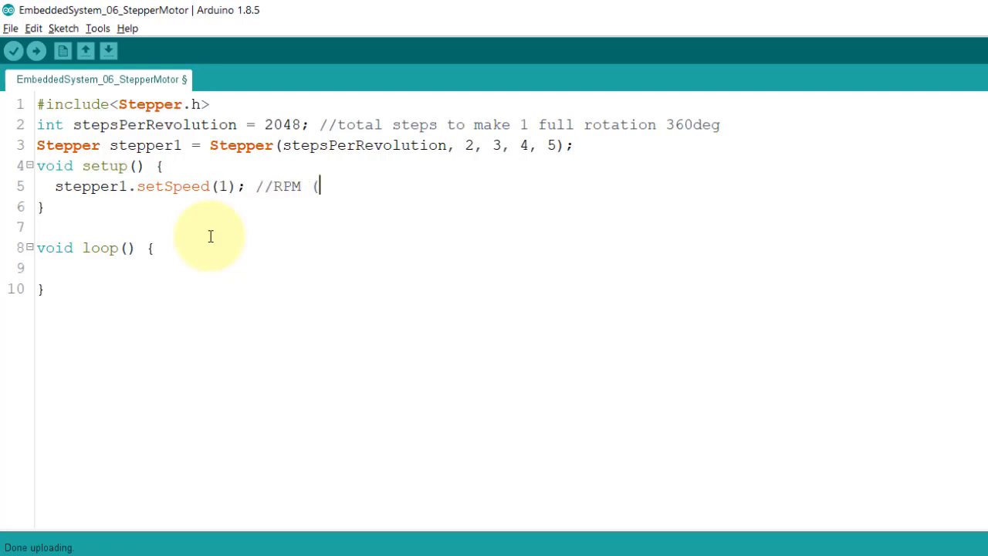
pyautogui.write('Revolution per')
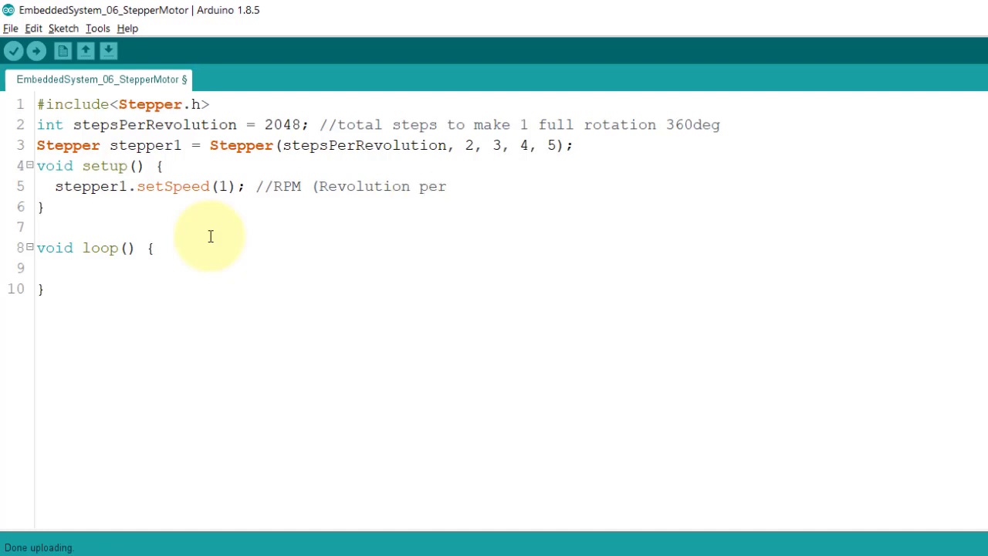
pyautogui.write('Minute)')
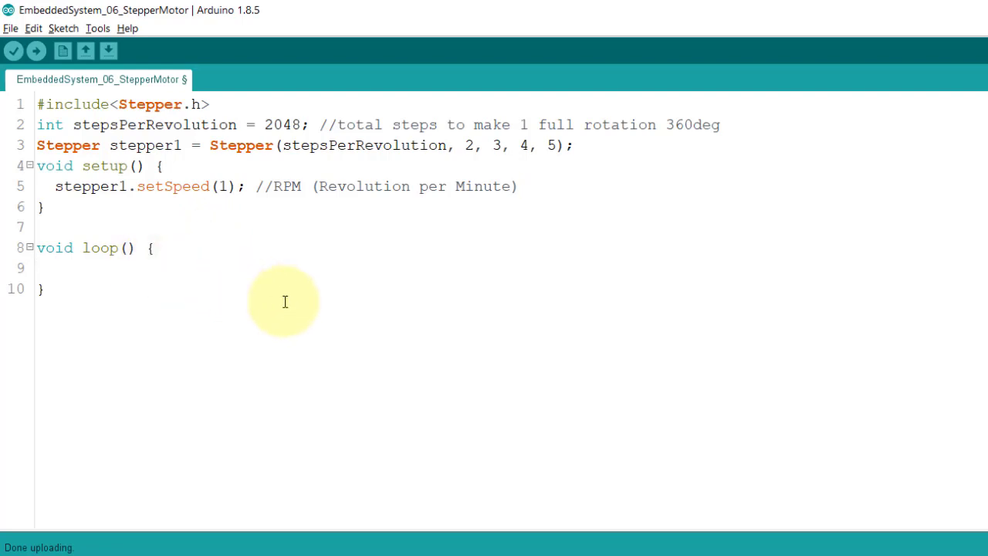
# In loop, call stepper1.step(2048); and begin the delay call.
pyautogui.write('st')
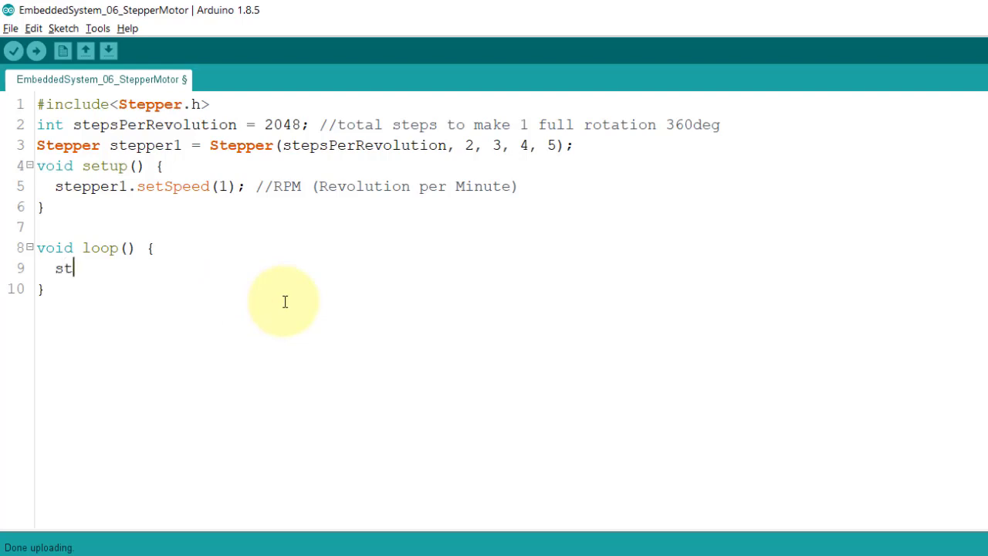
pyautogui.write('epper1.s')
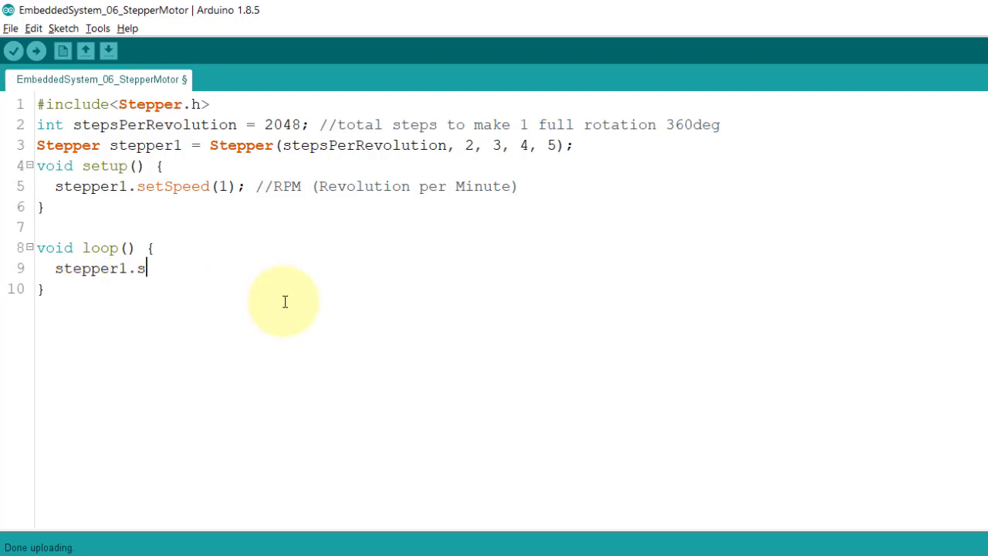
pyautogui.write('tep')
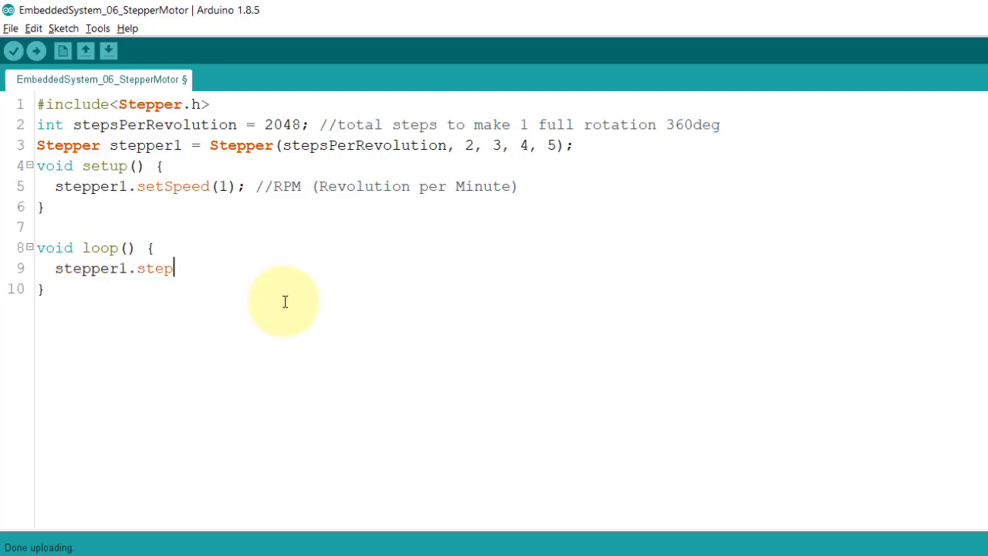
pyautogui.write('(')
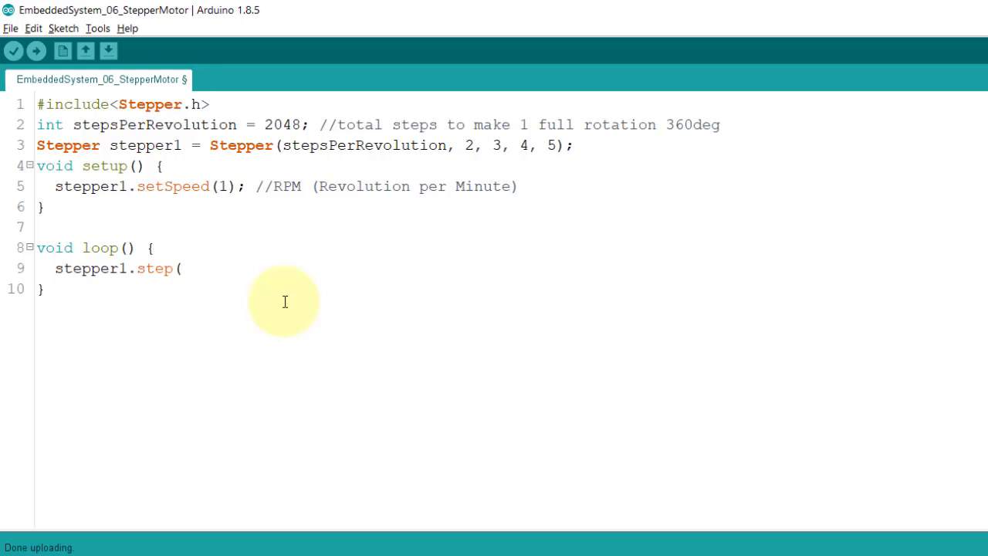
pyautogui.doubleClick(282, 124)
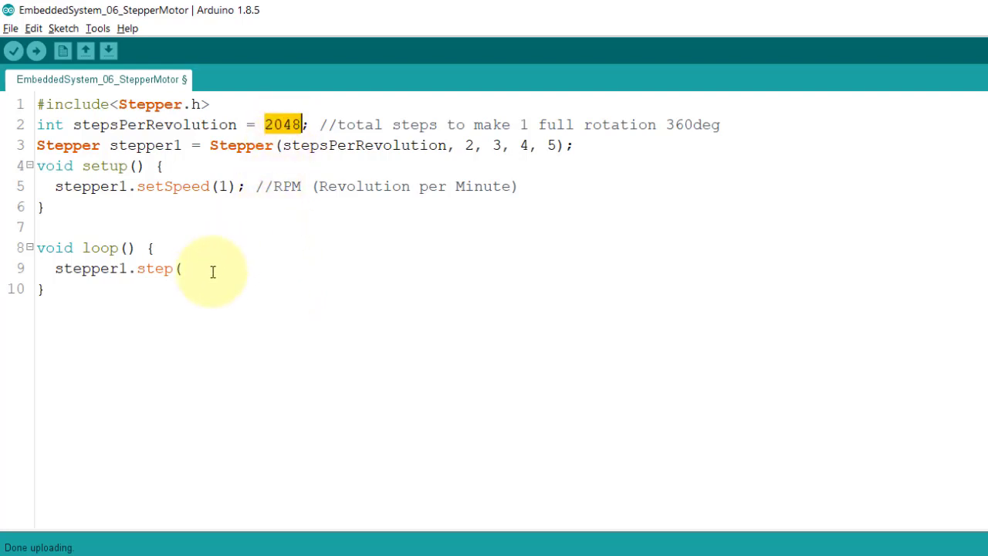
pyautogui.write('2048)')
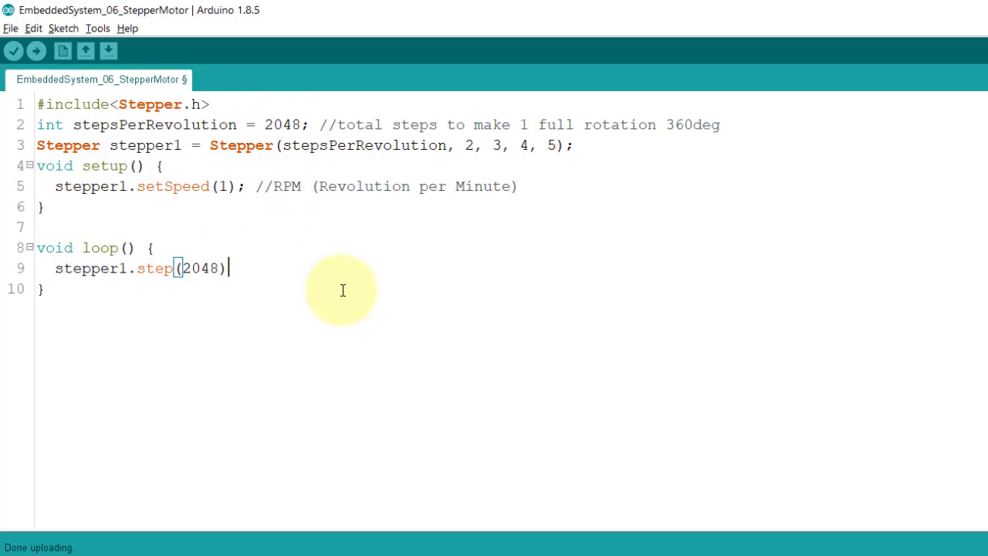
pyautogui.write(';')
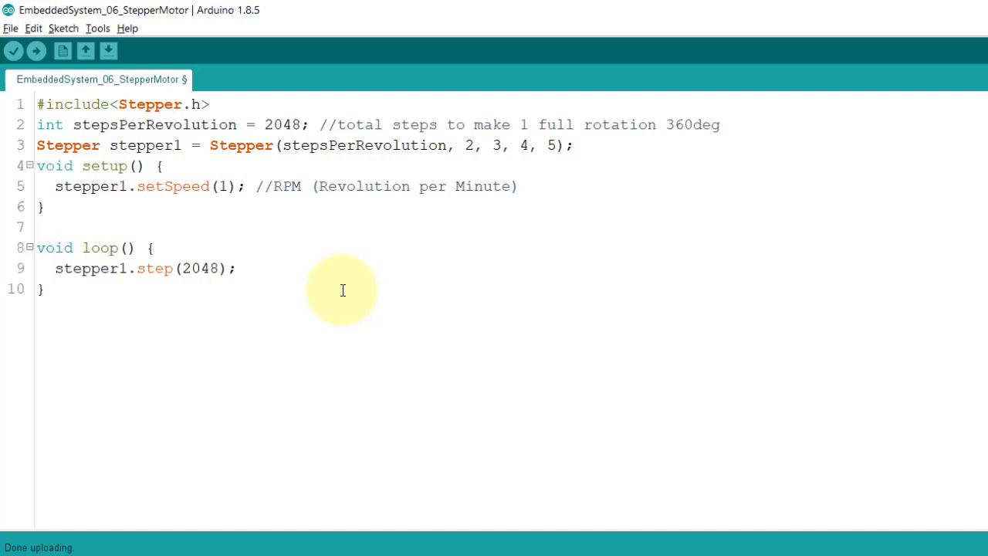
pyautogui.write('delay(2000);')
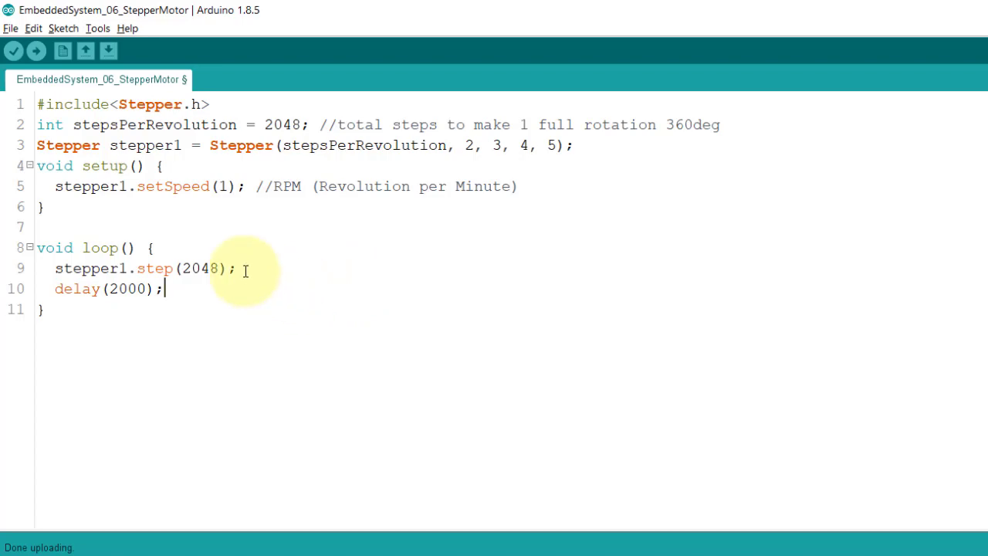
# Upload the full-revolution sketch to the Arduino board.
pyautogui.click(36, 50)
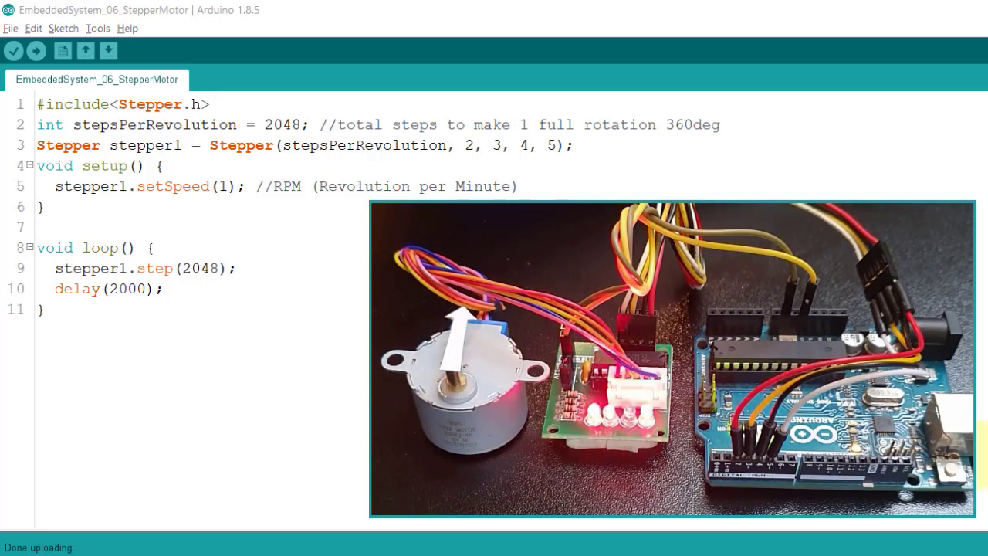
# Change the step count from 2048 to 1024, then to -512 in stepper1.step().
pyautogui.doubleClick(196, 268)
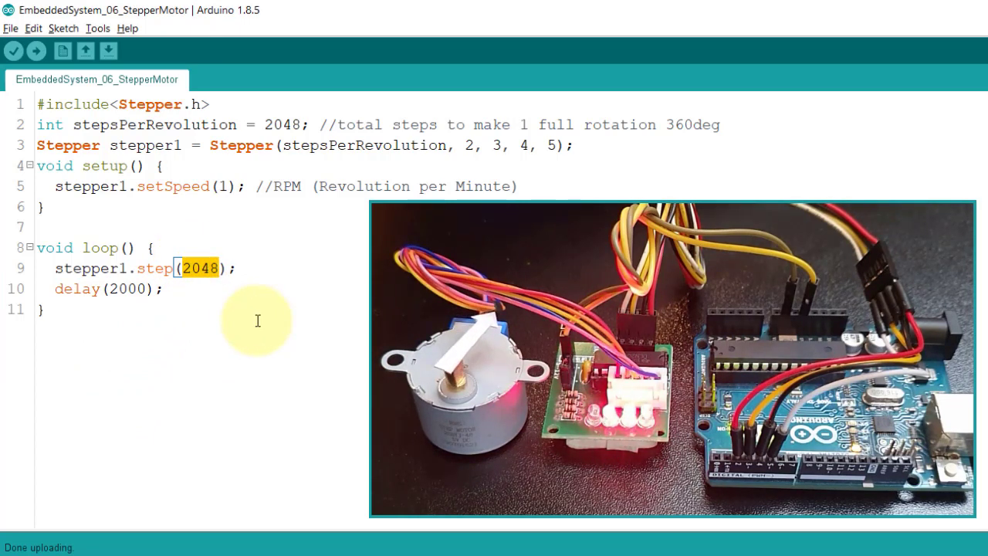
pyautogui.write('1024')
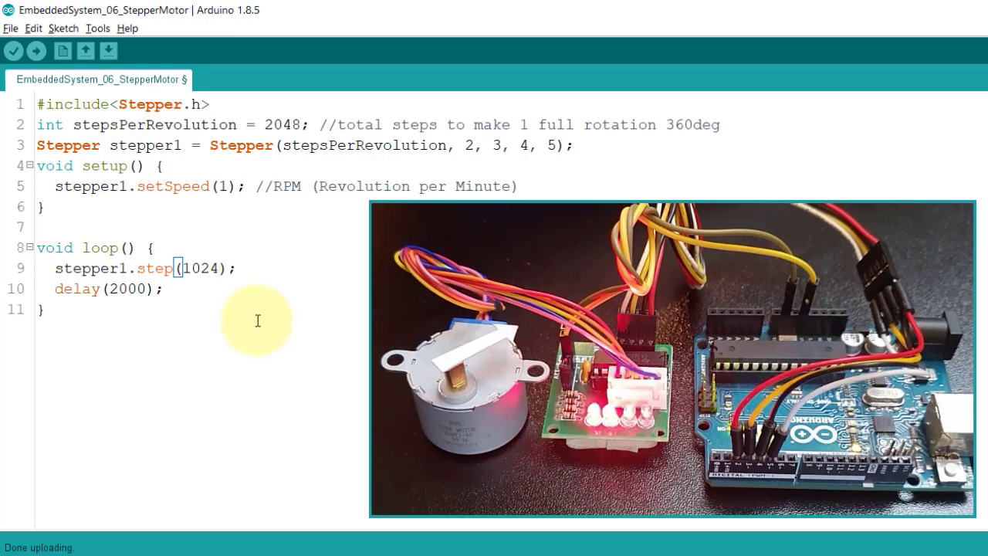
pyautogui.doubleClick(200, 268)
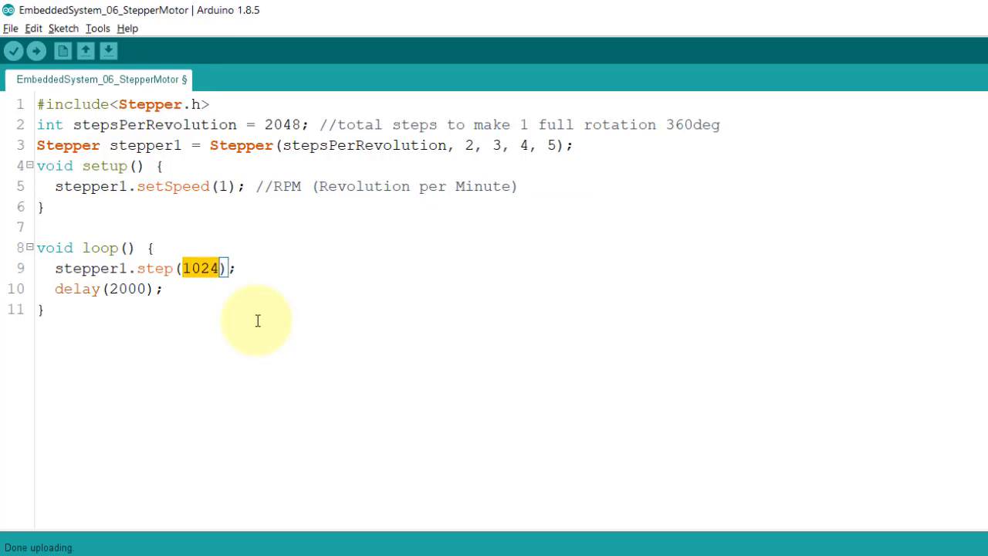
pyautogui.write('512')
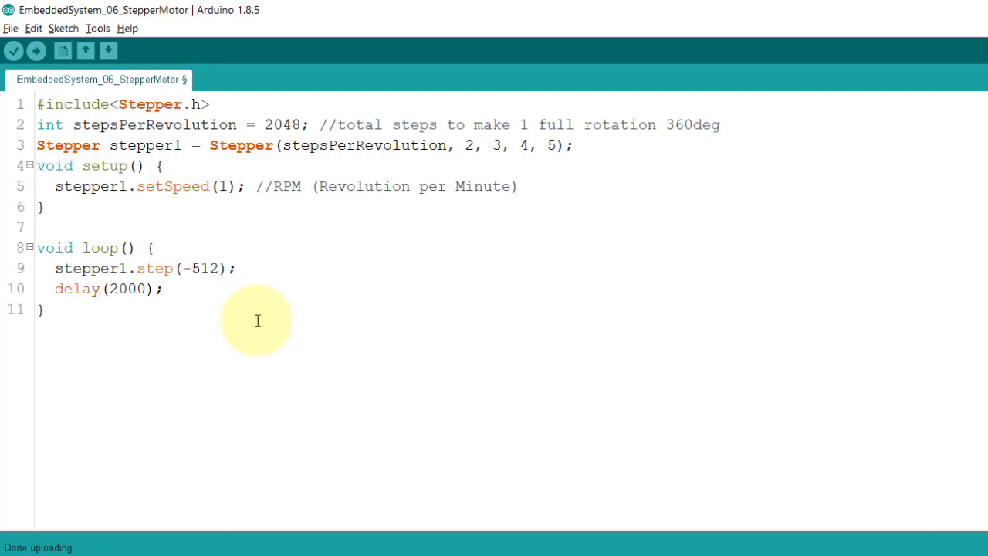
pyautogui.click(191, 268)
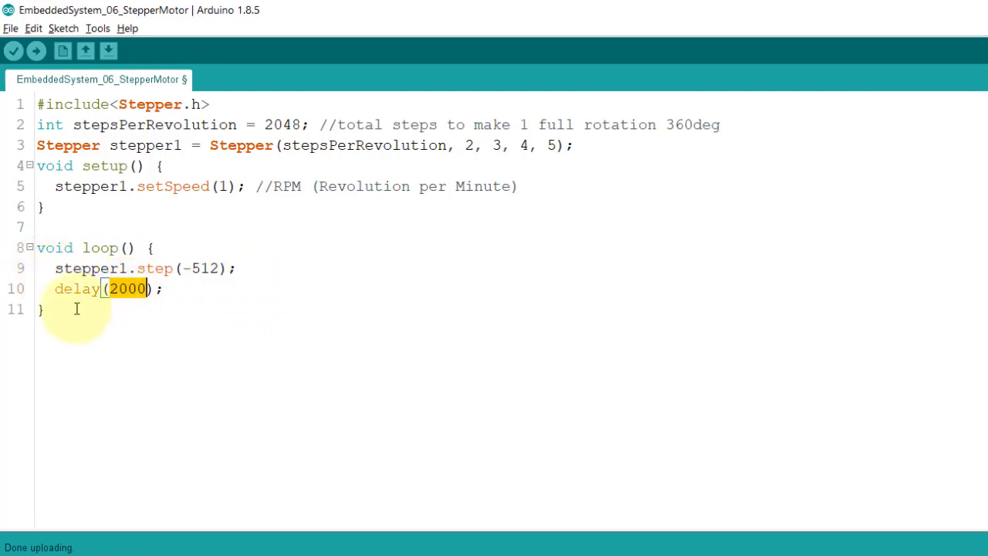
# Select the 2000 delay value before uploading the step(-512) sketch.
pyautogui.doubleClick(100, 247)
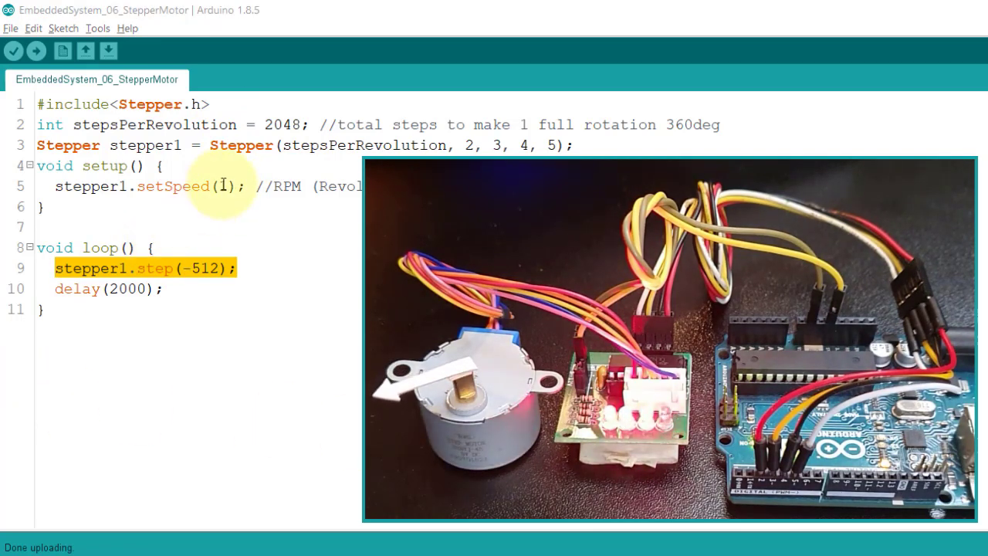
# Set setSpeed to 10 and step to 1024, then upload the sketch to the board.
pyautogui.write('10')
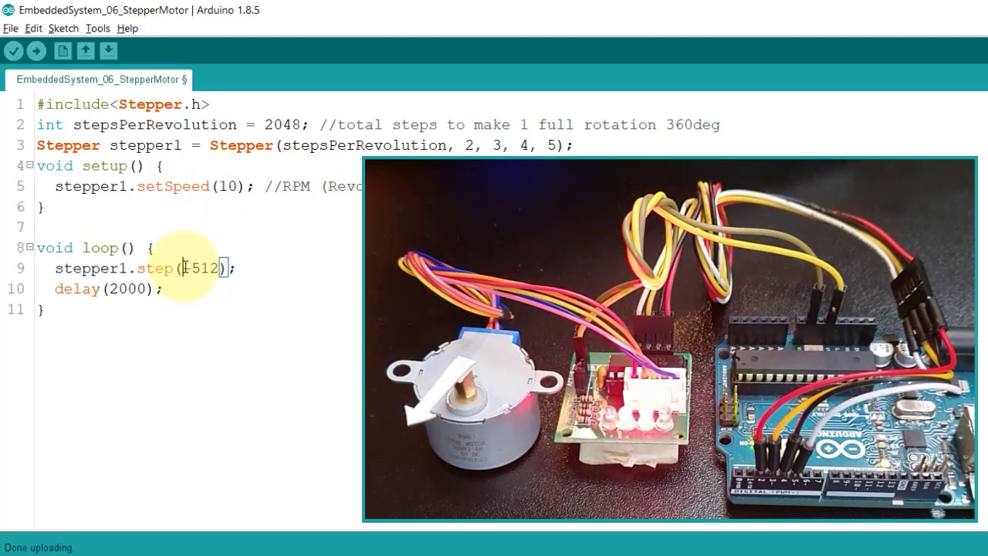
pyautogui.write('1024')
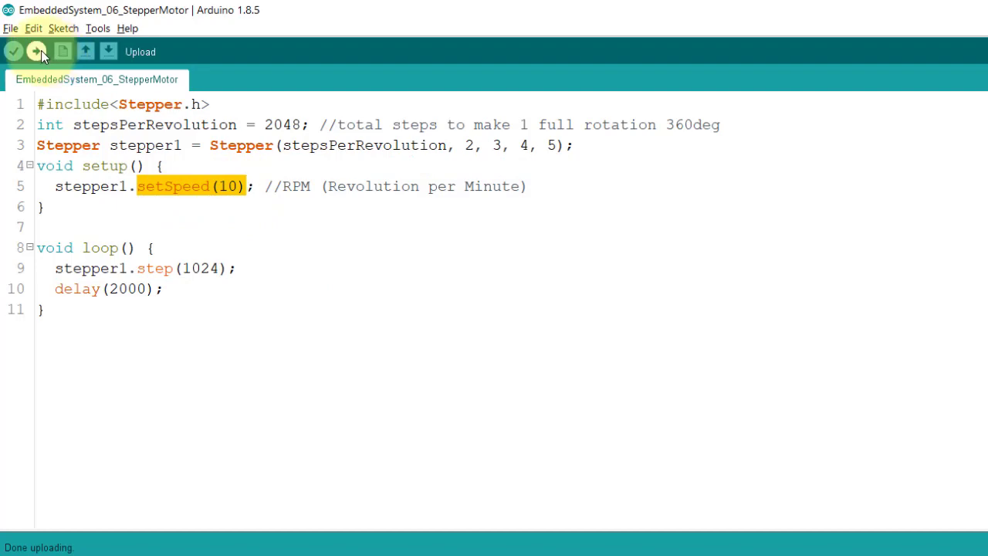
pyautogui.click(35, 51)
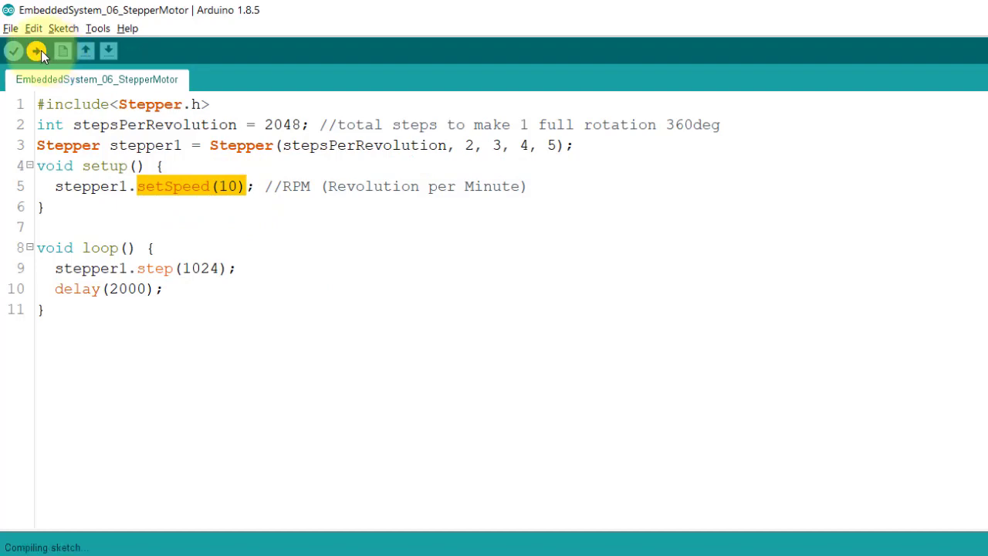
pyautogui.click(36, 50)
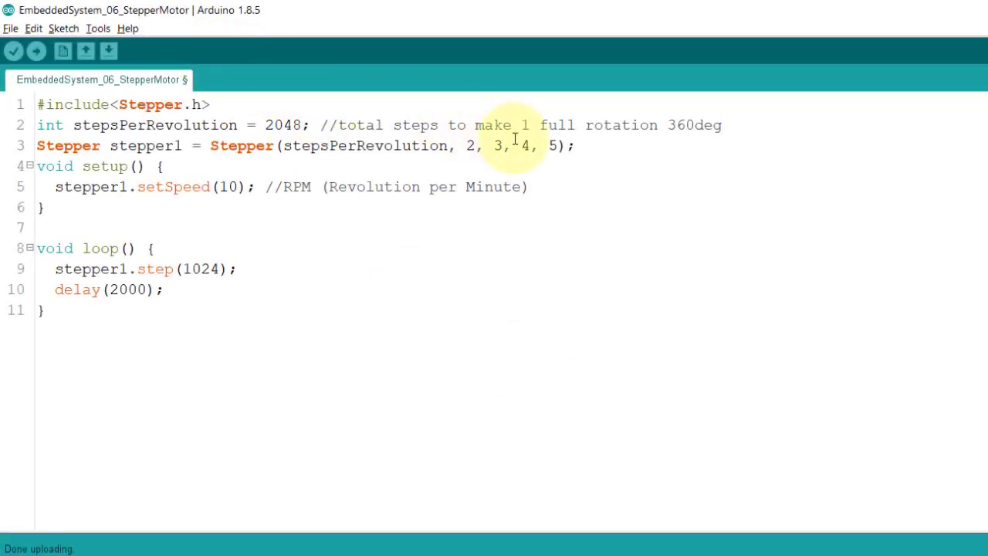
# Declare globals String data[3]; and int index = 0; above setup.
pyautogui.press('enter')
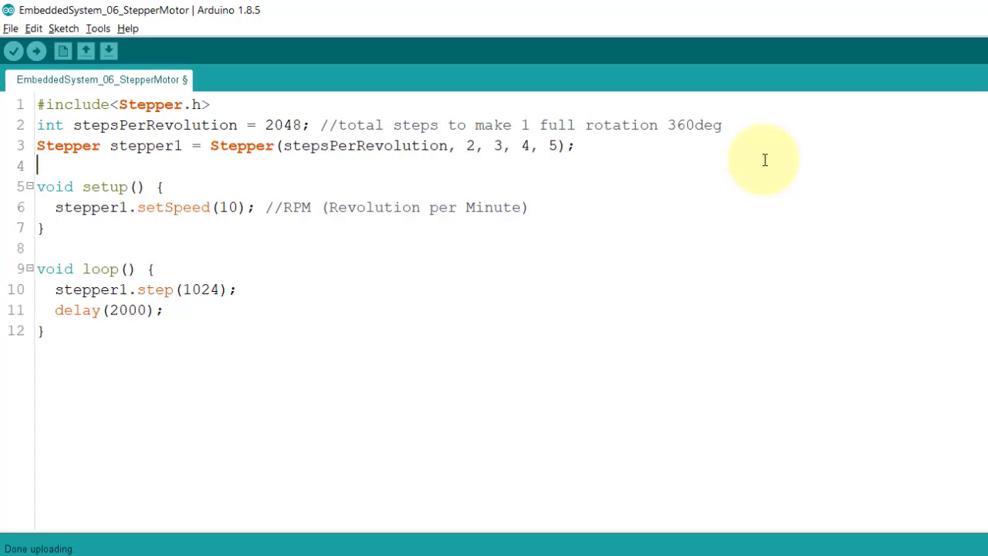
pyautogui.write('String')
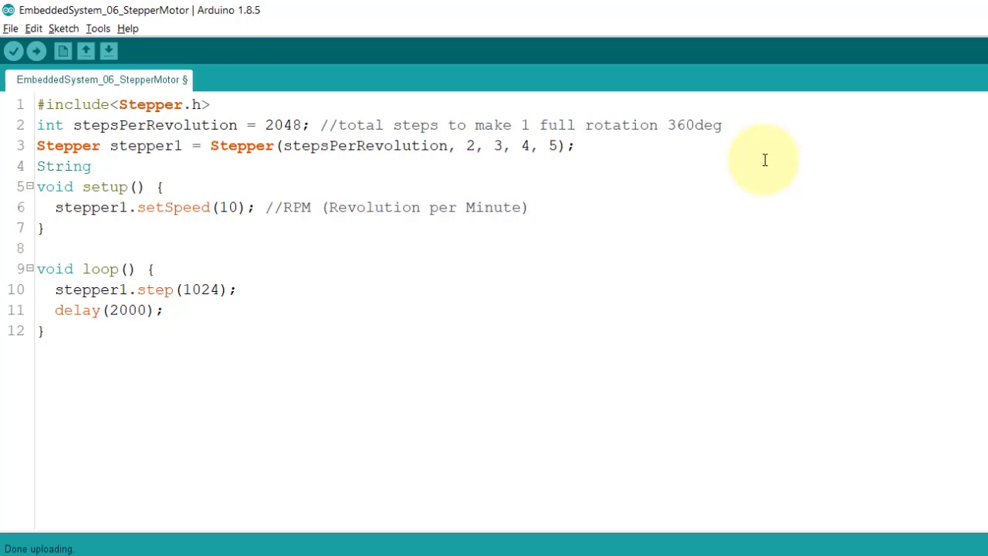
pyautogui.write('data')
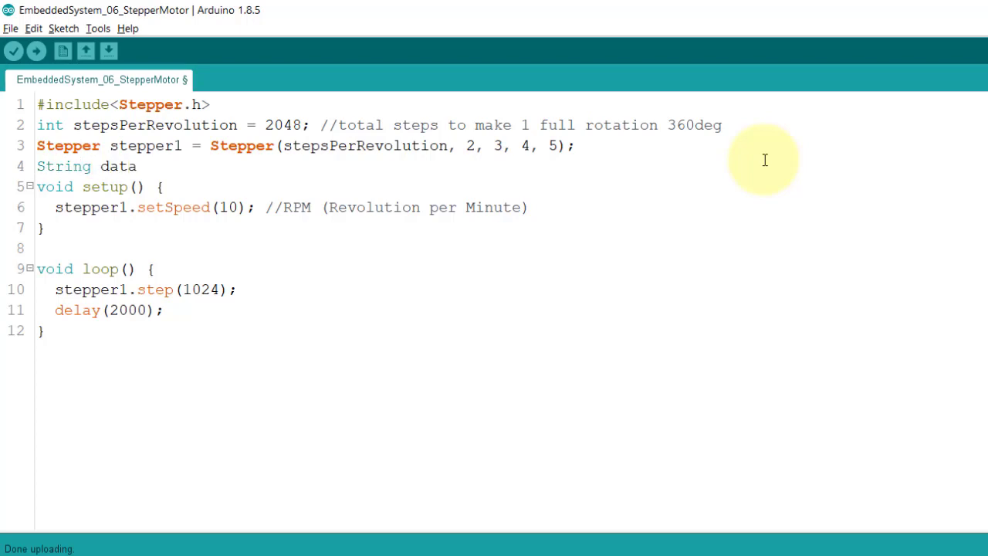
pyautogui.write('[3];')
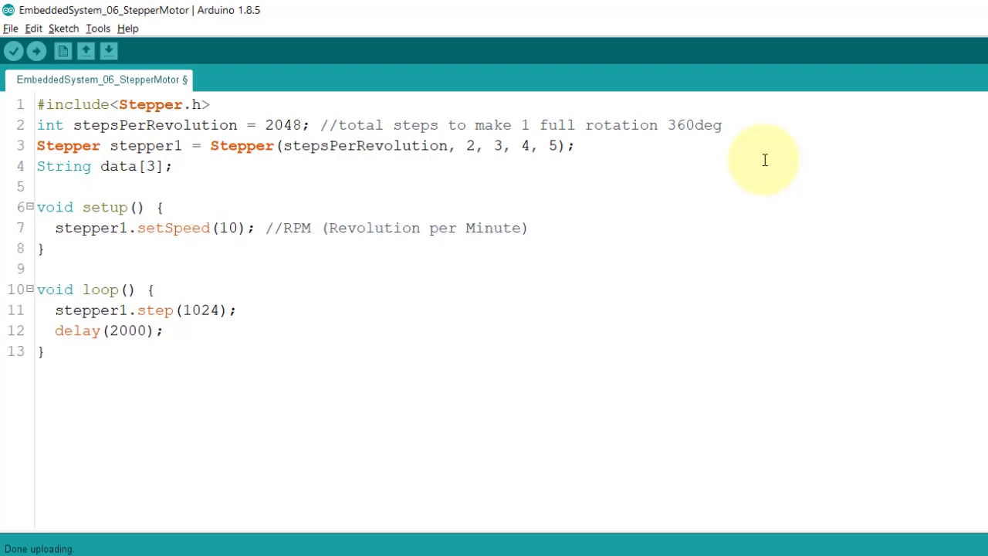
pyautogui.write('int ind')
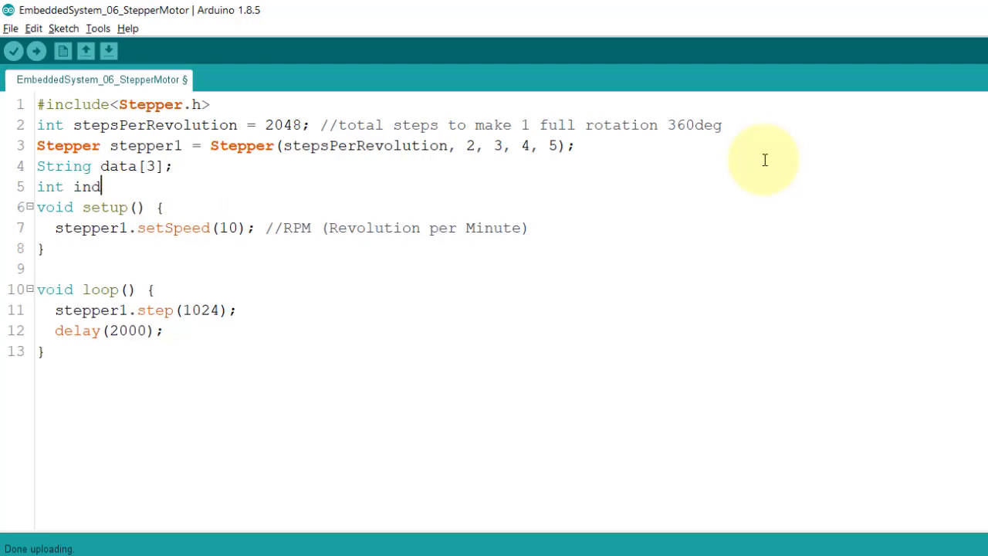
pyautogui.write('ex')
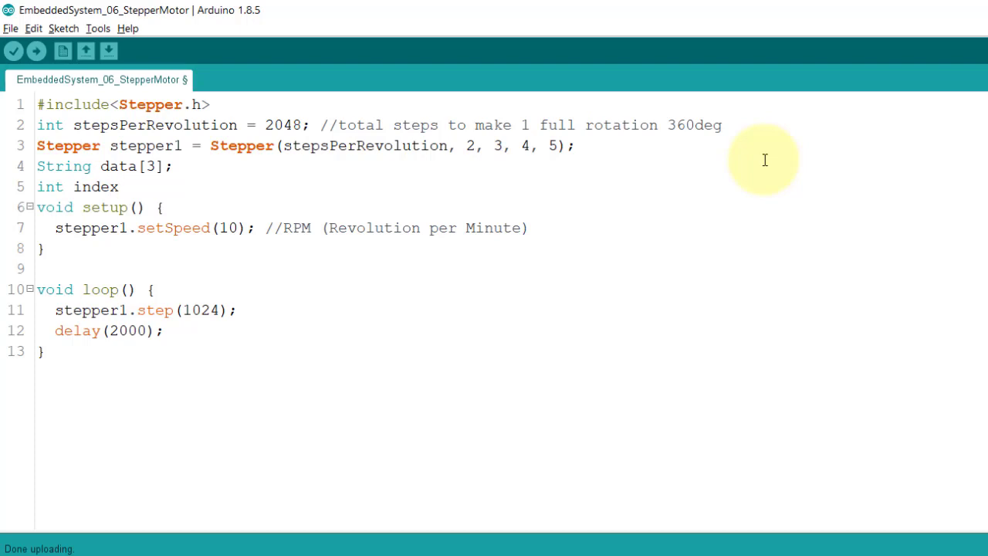
pyautogui.write('= 0;')
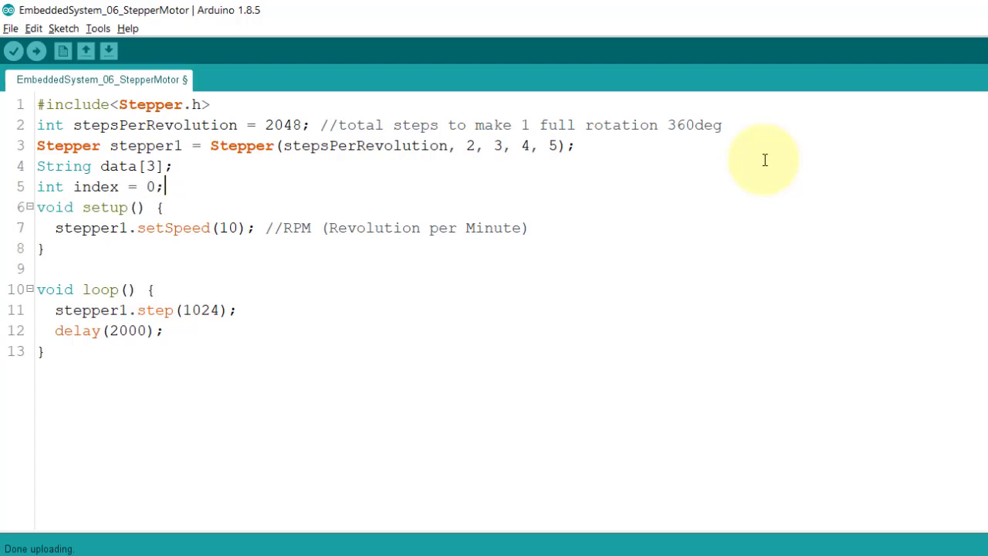
# Start the float steps declaration on a new line.
pyautogui.press('Enter')
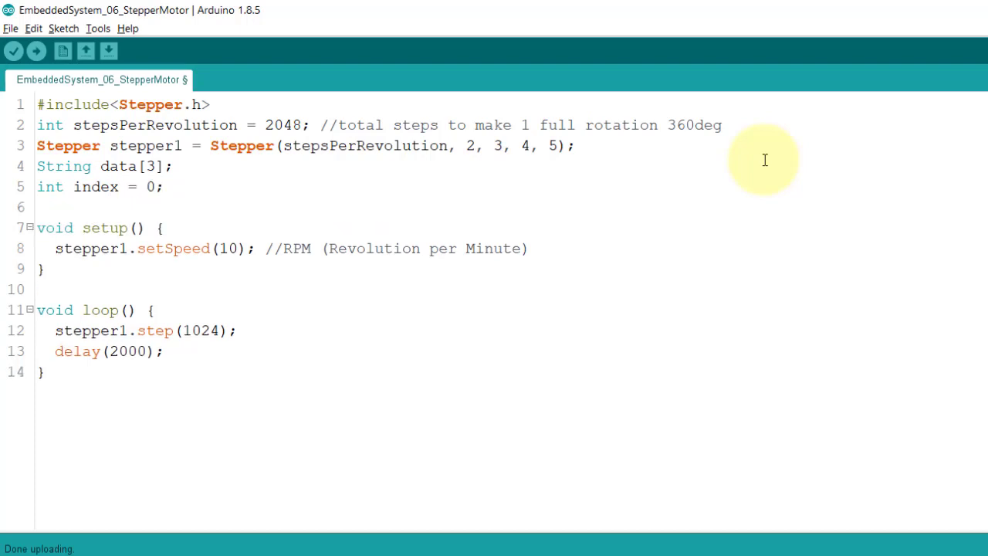
pyautogui.press('Enter')
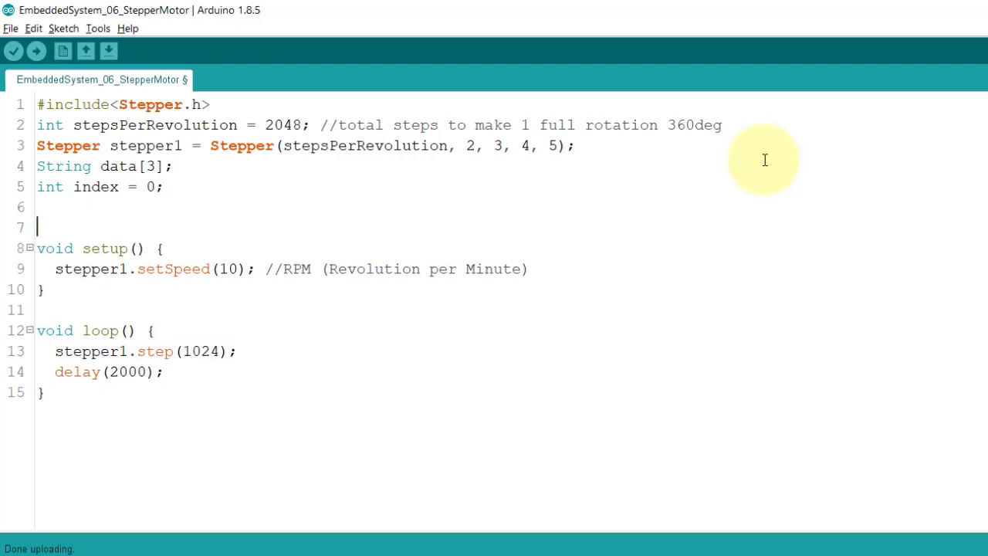
pyautogui.write('float')
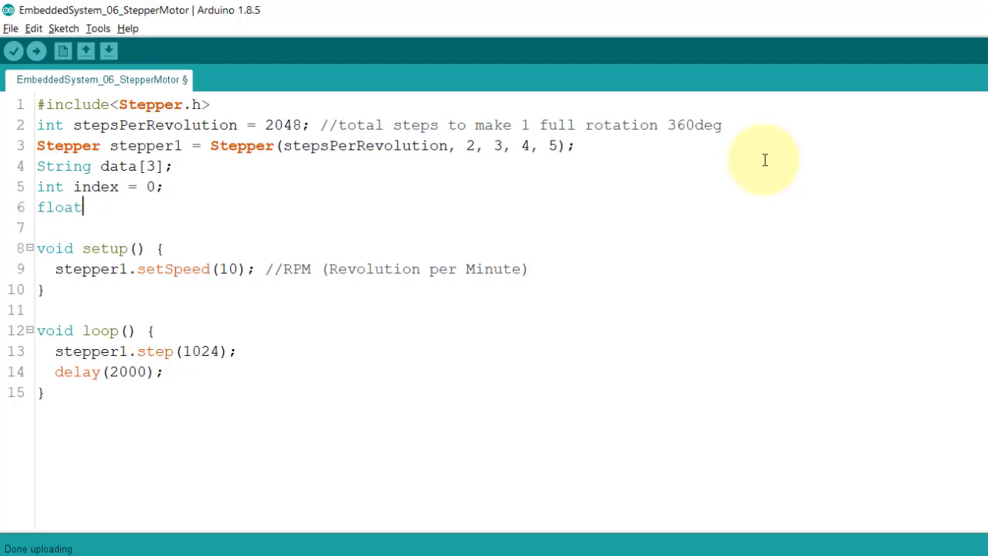
pyautogui.write('step')
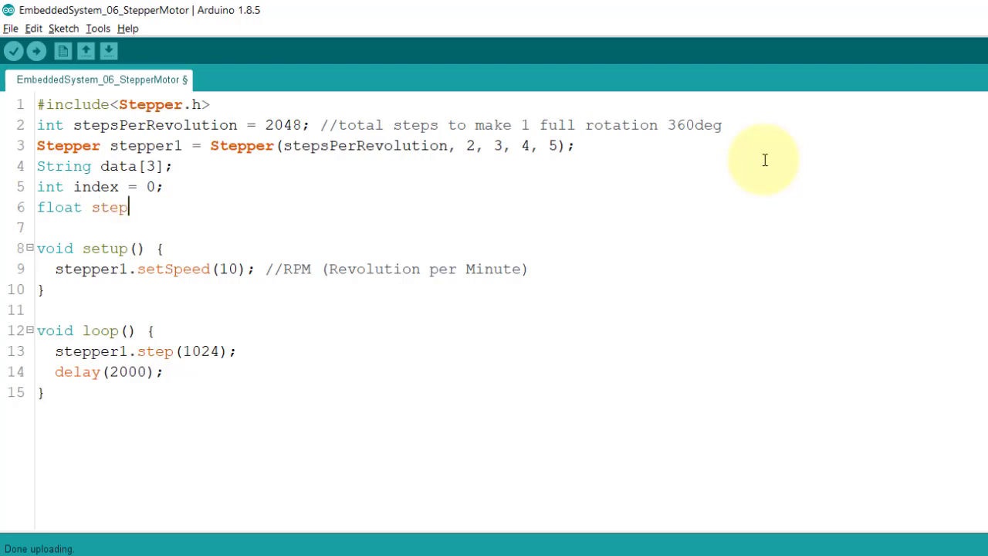
pyautogui.write('s')
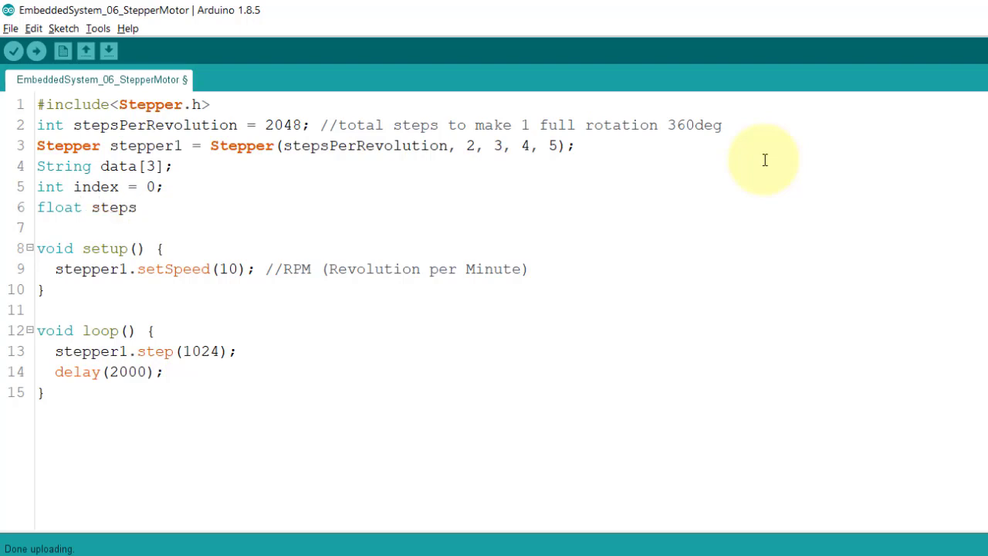
# Initialise the step variables, start Serial at 9600 baud, and clear the old step/delay lines from loop.
pyautogui.write('= 0')
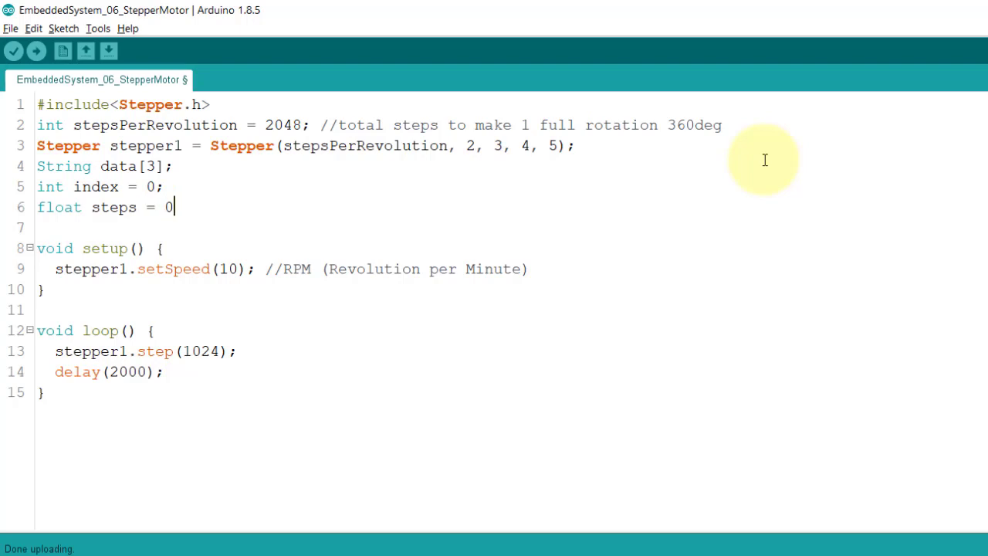
pyautogui.write('.0;')
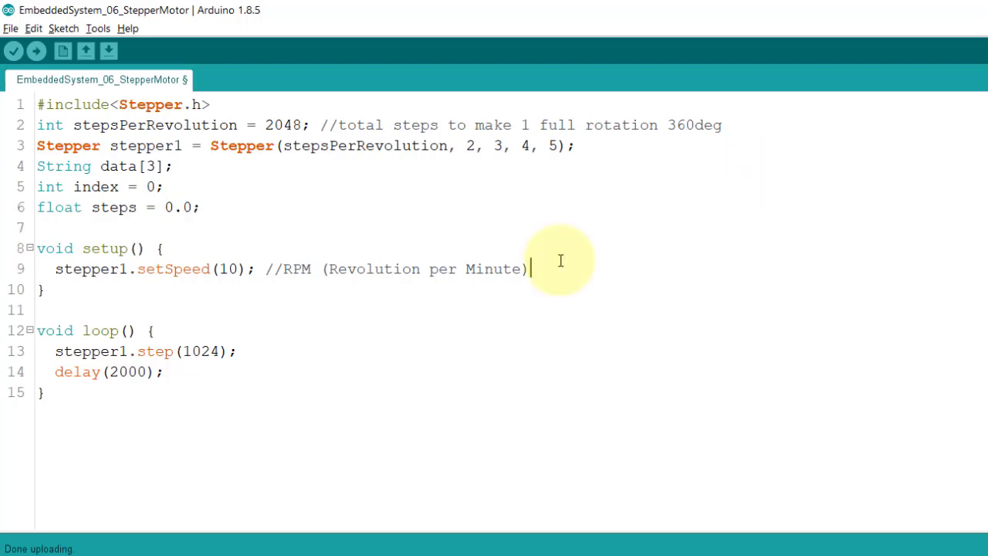
pyautogui.write('Sei')
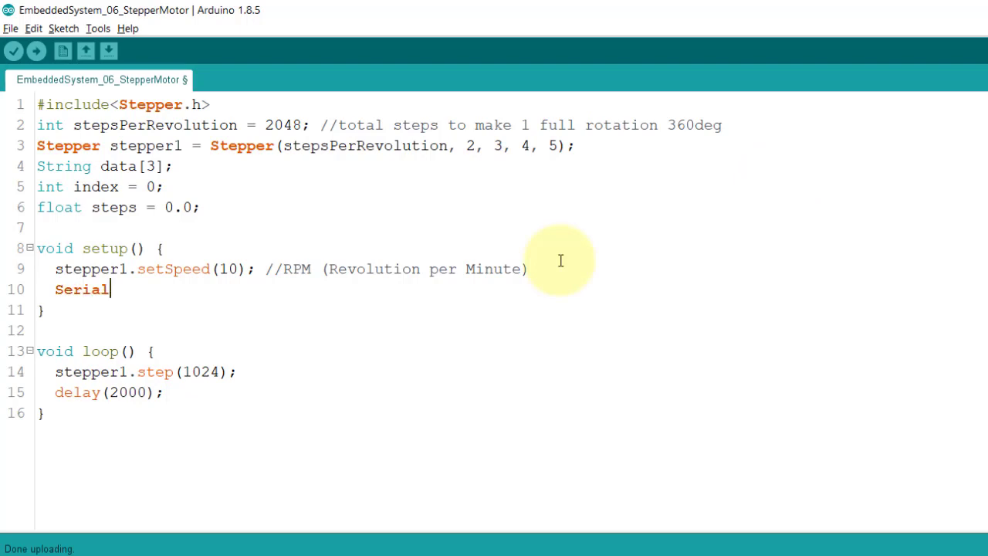
pyautogui.write('.begin(')
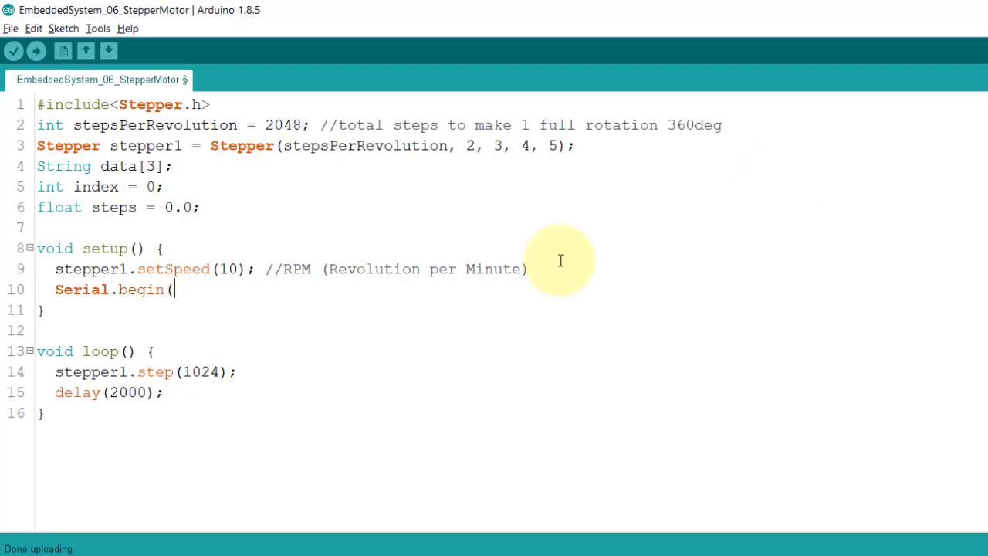
pyautogui.write('9600);')
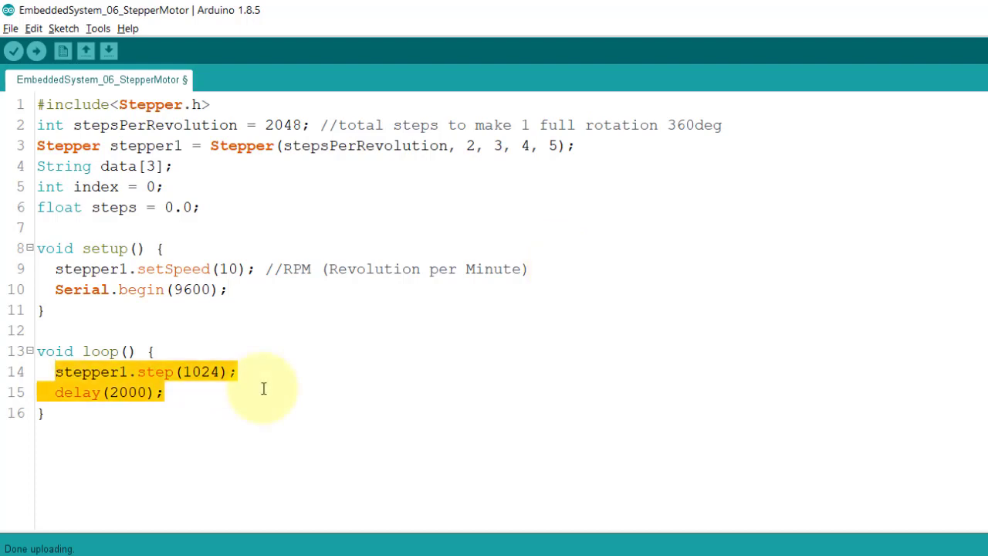
pyautogui.press('Delete')
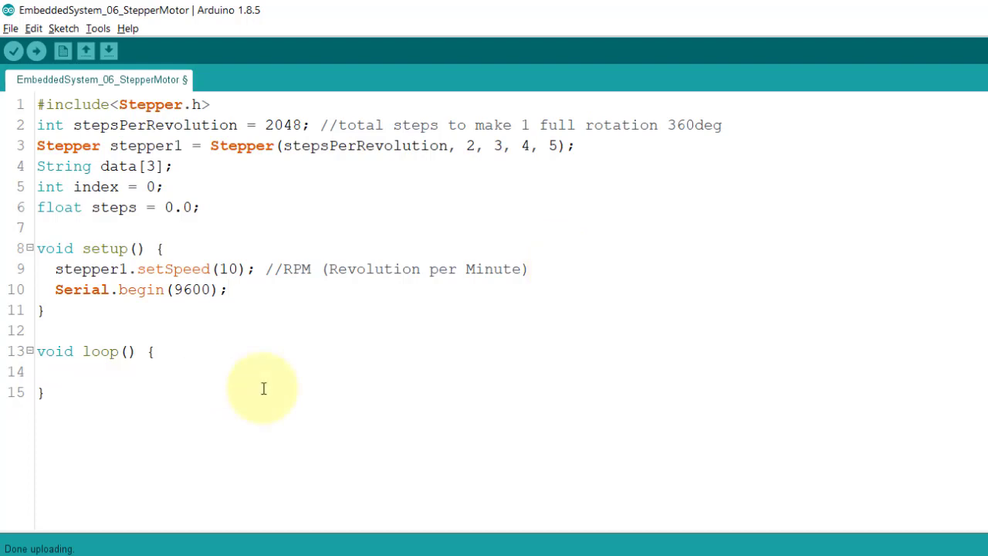
# Add an if(Serial.available()) block that assigns data[index] from Serial.
pyautogui.write('if(Ser')
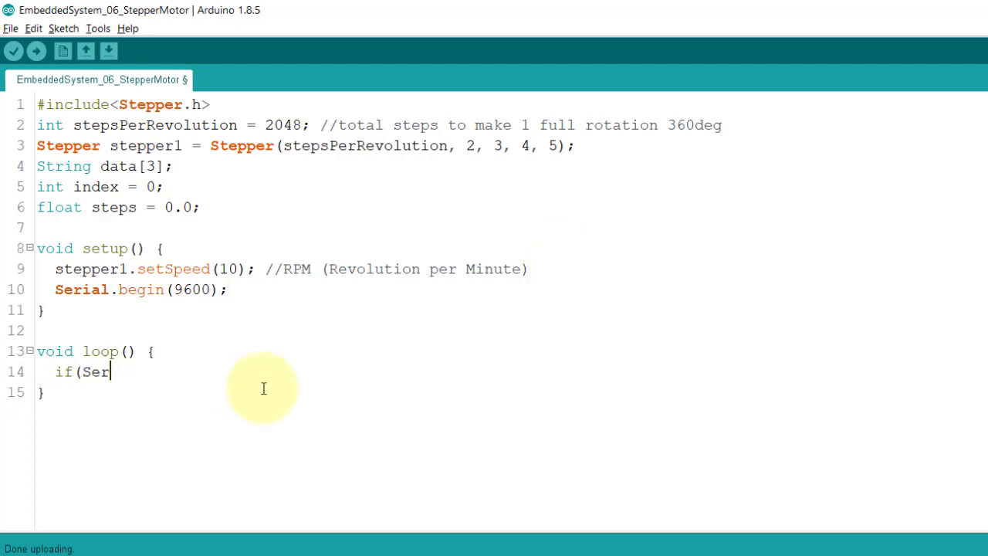
pyautogui.write('ial.availa')
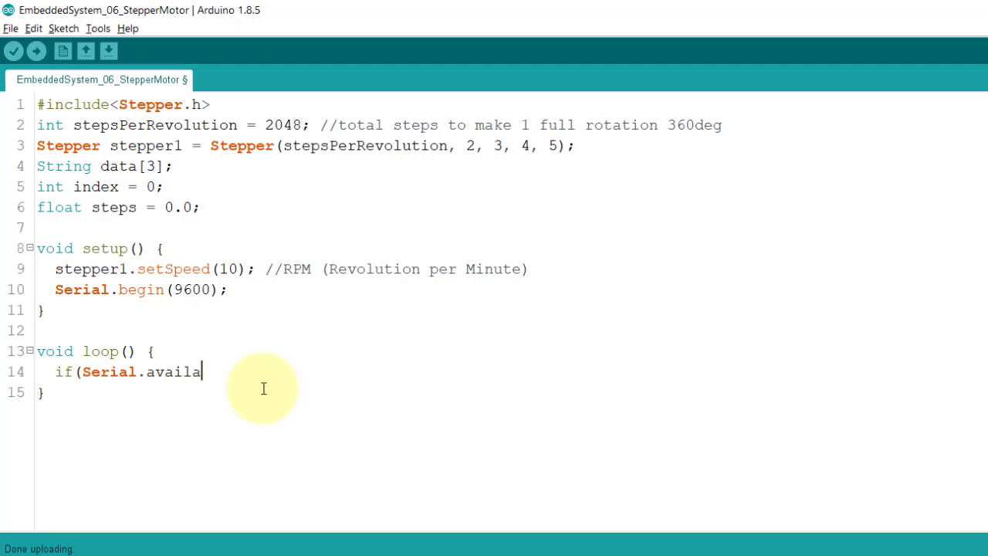
pyautogui.write('ble()){')
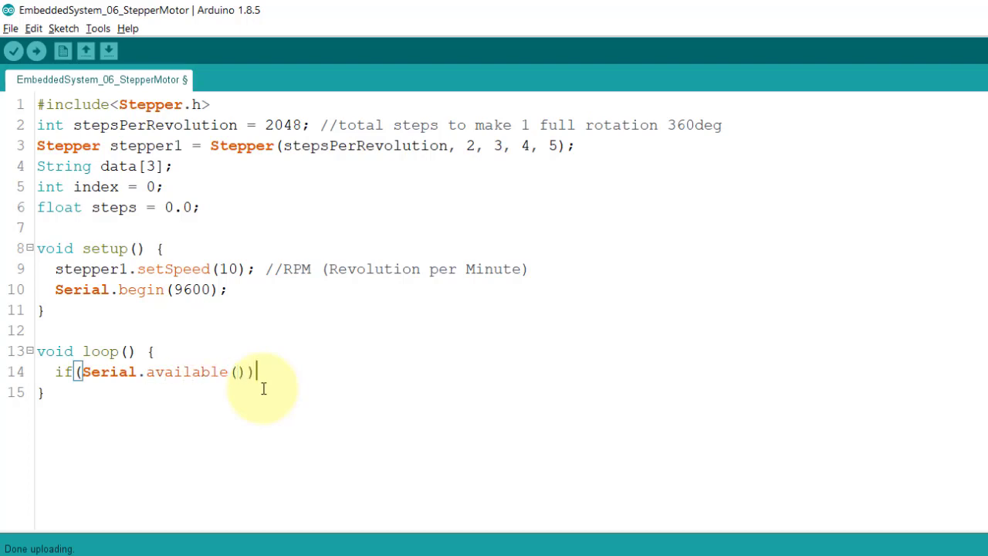
pyautogui.write('{')
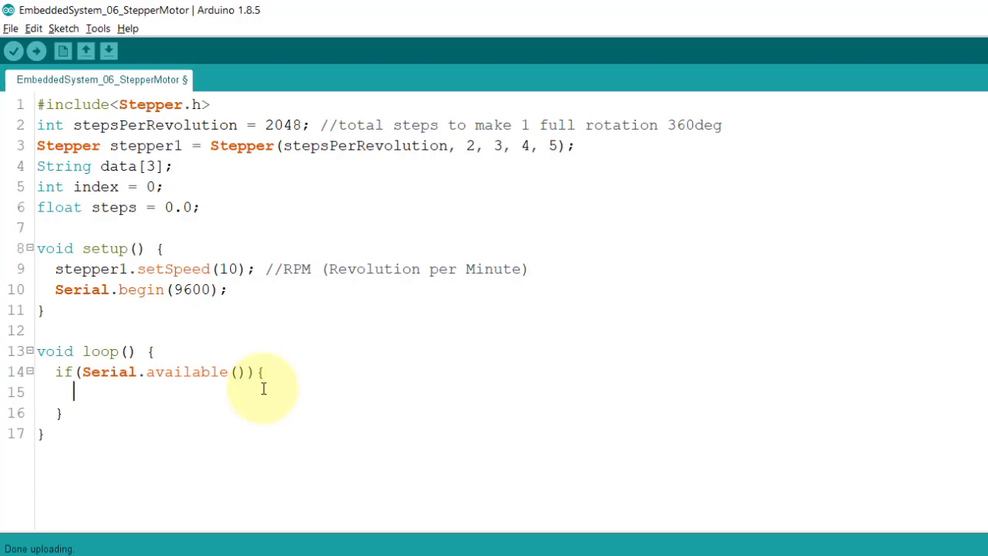
pyautogui.write('data')
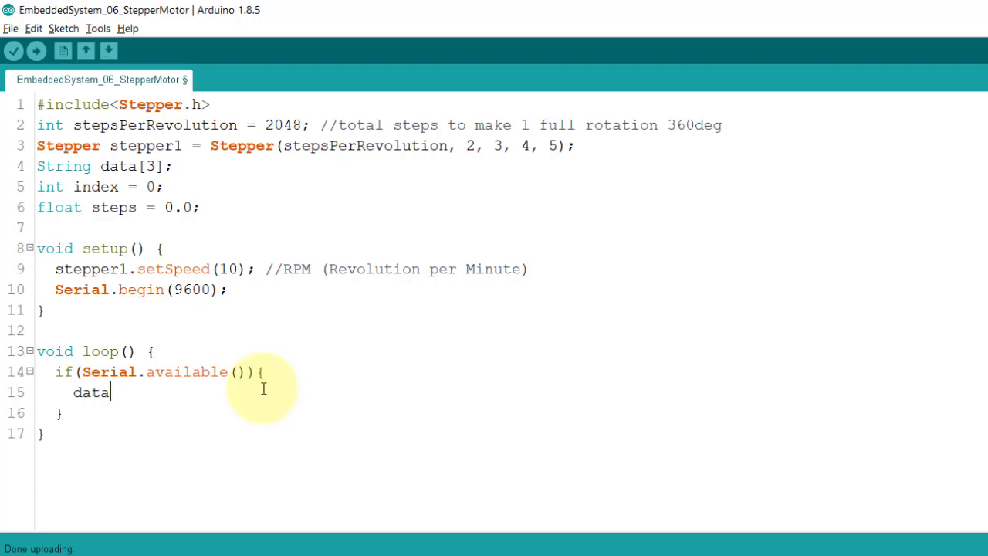
pyautogui.write('[index] =')
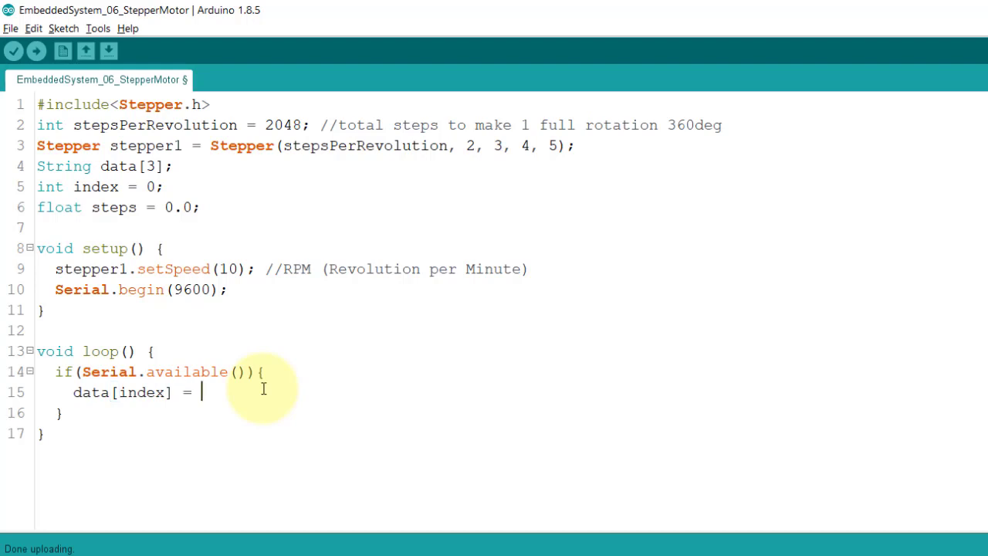
pyautogui.write('Serial')
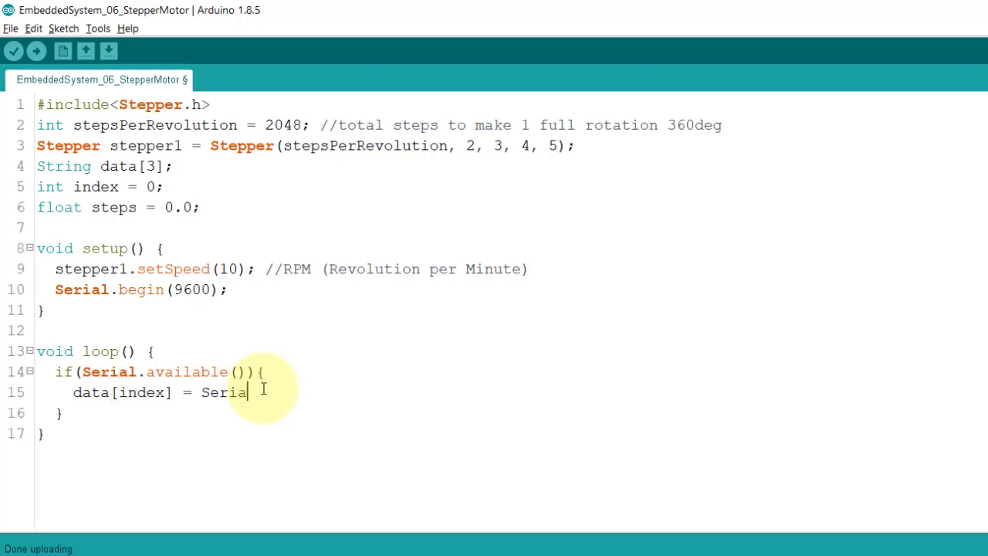
pyautogui.write('l.read')
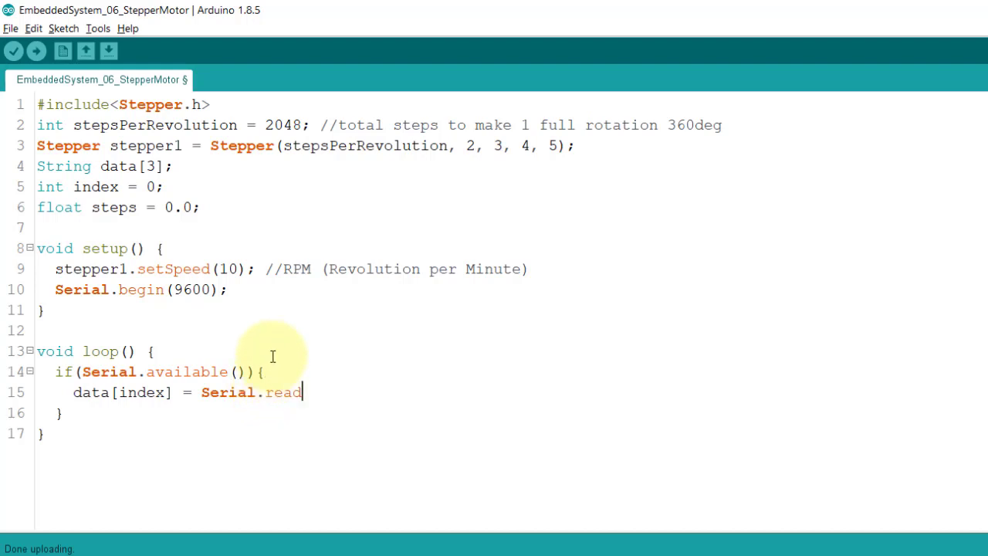
# Complete the read as Serial.readStringUntil(',') with its closing semicolon.
pyautogui.write('Str')
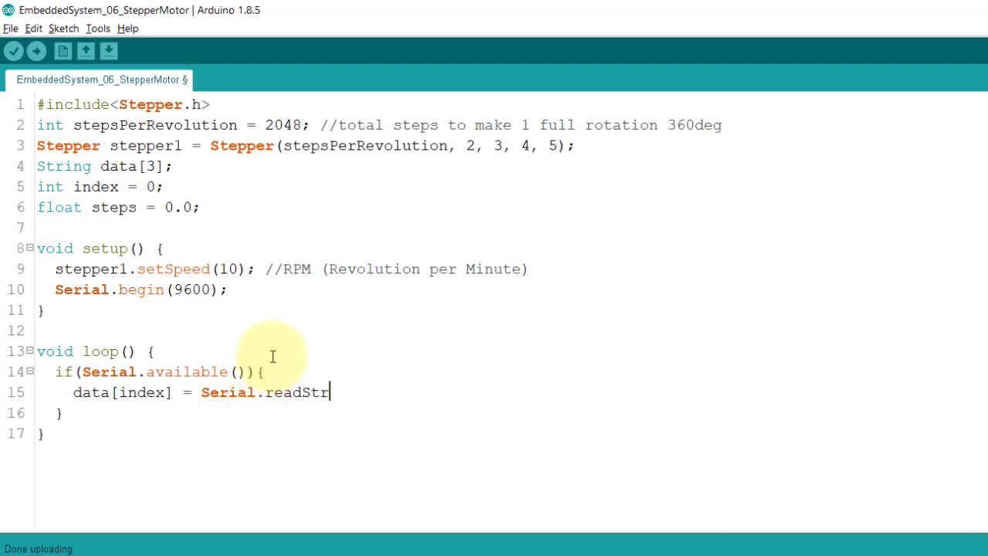
pyautogui.write('ing')
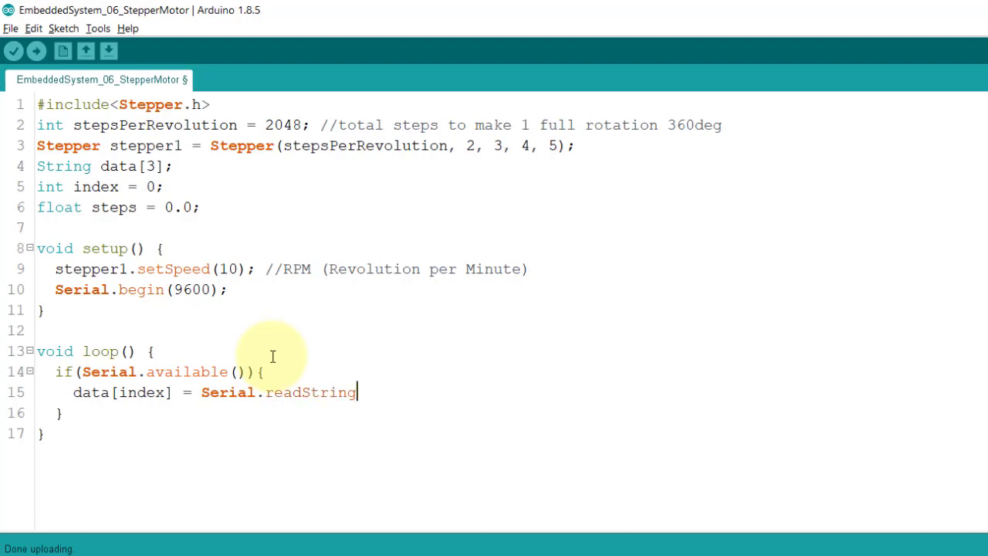
pyautogui.write('Un')
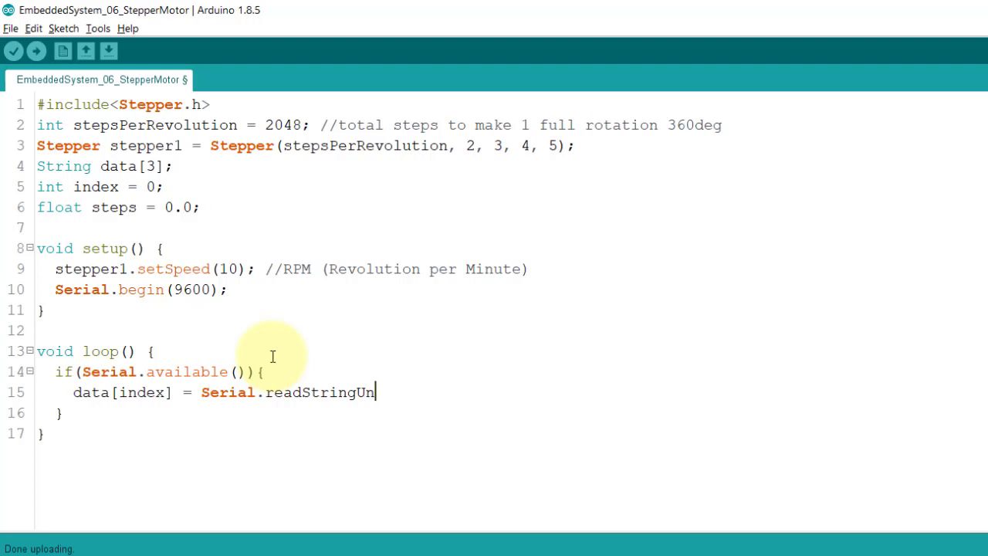
pyautogui.write('til')
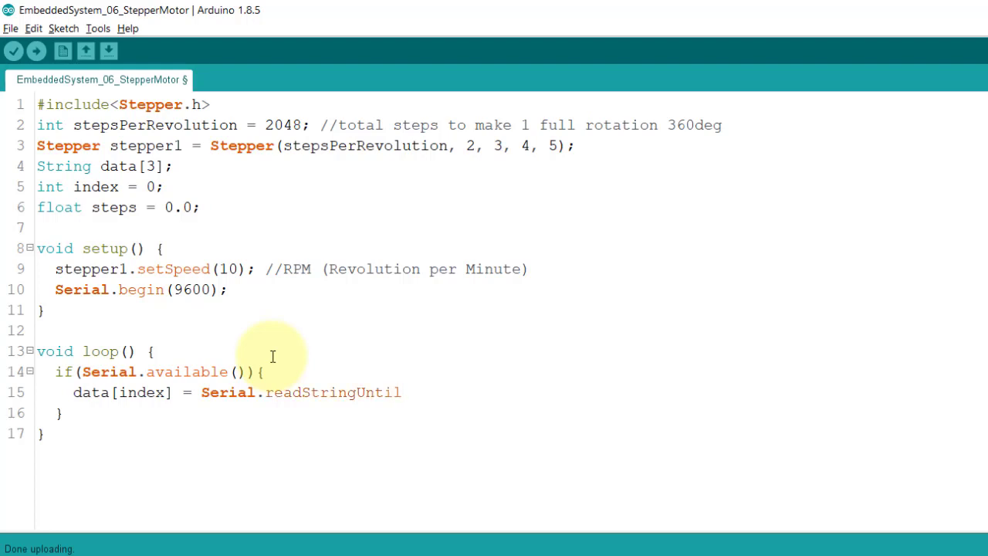
pyautogui.write('(')
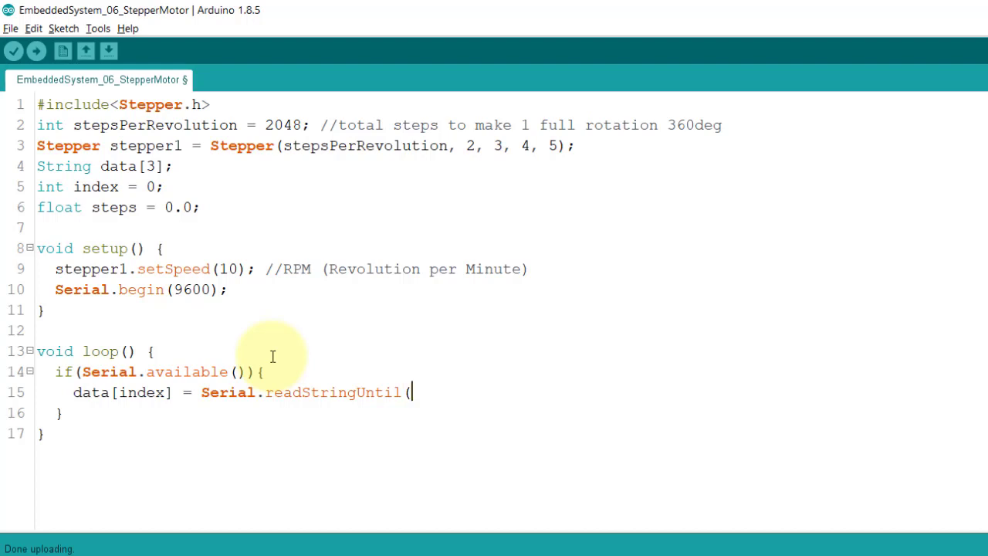
pyautogui.write("',")
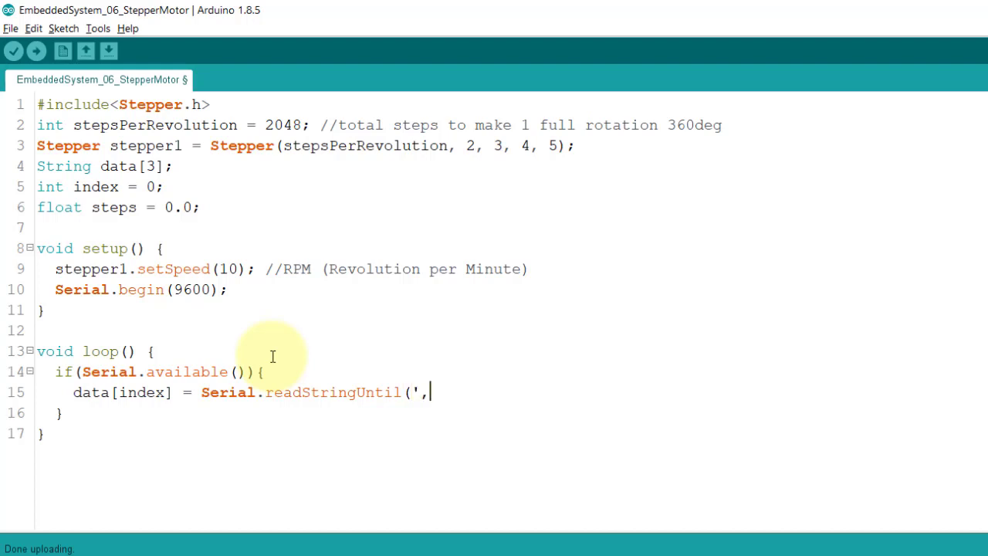
pyautogui.write("'")
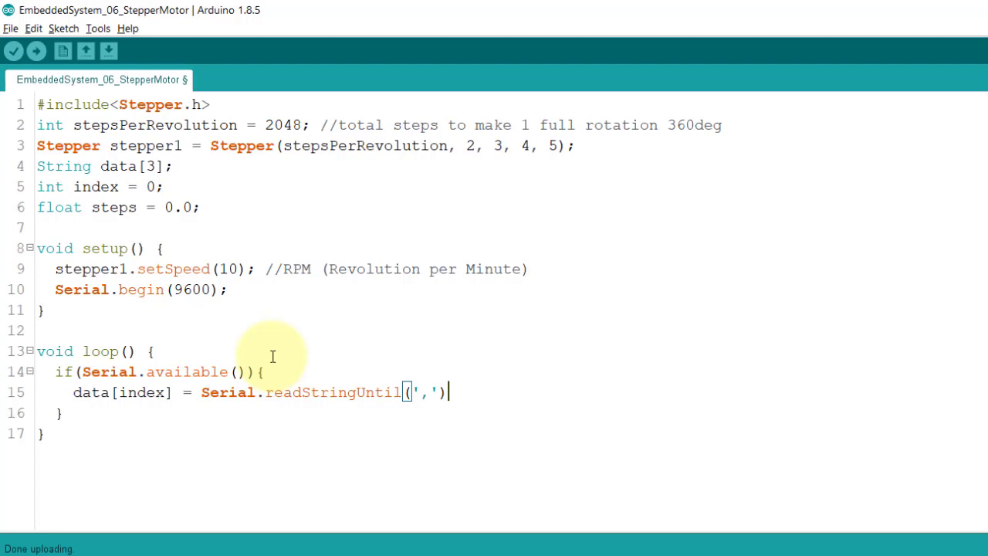
pyautogui.write(';')
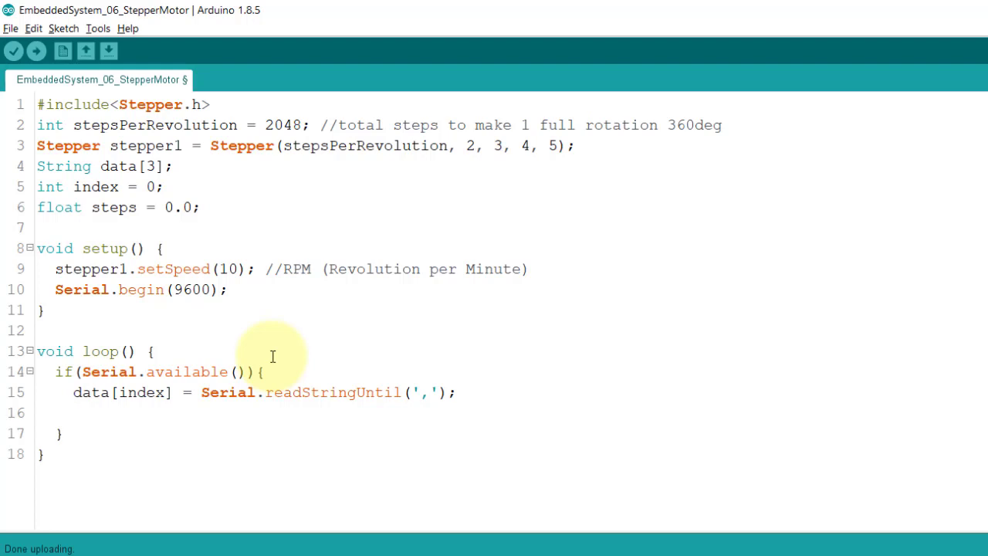
# Print "data read: " with data[index] over serial, then increment index.
pyautogui.write('Serial.prin')
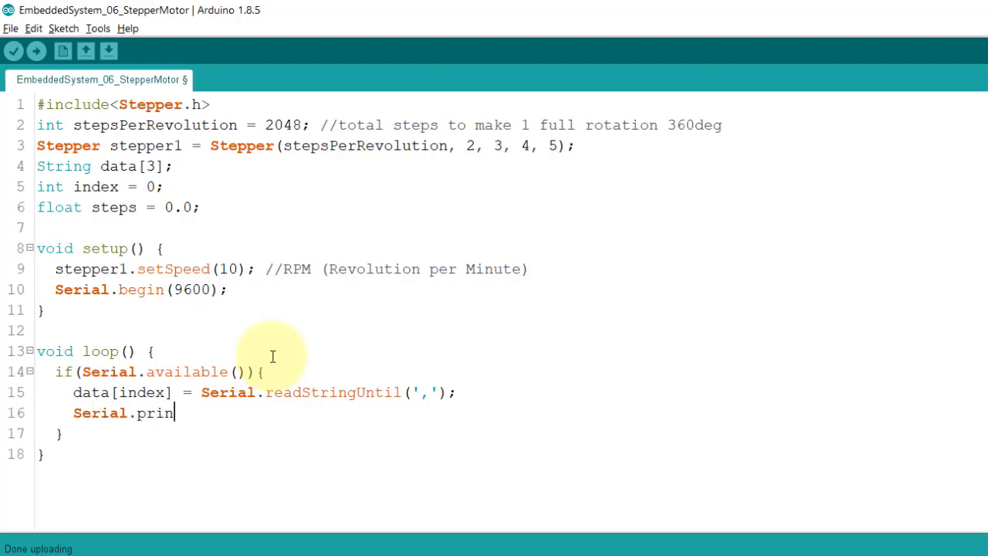
pyautogui.write('t("')
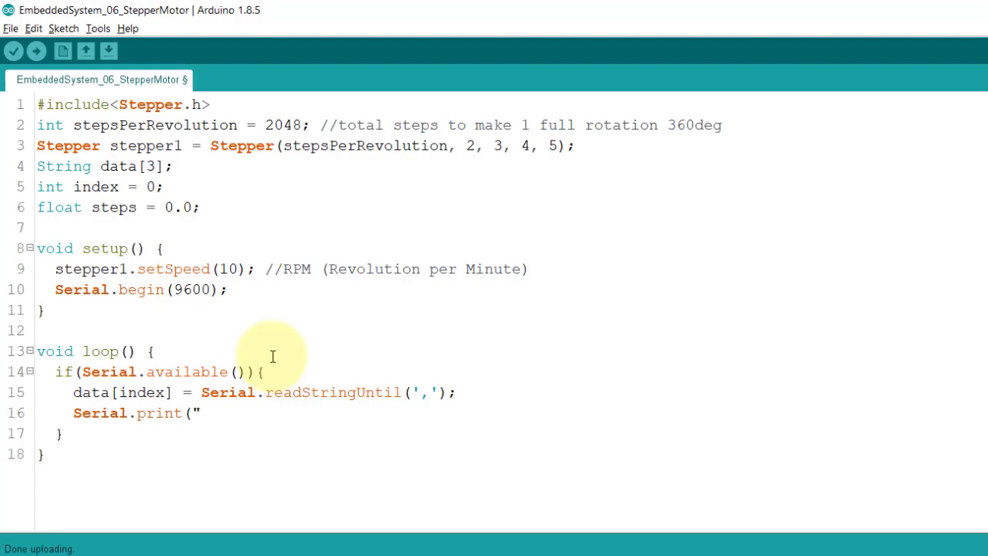
pyautogui.write('data read')
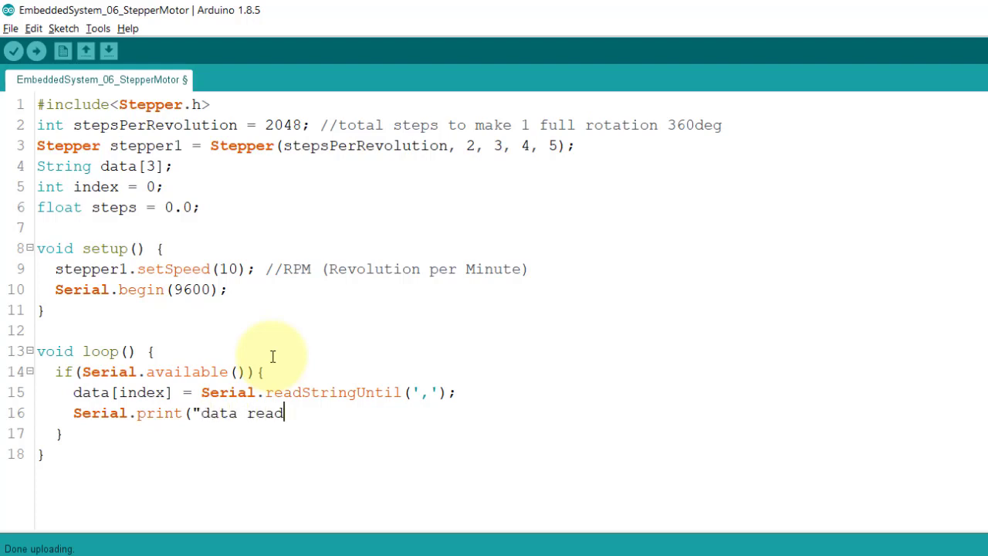
pyautogui.write(': "); Serial.println(data[')
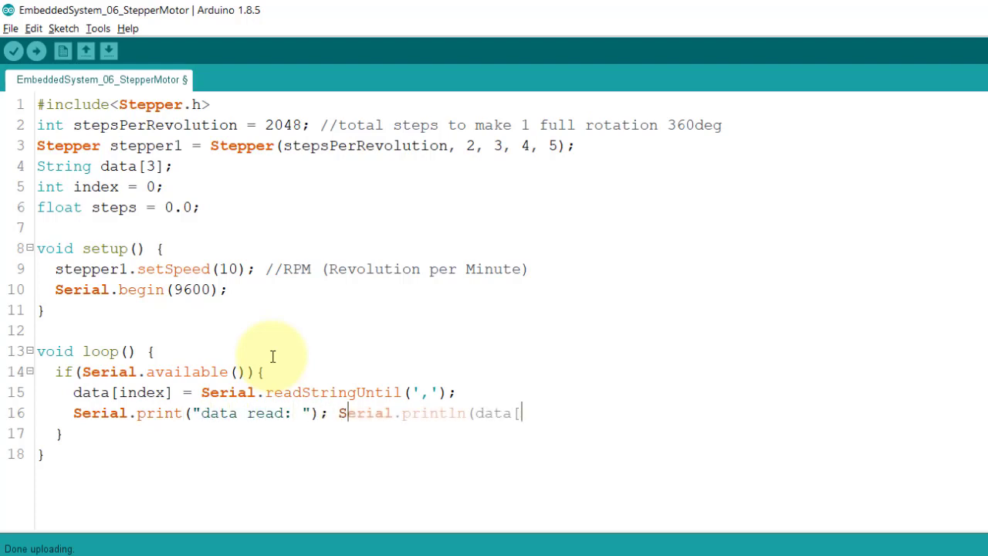
pyautogui.write('index]);')
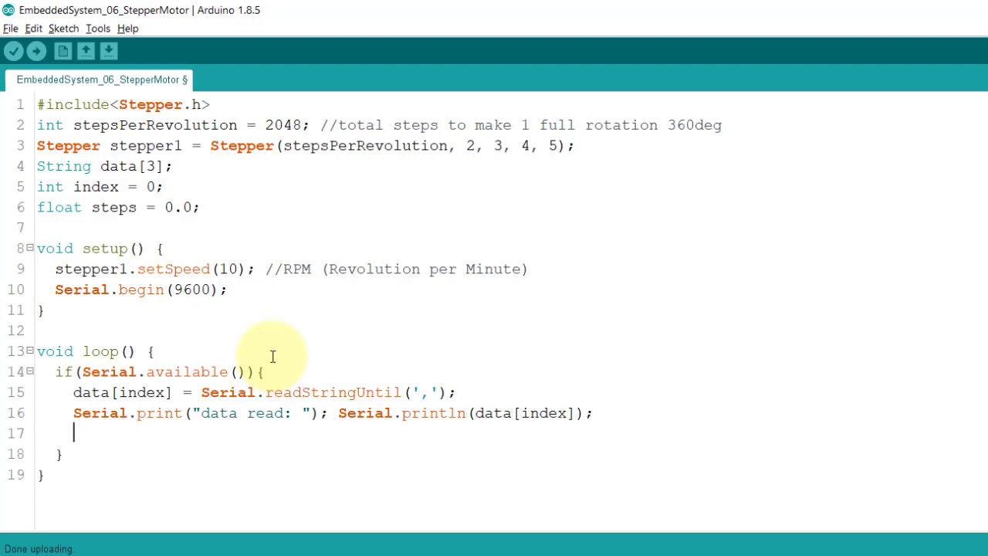
pyautogui.write('index++;')
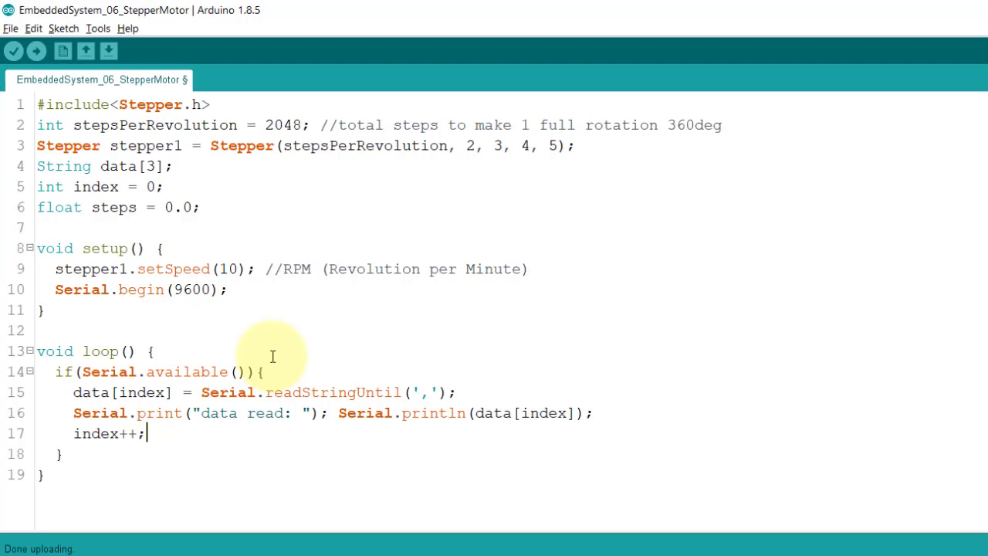
pyautogui.press('enter')
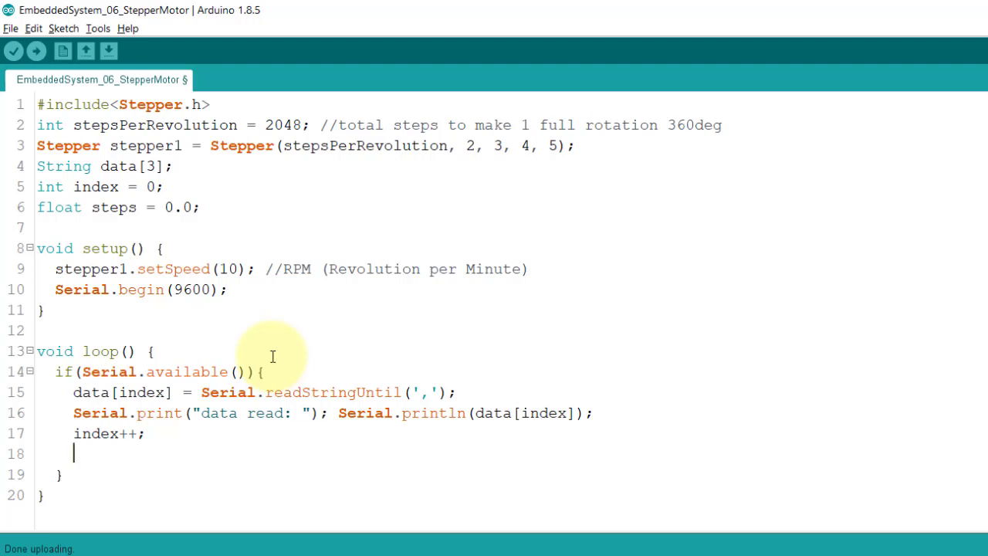
# Add an if(index == 3) block that resets index to 0.
pyautogui.write('if(index')
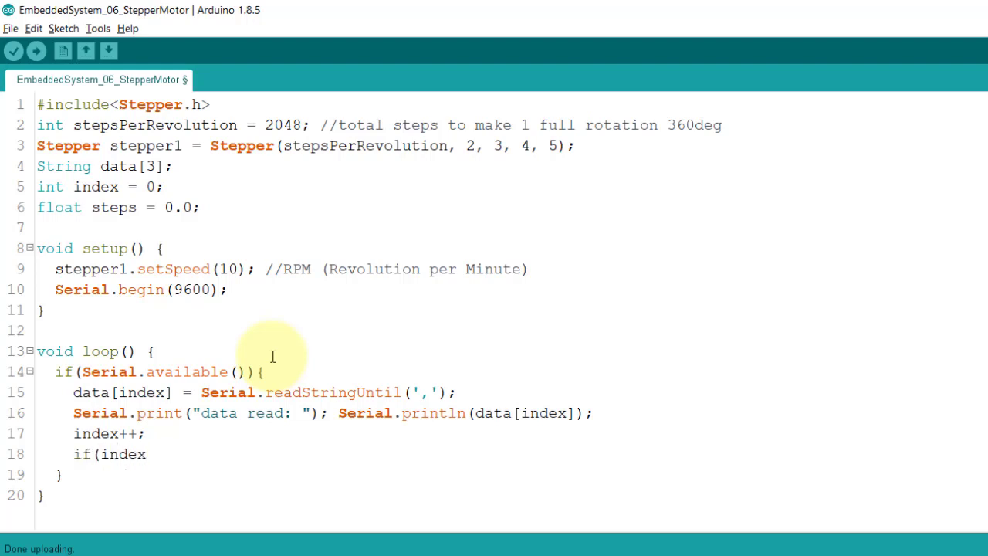
pyautogui.write('== 3)')
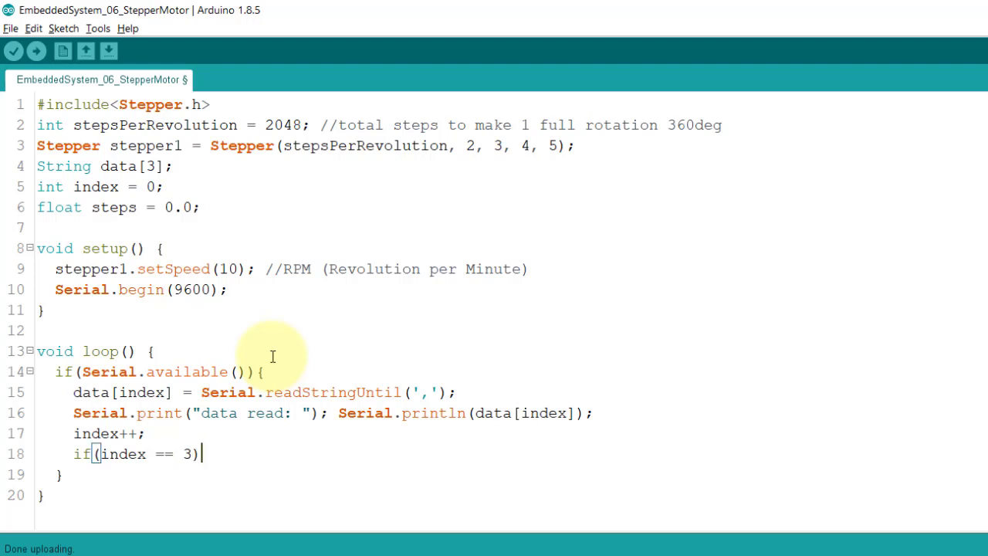
pyautogui.write('{')
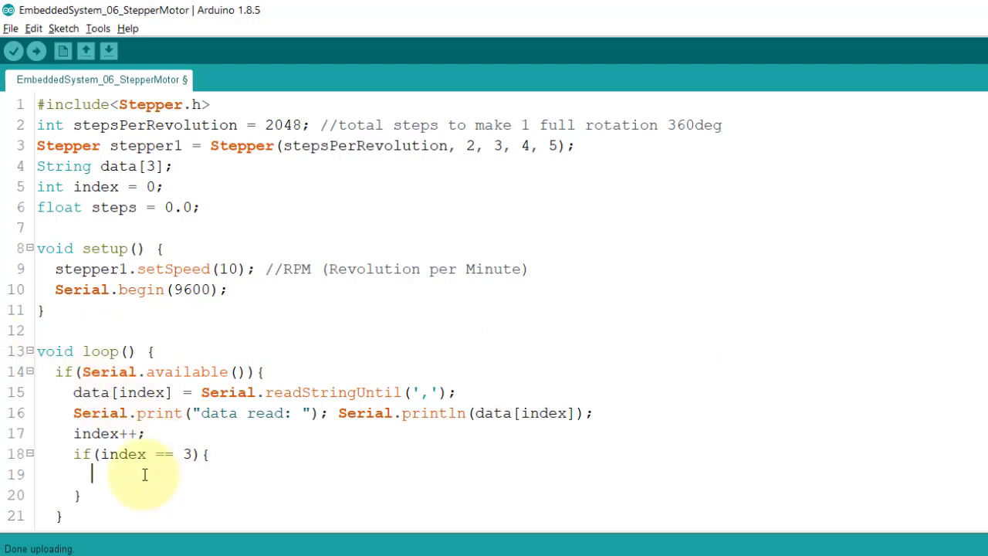
pyautogui.write('index =')
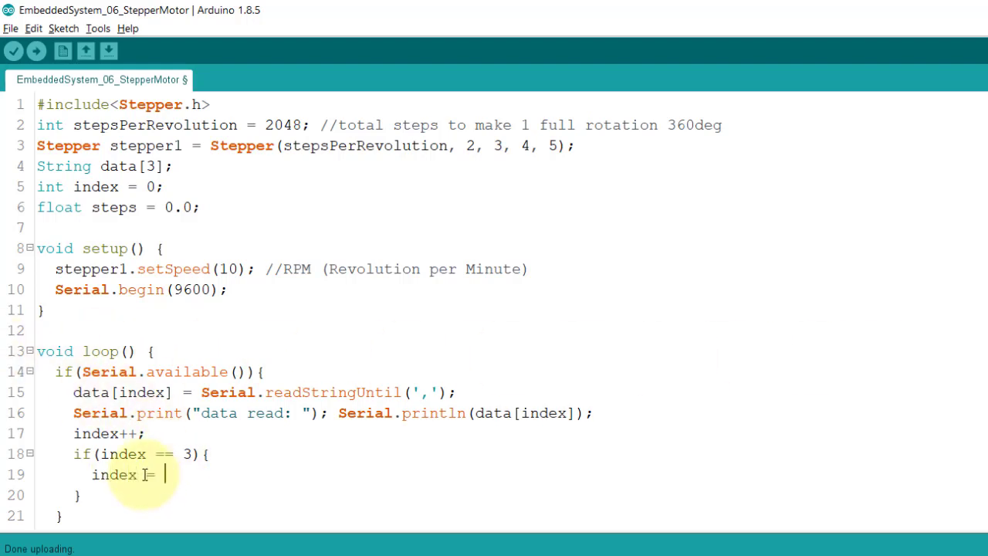
pyautogui.write('0;')
pyautogui.write('s')
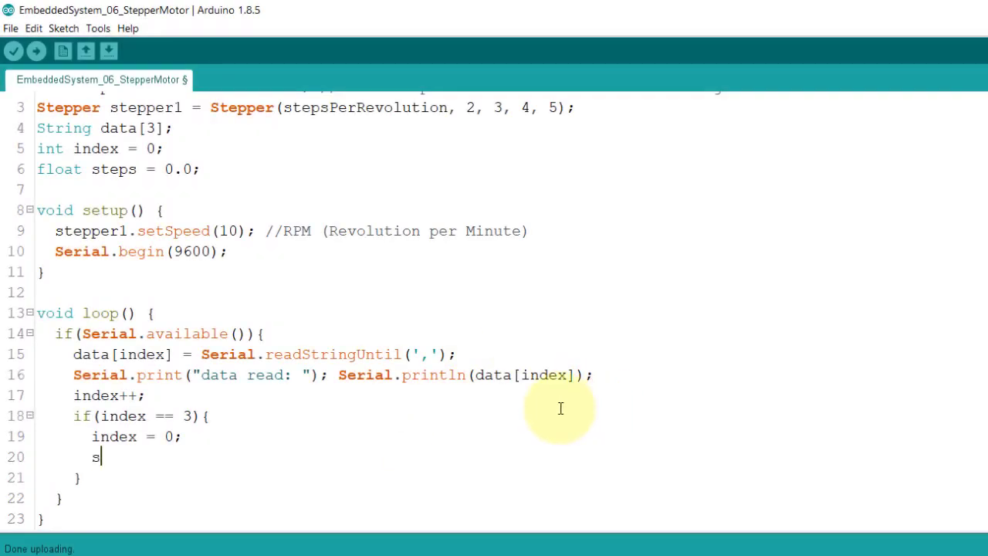
# Compute steps as stepsPerRevolution/360.0*data[1].toInt(), replacing the trial 360/180/90 values.
pyautogui.write('teps = stepsP')
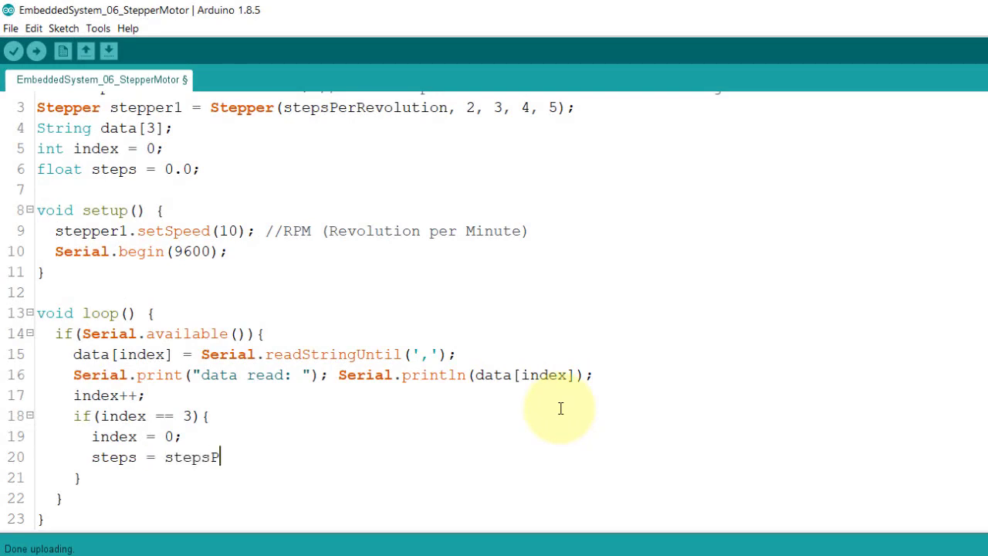
pyautogui.write('erRevolu')
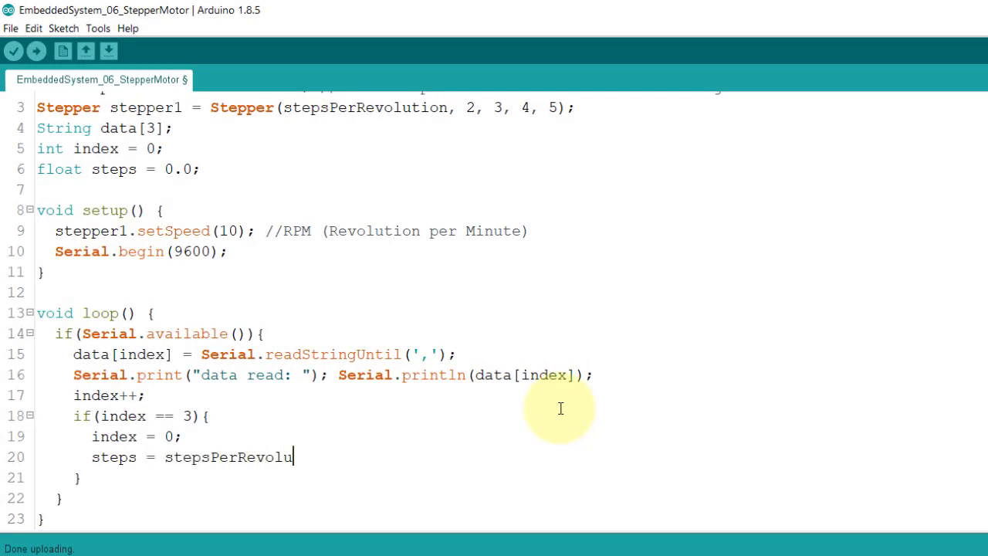
pyautogui.write('tion')
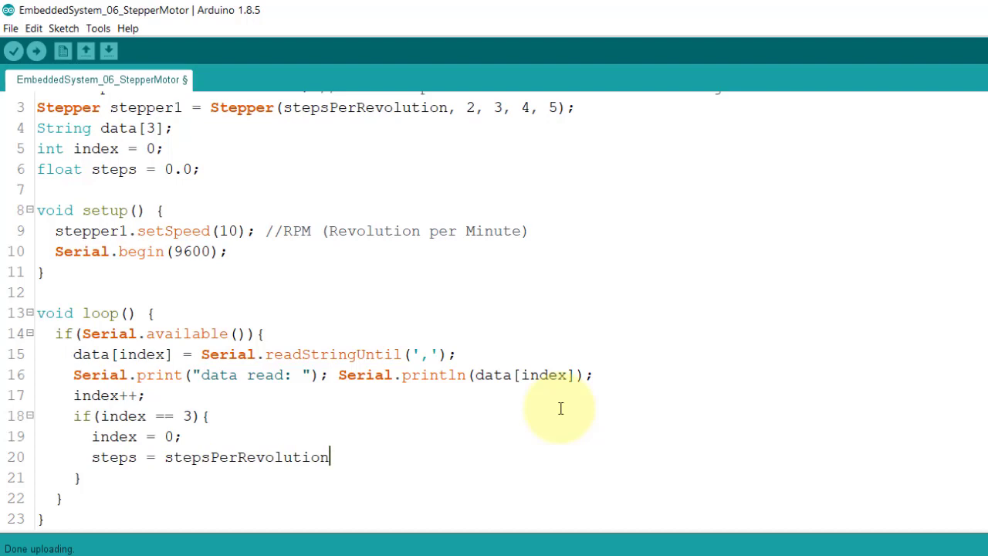
pyautogui.write('/')
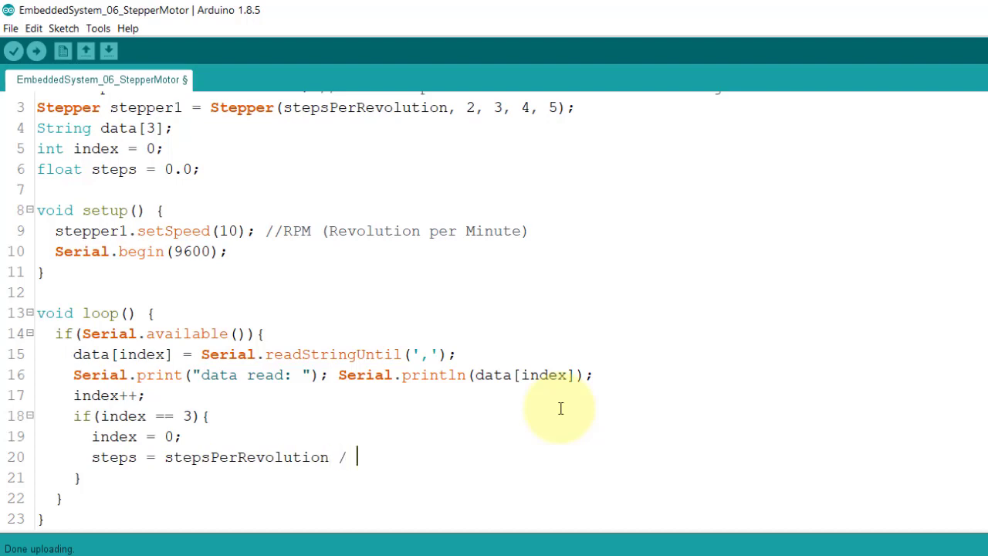
pyautogui.write('360')
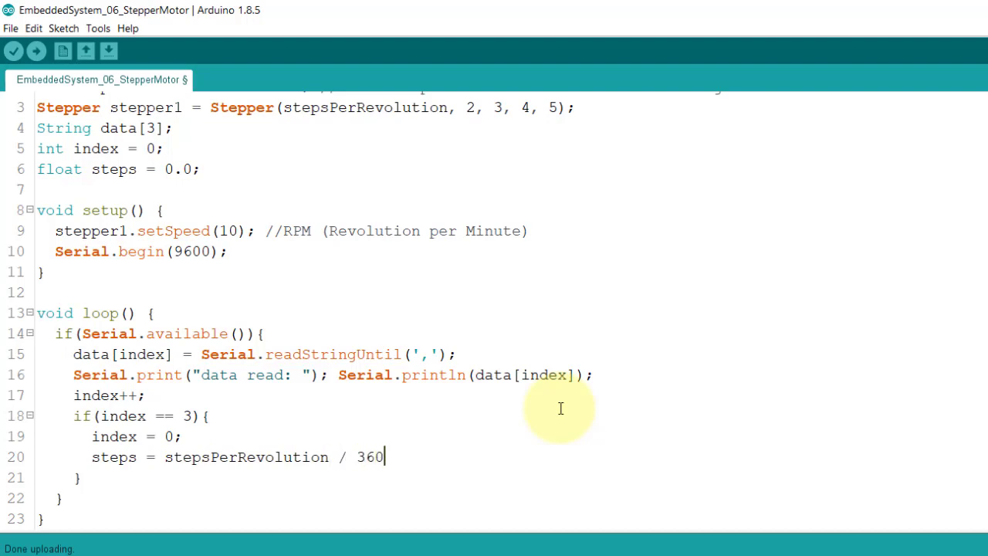
pyautogui.write('.0 *')
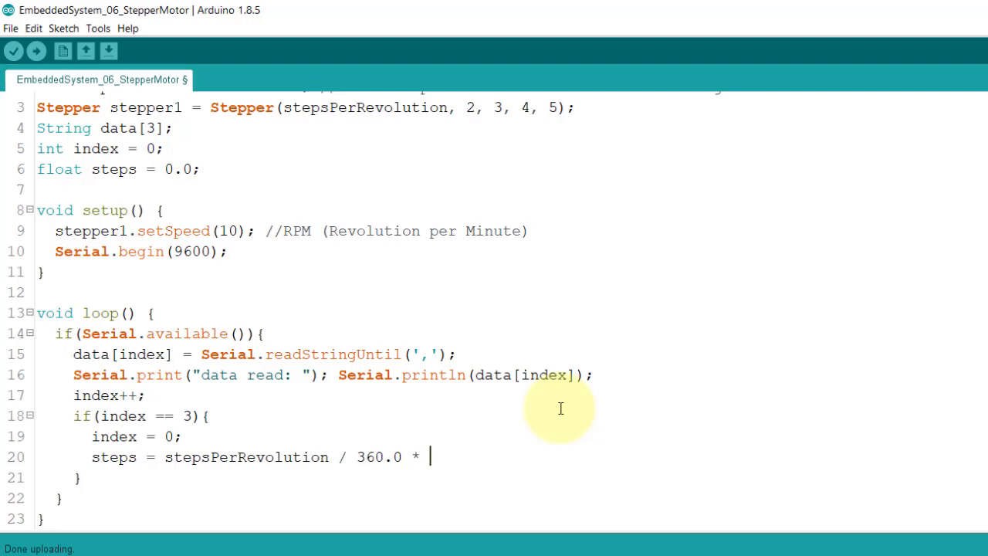
pyautogui.write('360')
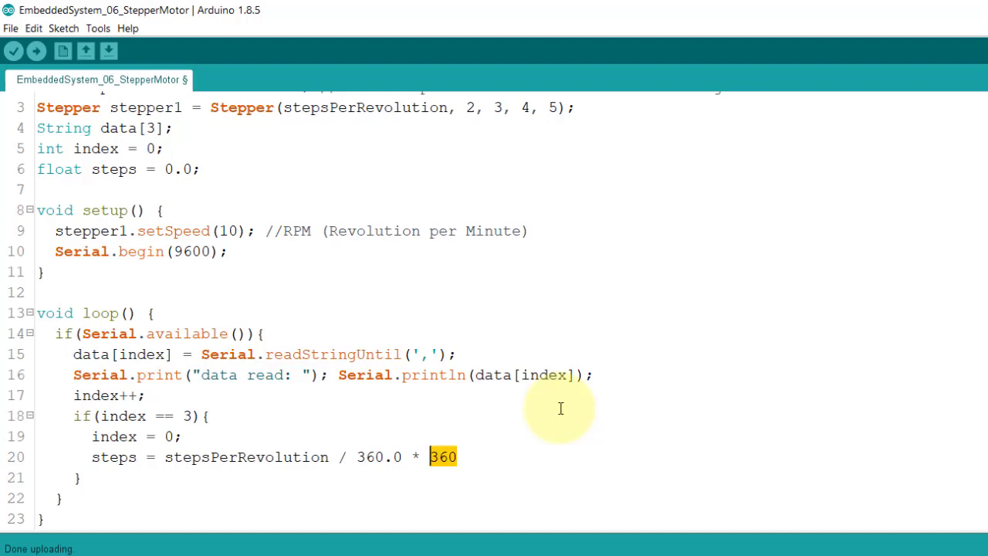
pyautogui.write('180')
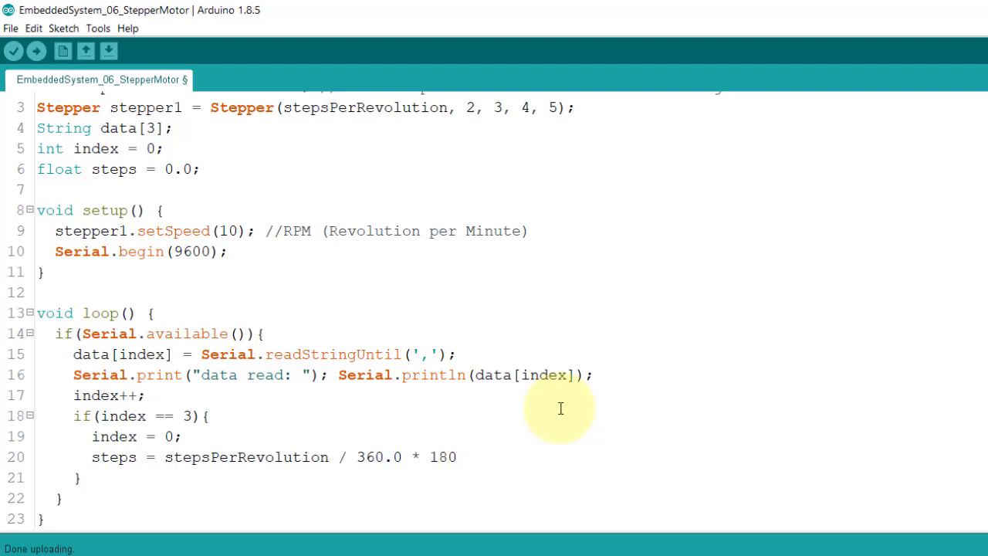
pyautogui.write('90')
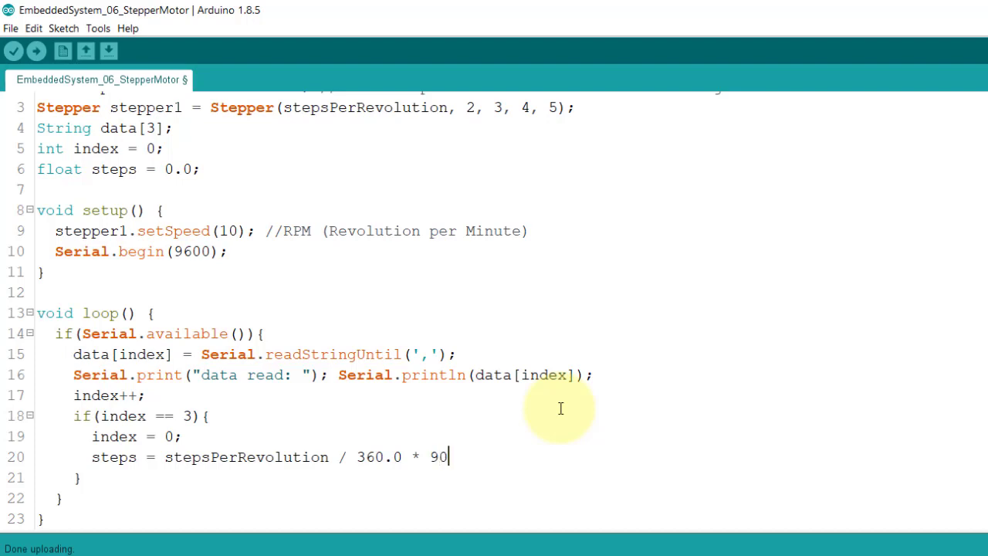
pyautogui.doubleClick(437, 456)
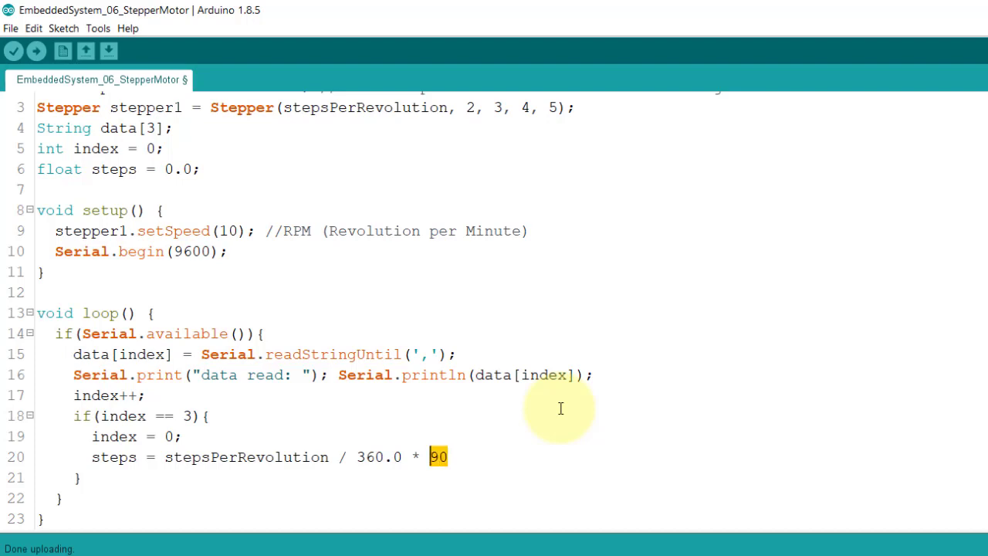
pyautogui.write('data')
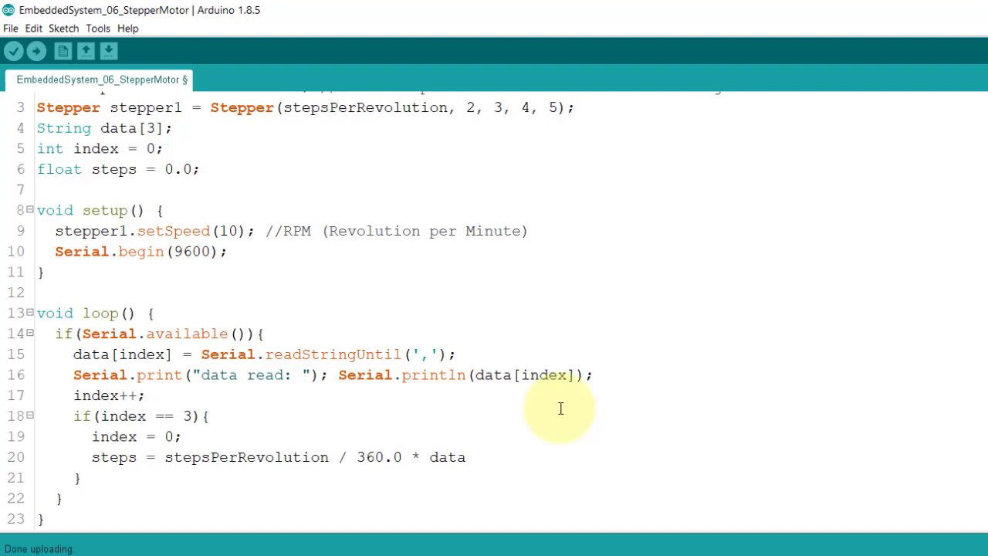
pyautogui.write('[1]')
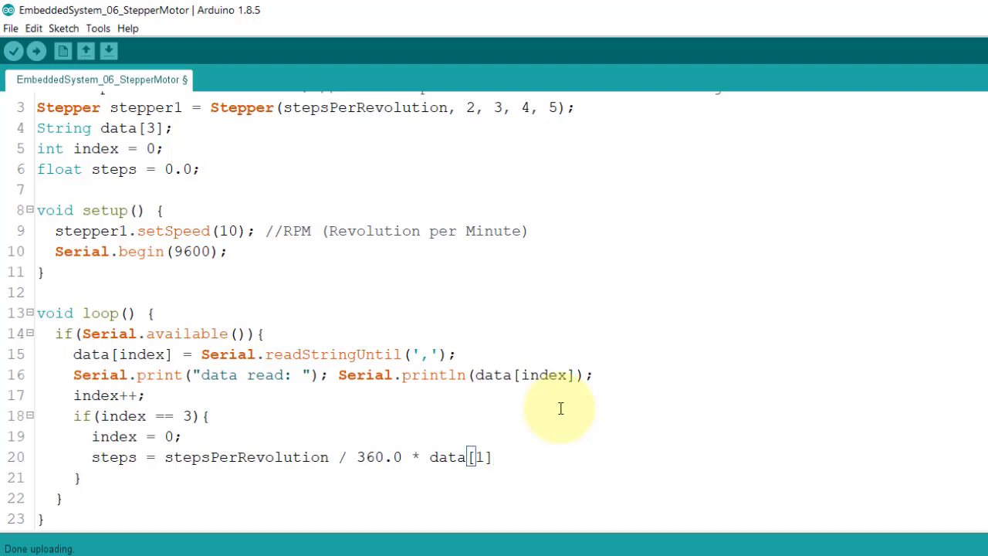
pyautogui.write('.to')
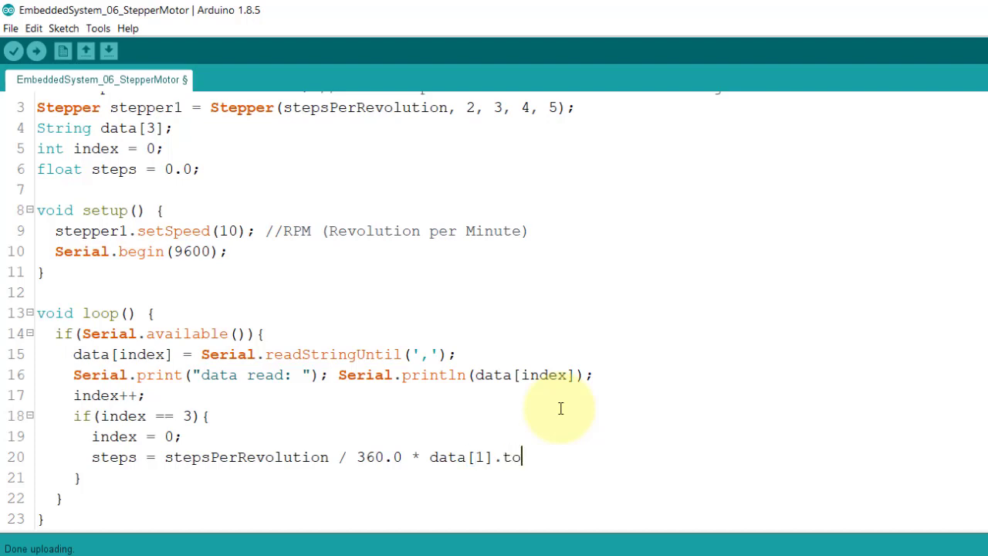
pyautogui.write('Int')
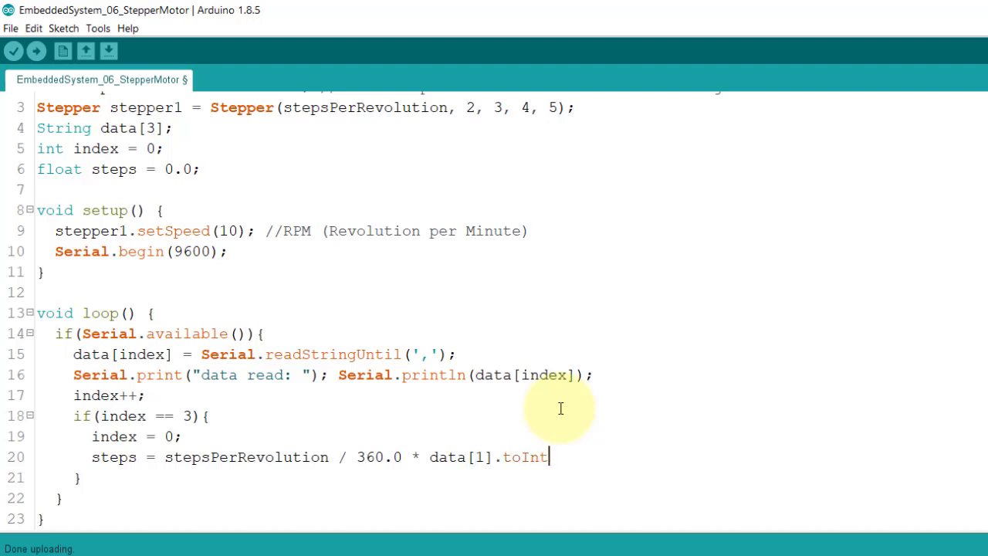
pyautogui.write('();')
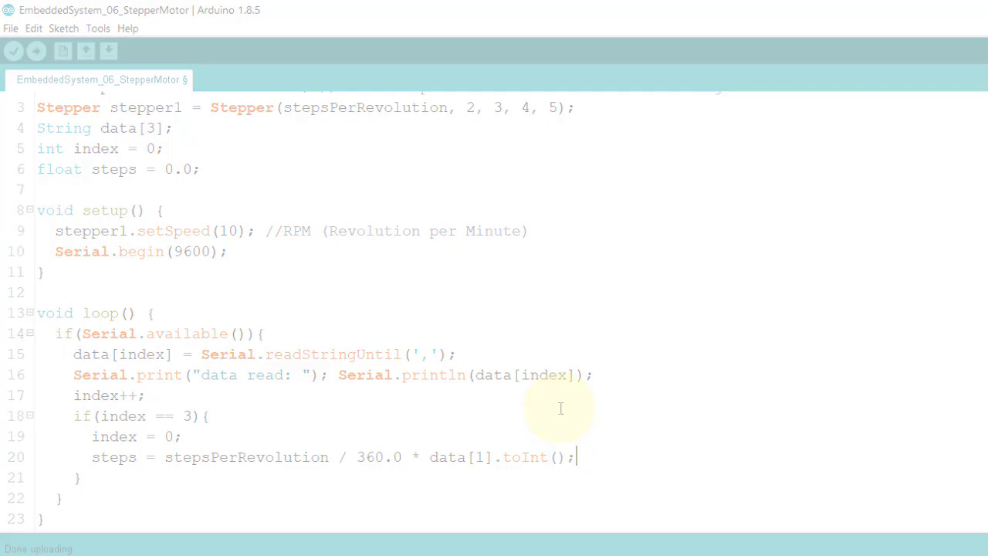
# Set the stepper speed from data[2].toInt().
pyautogui.write('stepper1.setS')
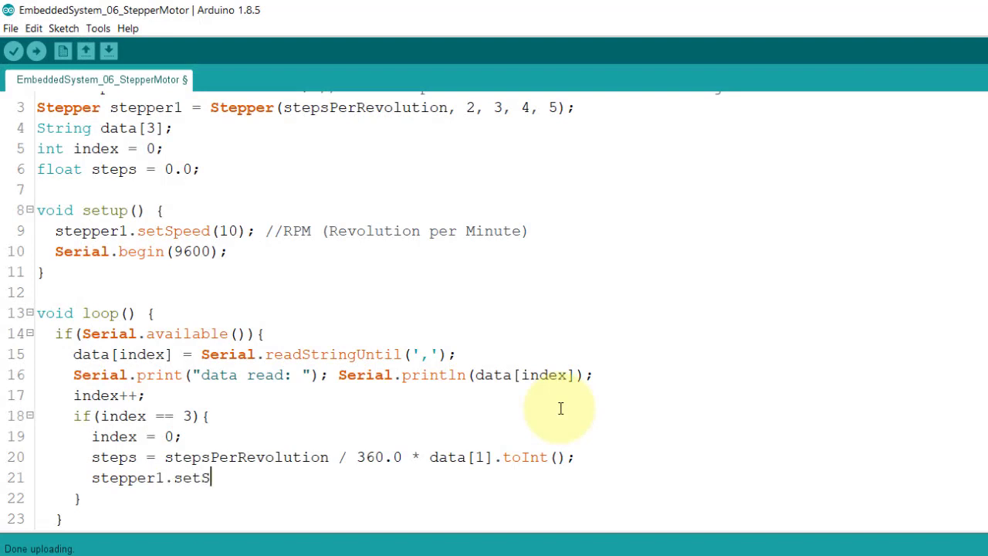
pyautogui.write('peed(data[]);')
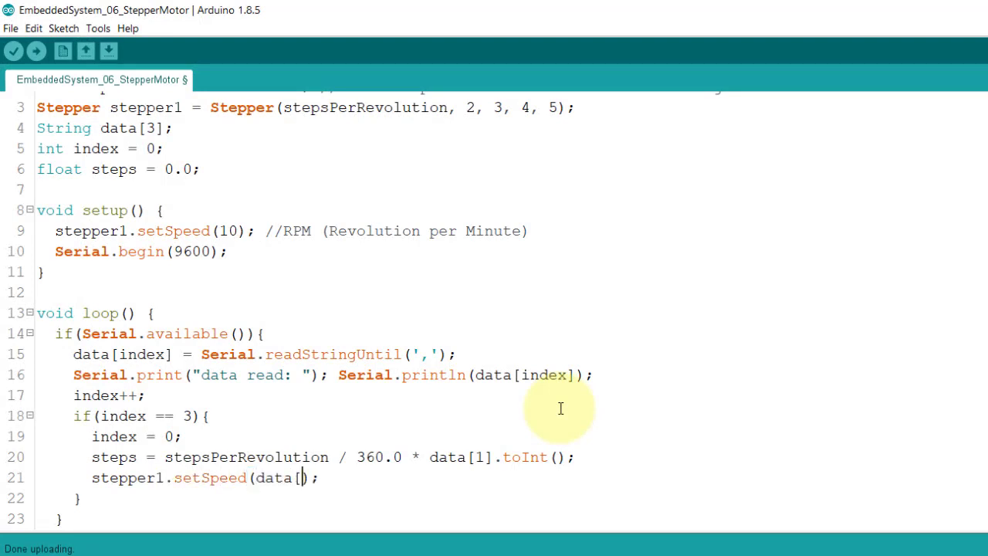
pyautogui.write('2].toInt(')
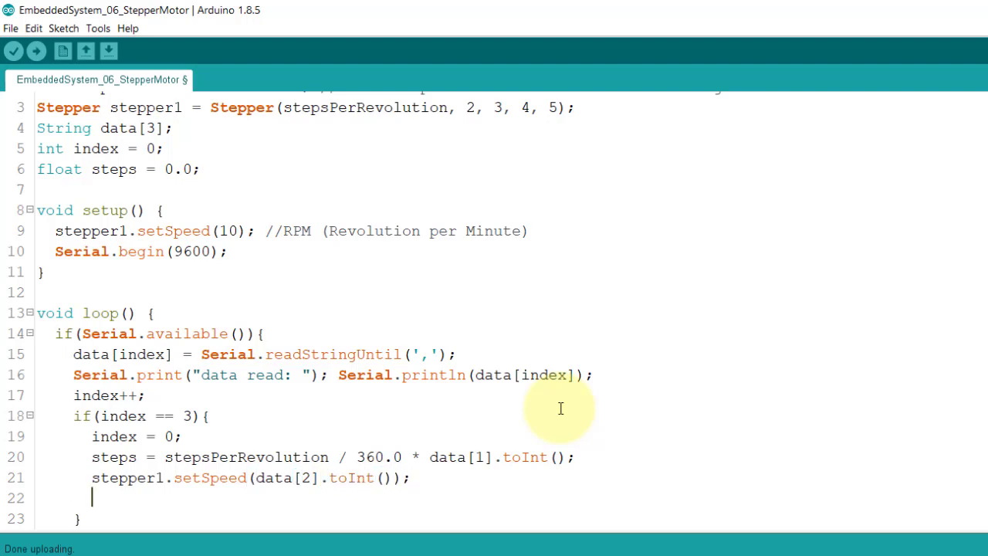
# Step forward by steps when data[0] is "C" and by -steps when it is "W".
pyautogui.write('if(data')
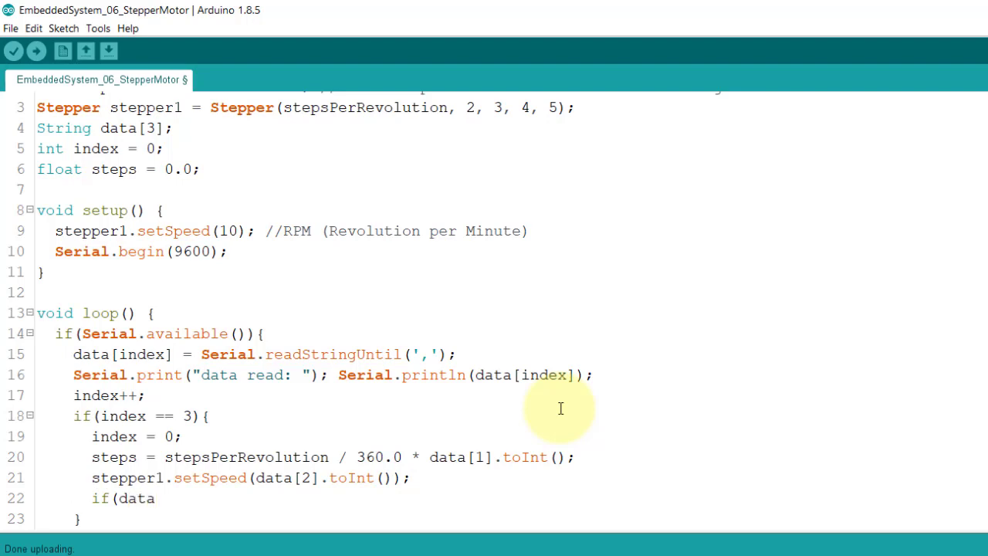
pyautogui.write('[0] == "')
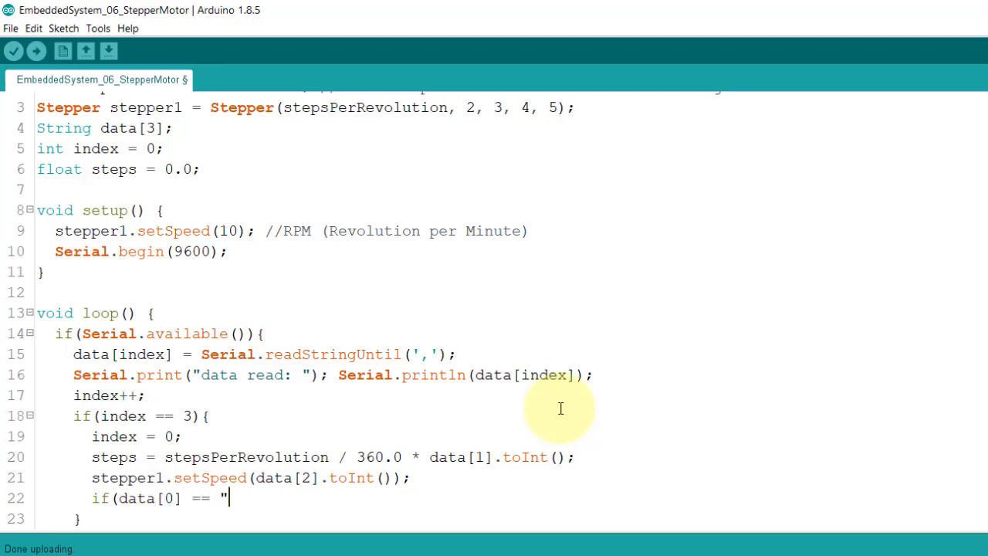
pyautogui.write('C")')
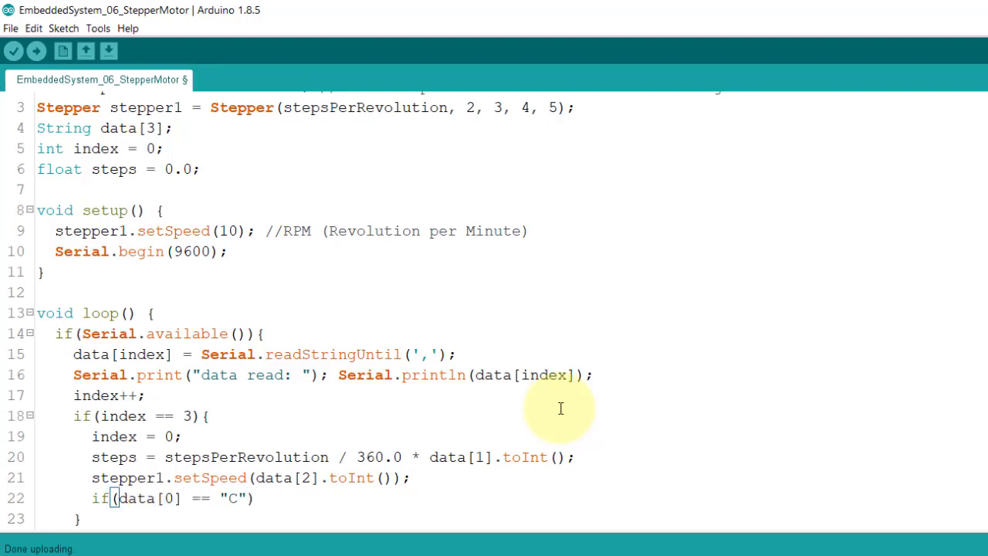
pyautogui.write('stepper')
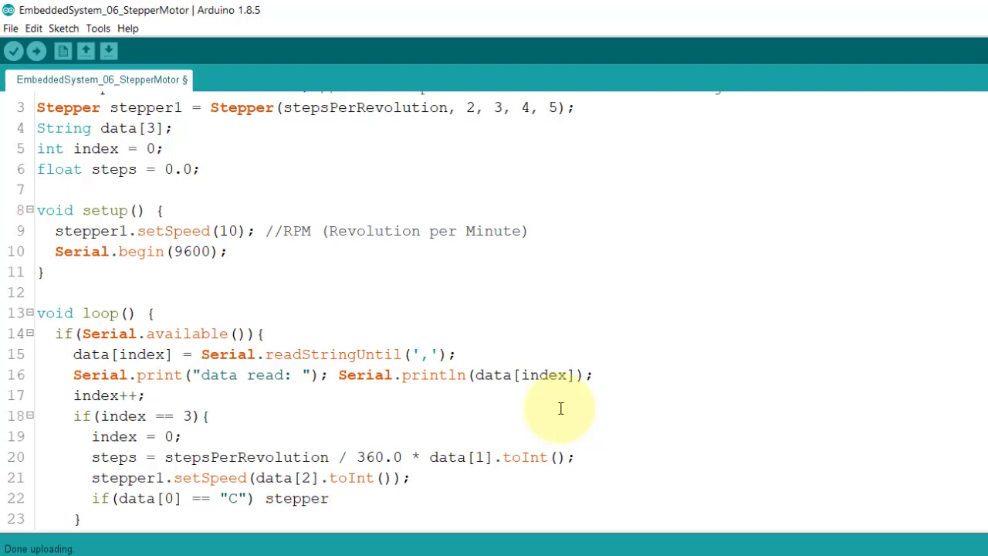
pyautogui.write('1.ste')
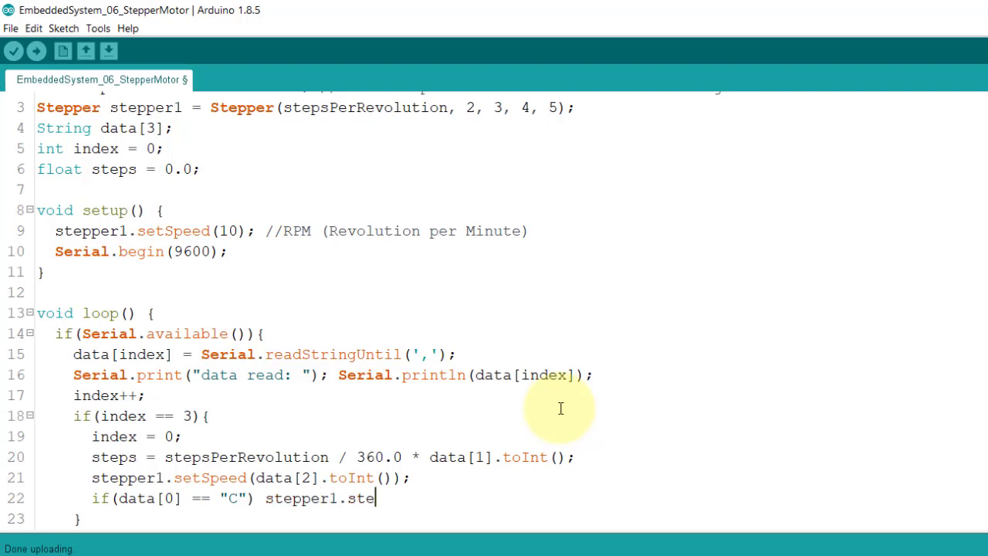
pyautogui.write('p')
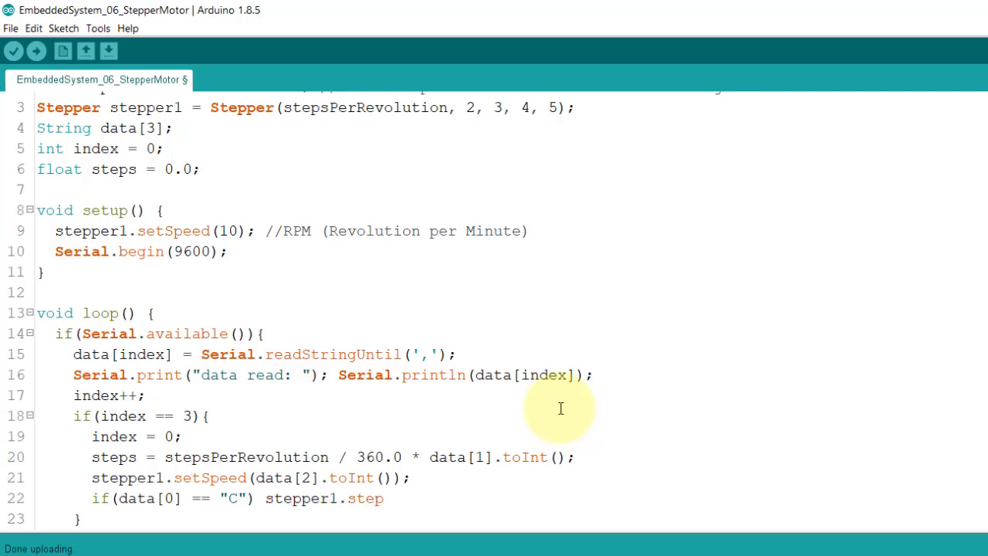
pyautogui.write('(steps);')
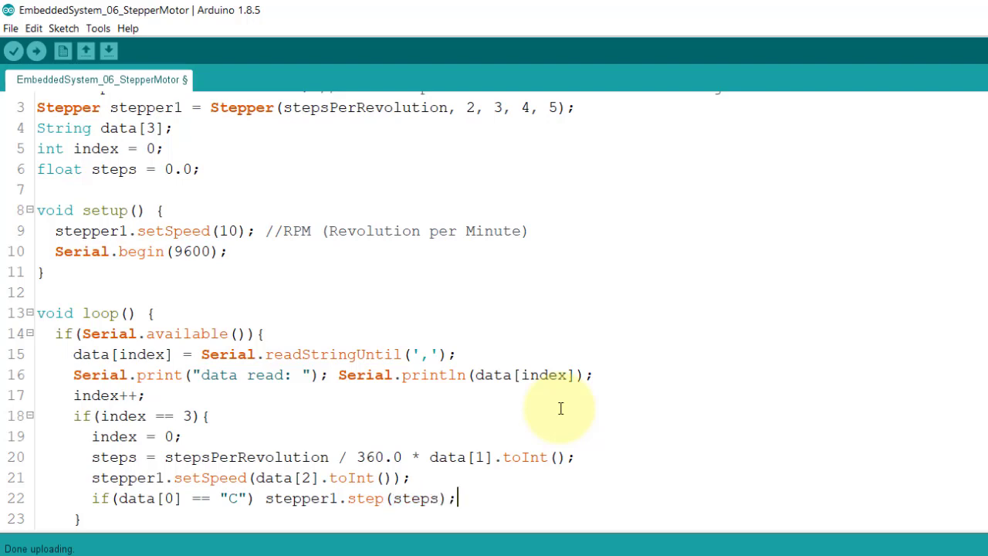
pyautogui.tripleClick(273, 498)
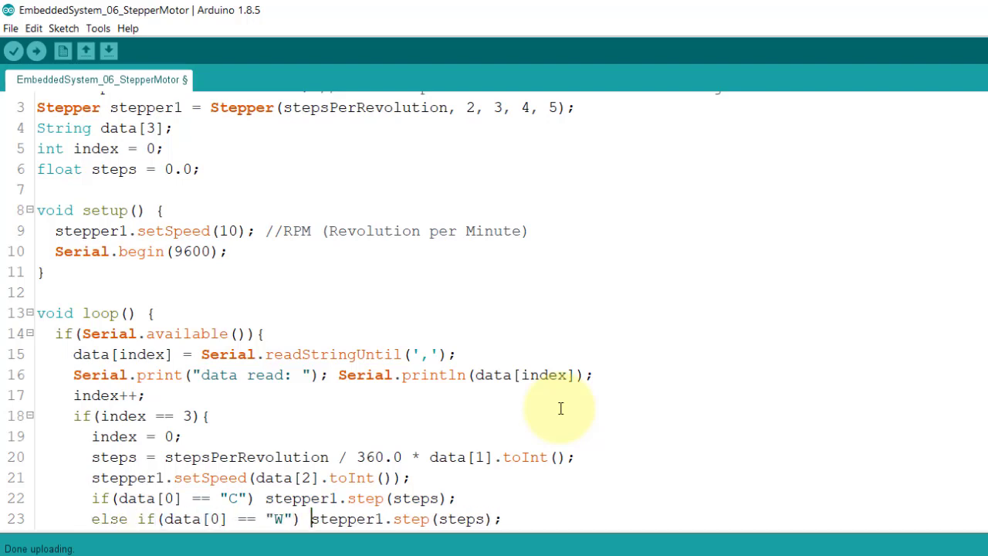
pyautogui.write('-')
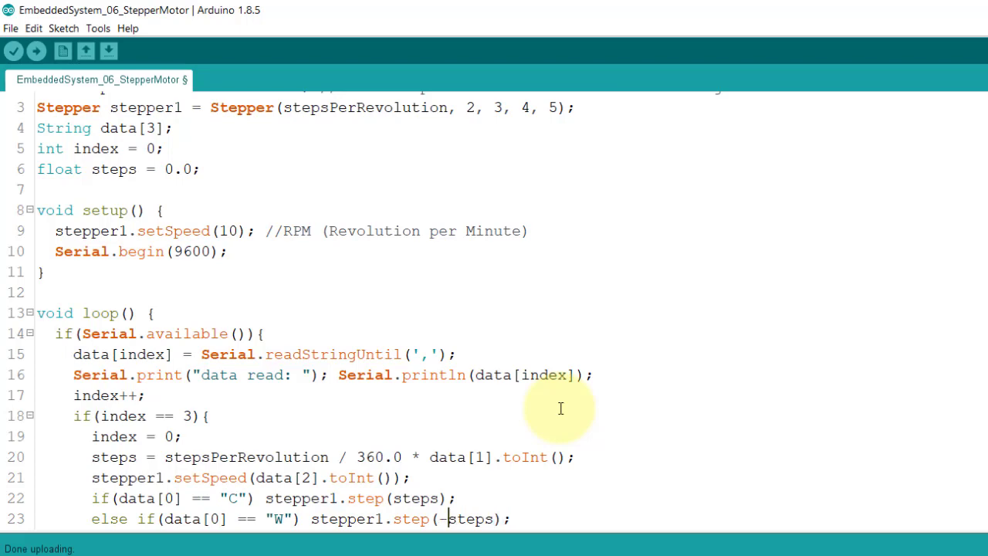
pyautogui.scroll(-3)
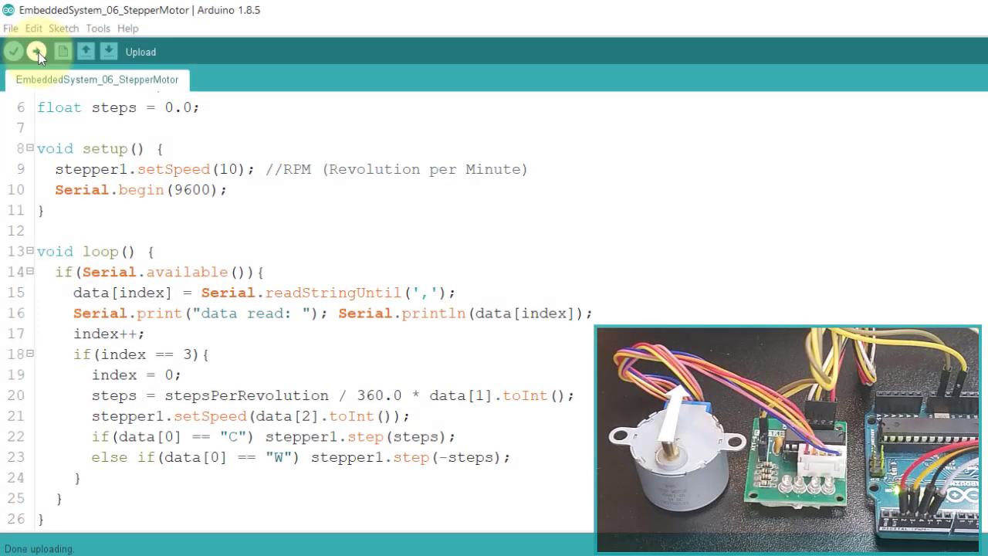
# Upload the sketch and send C,360,5 from the Serial Monitor.
pyautogui.click(36, 51)
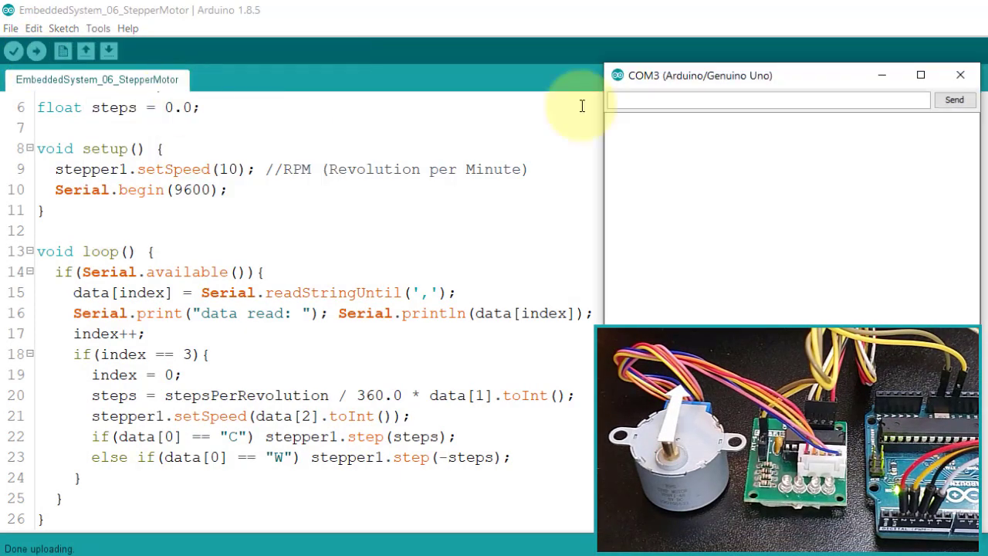
pyautogui.write('C')
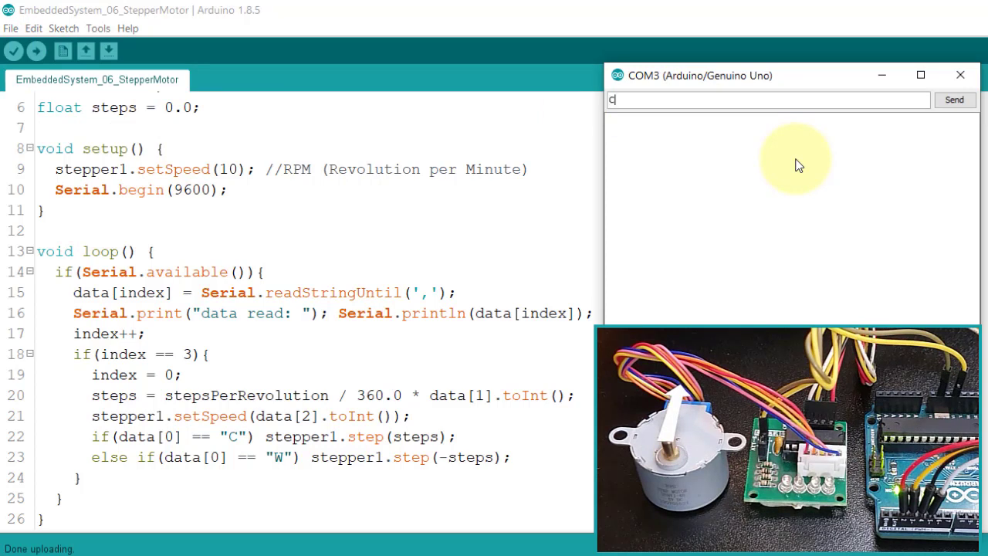
pyautogui.write(',')
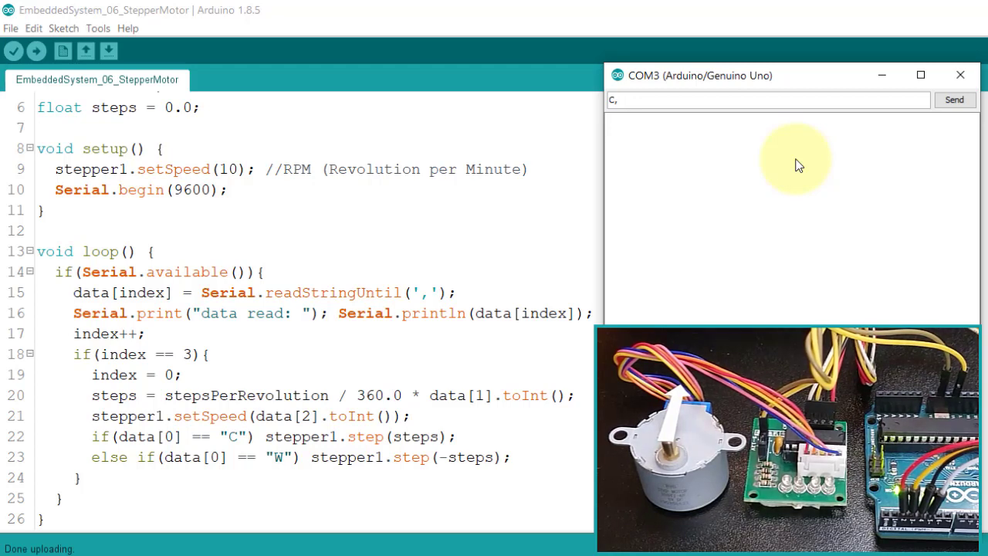
pyautogui.write('360,5')
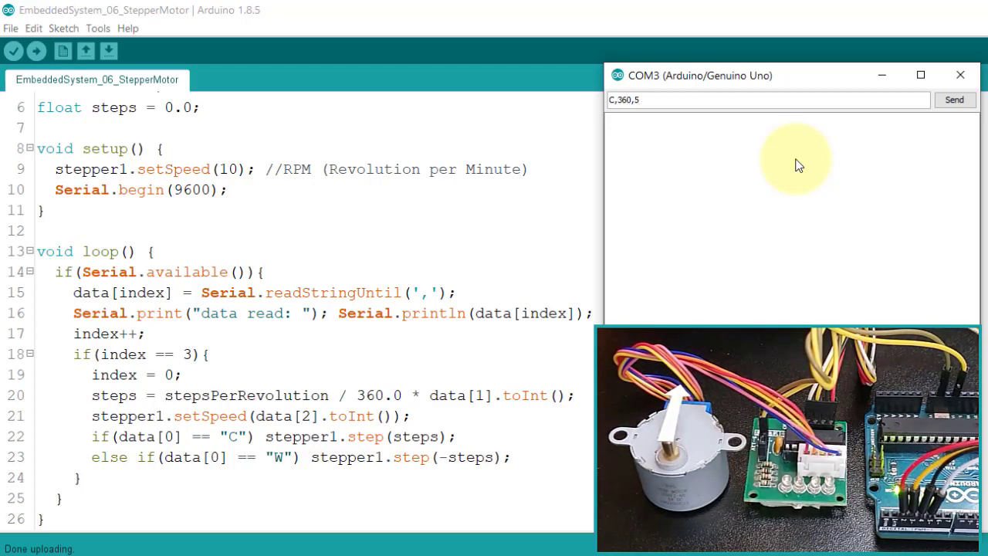
pyautogui.write(',')
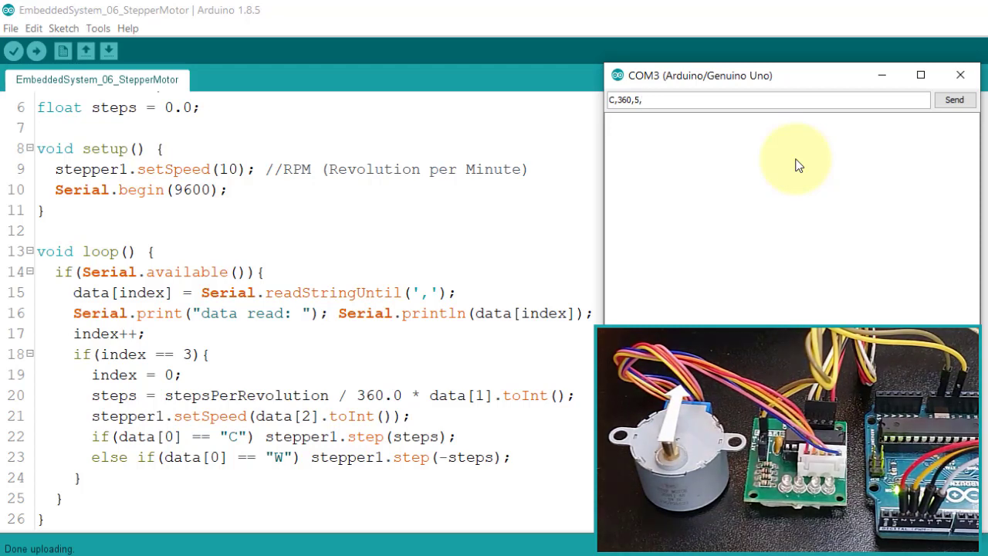
pyautogui.click(954, 99)
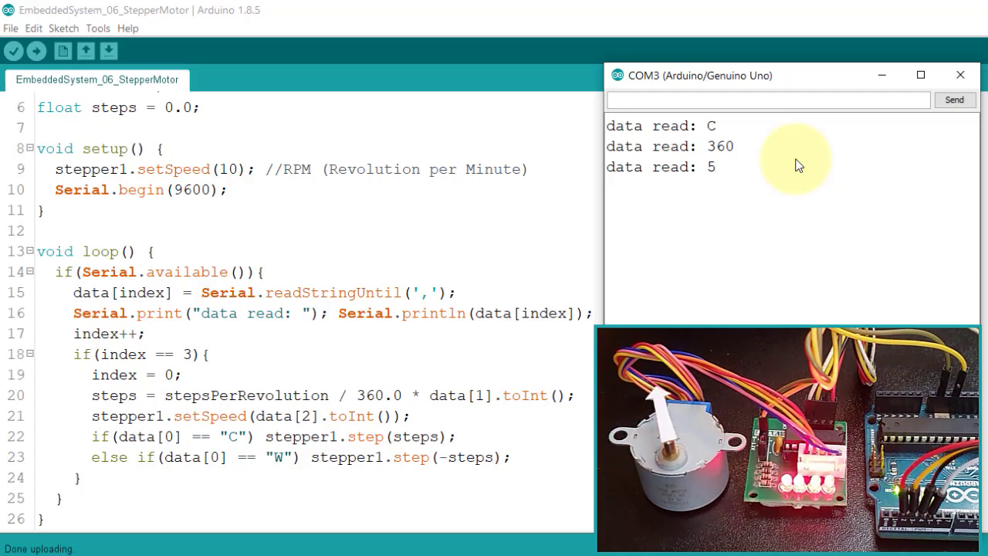
# Send W,90,1 from the Serial Monitor to turn the motor back 90 degrees.
pyautogui.write('W')
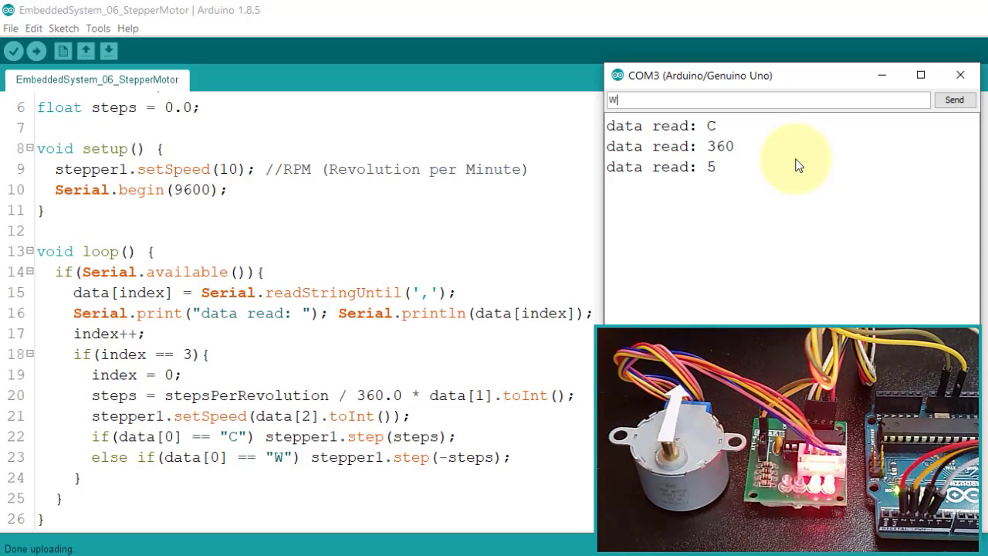
pyautogui.write(',')
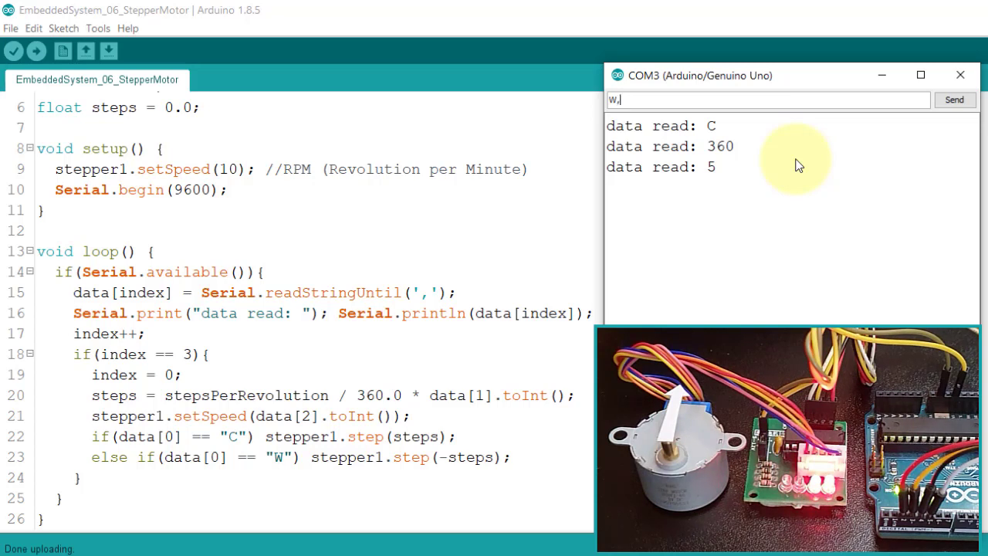
pyautogui.write('90')
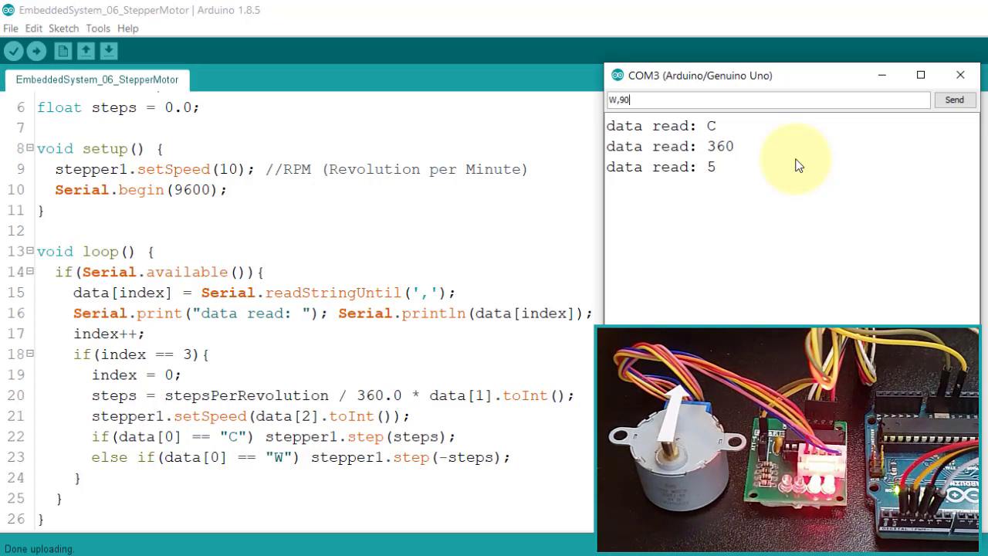
pyautogui.click(955, 99)
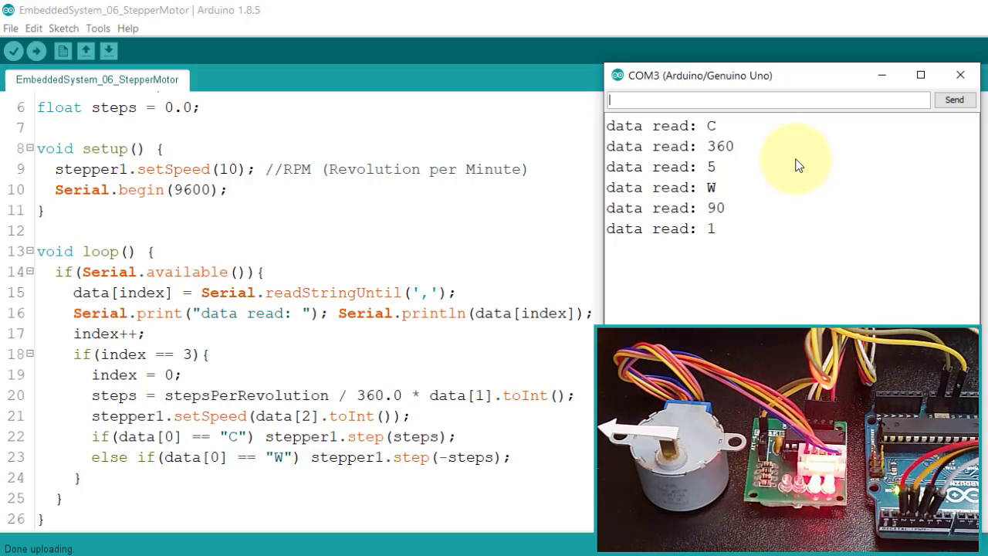
# Send C,180,10 from the Serial Monitor for a half revolution clockwise.
pyautogui.write('C')
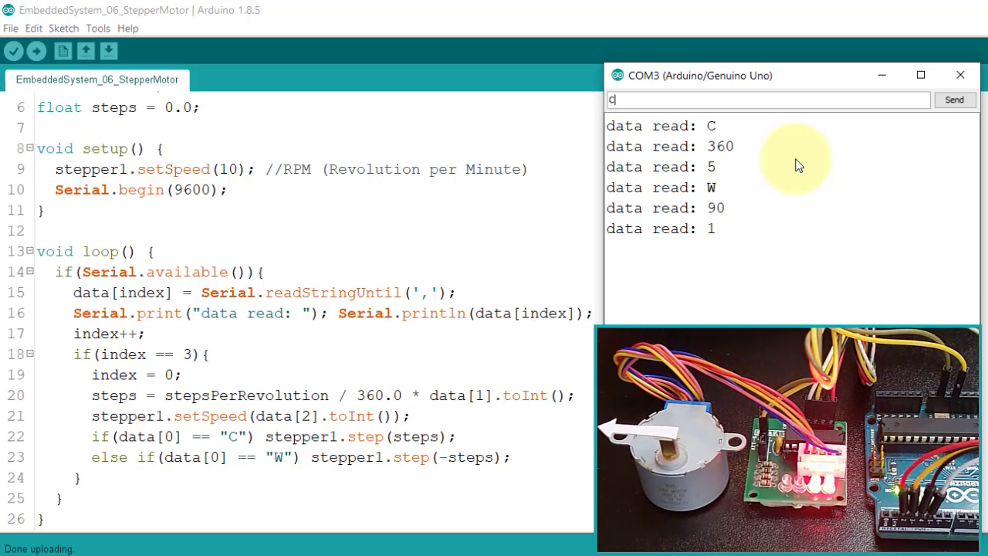
pyautogui.write(',')
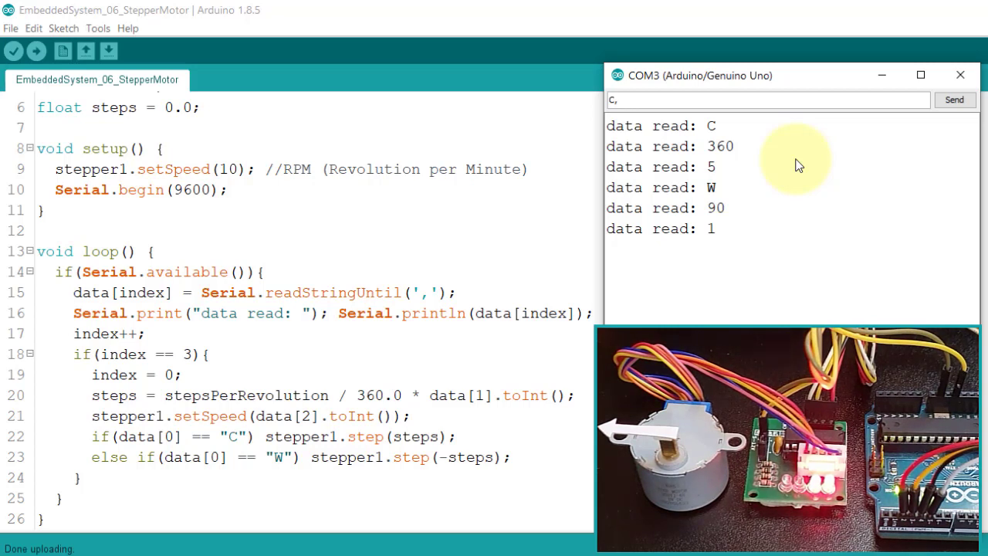
pyautogui.write('180,')
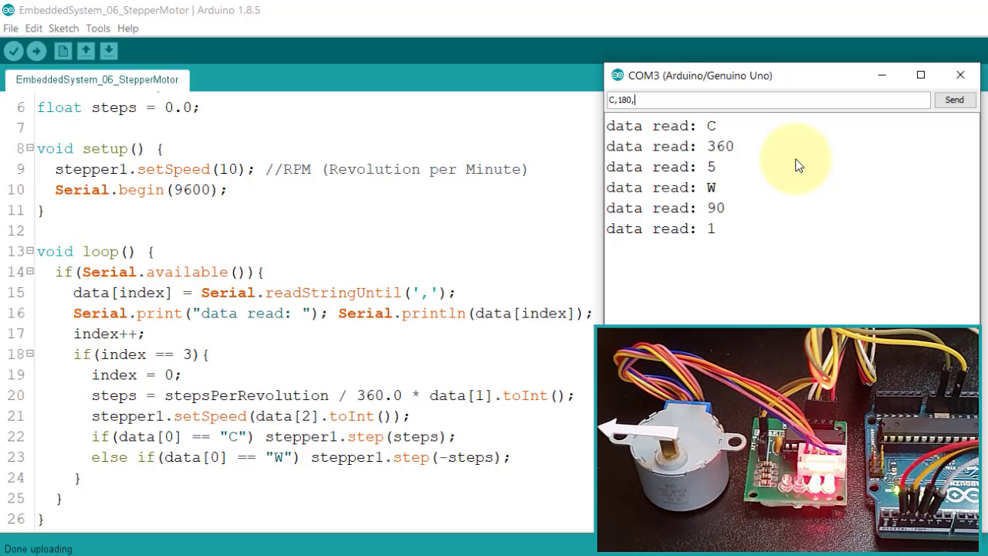
pyautogui.write('1')
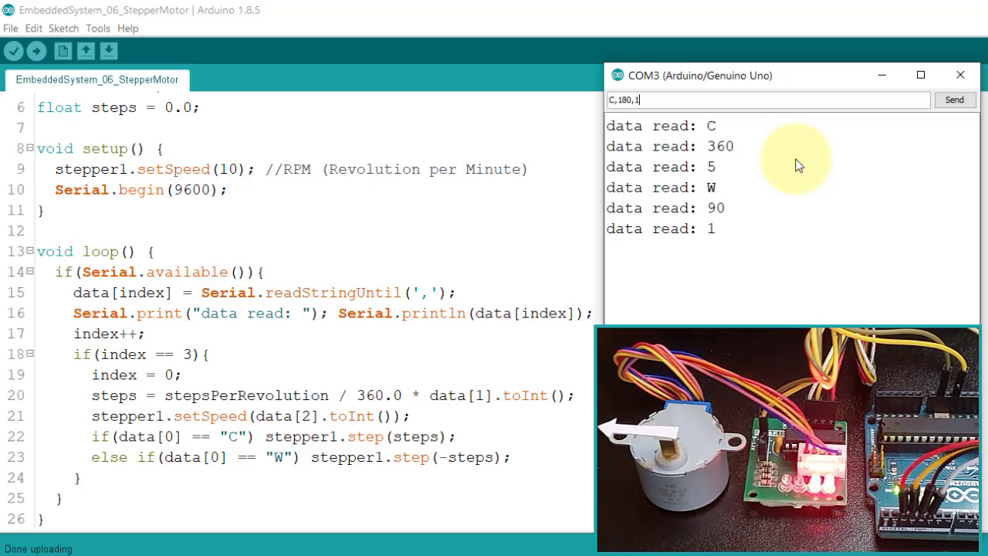
pyautogui.write('0,')
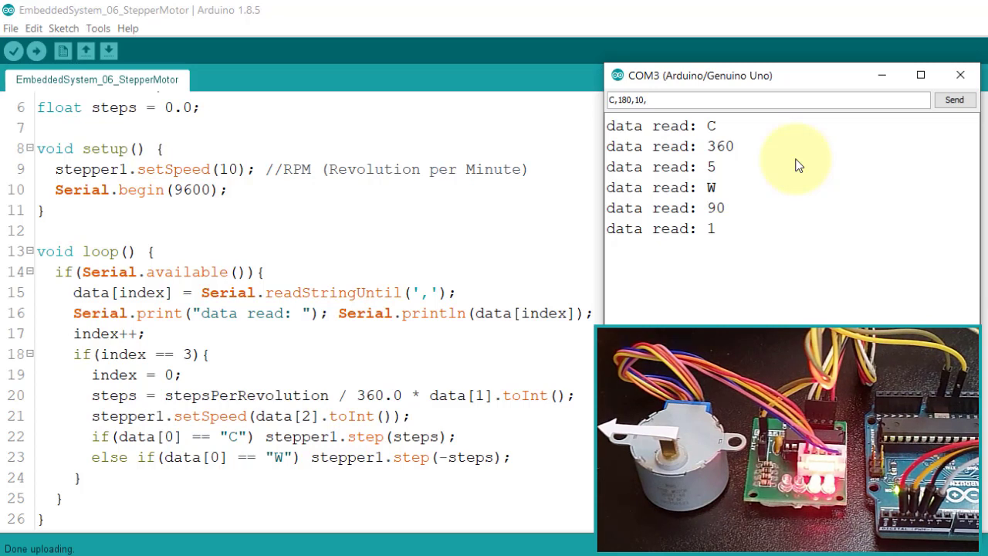
pyautogui.click(954, 100)
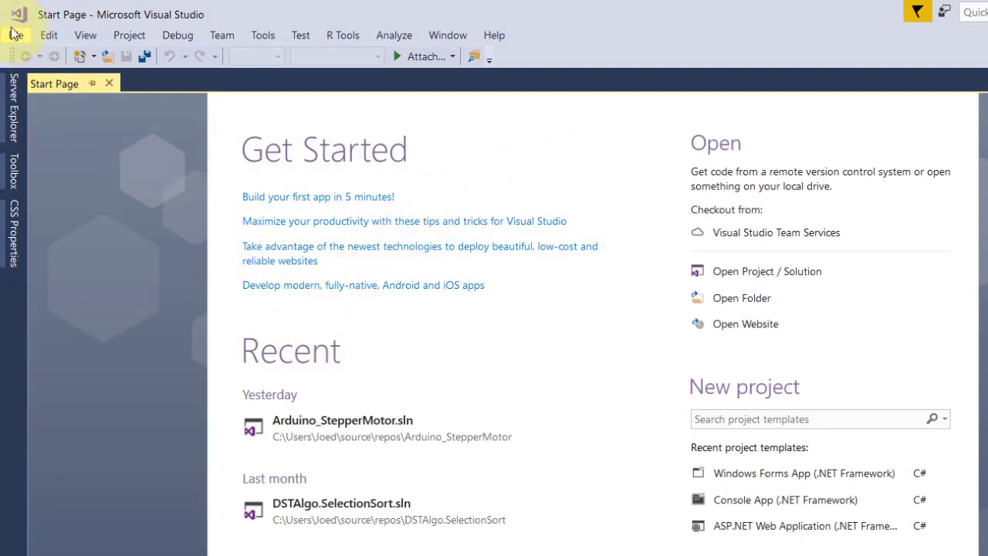
# Create a new Windows Forms App (.NET Framework) project named starting E09.St.
pyautogui.click(15, 34)
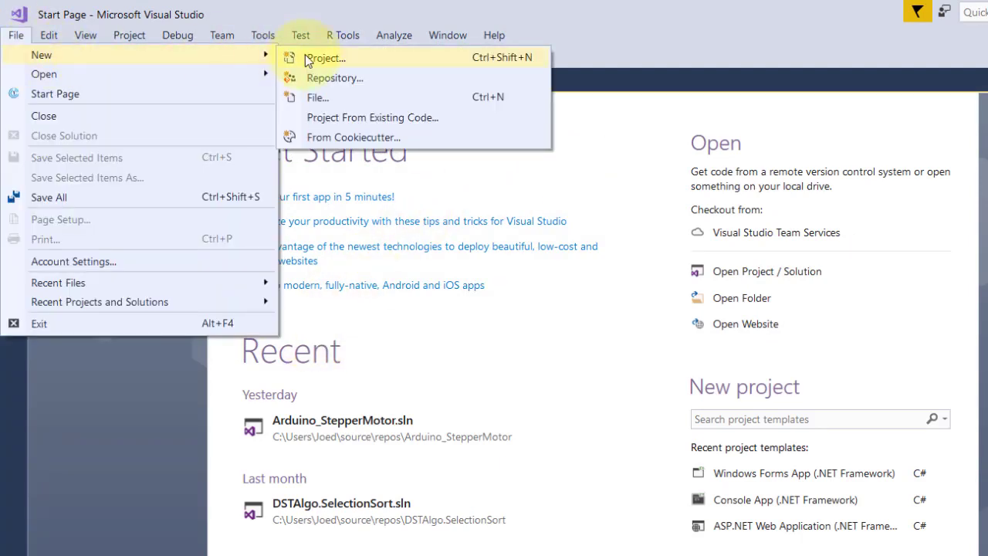
pyautogui.click(324, 57)
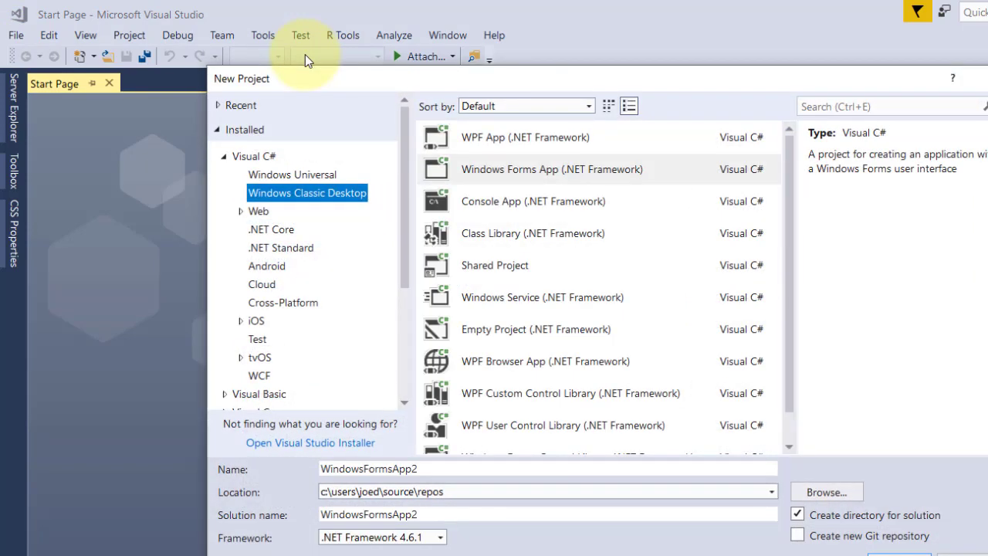
pyautogui.click(551, 169)
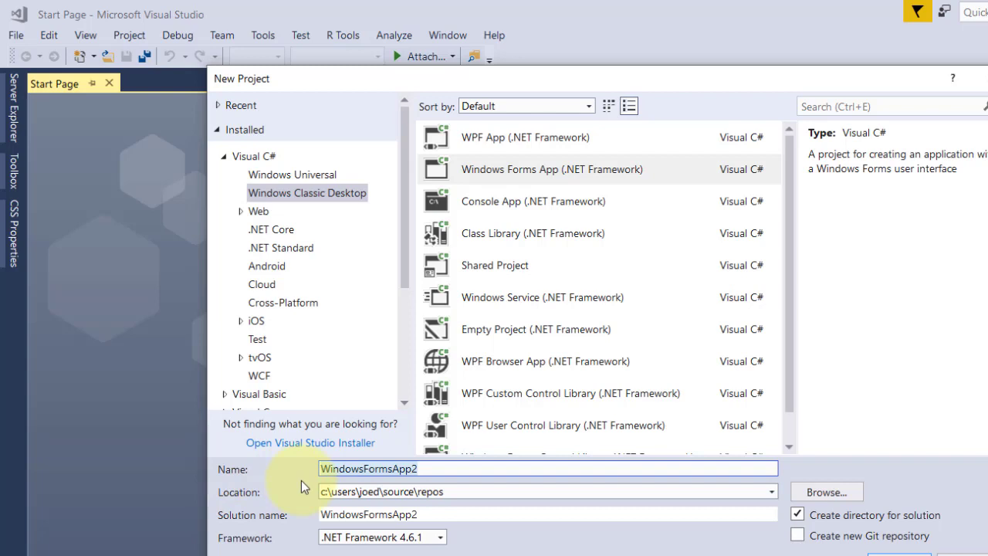
pyautogui.write('E09')
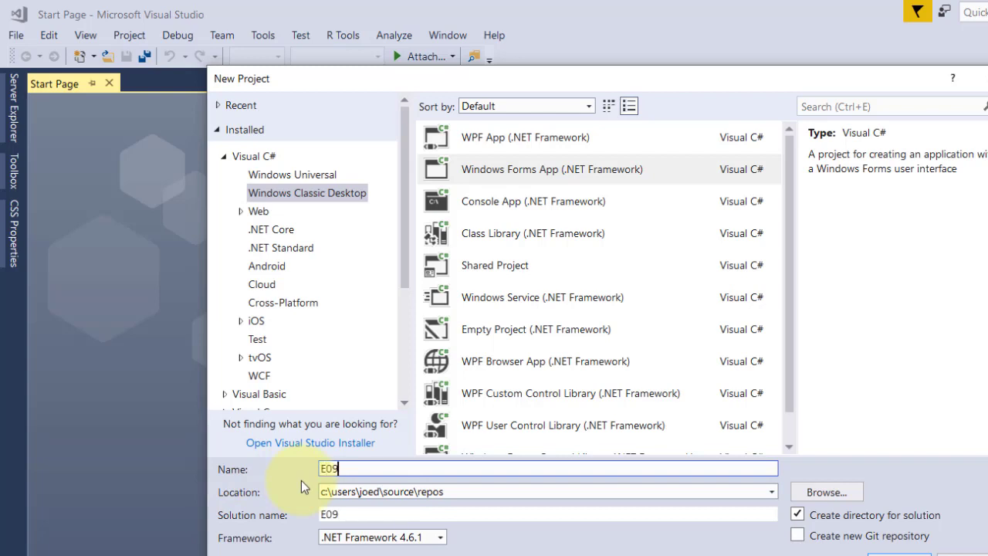
pyautogui.write('.St')
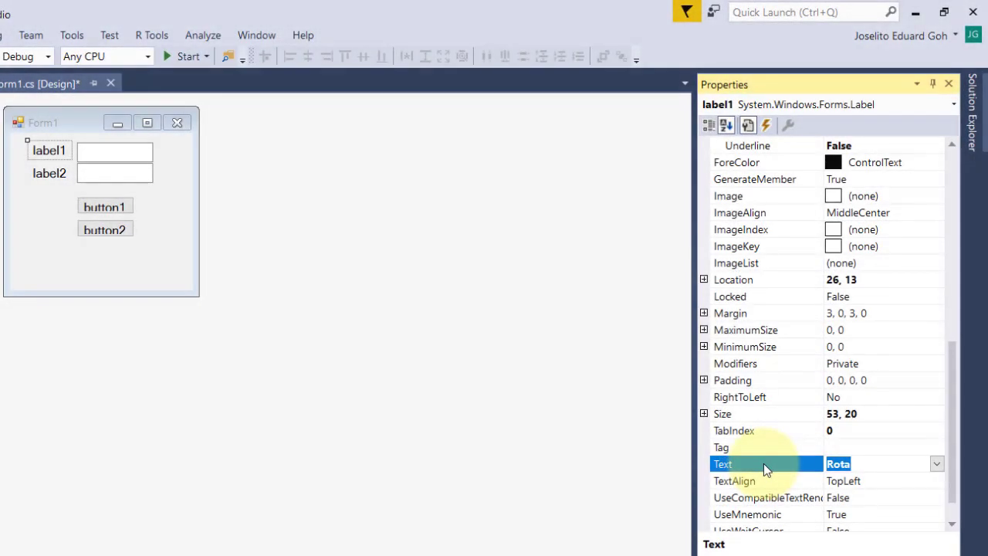
# Set the label texts to Degree and Speed and name the first text box txtDegree.
pyautogui.write('Degree:')
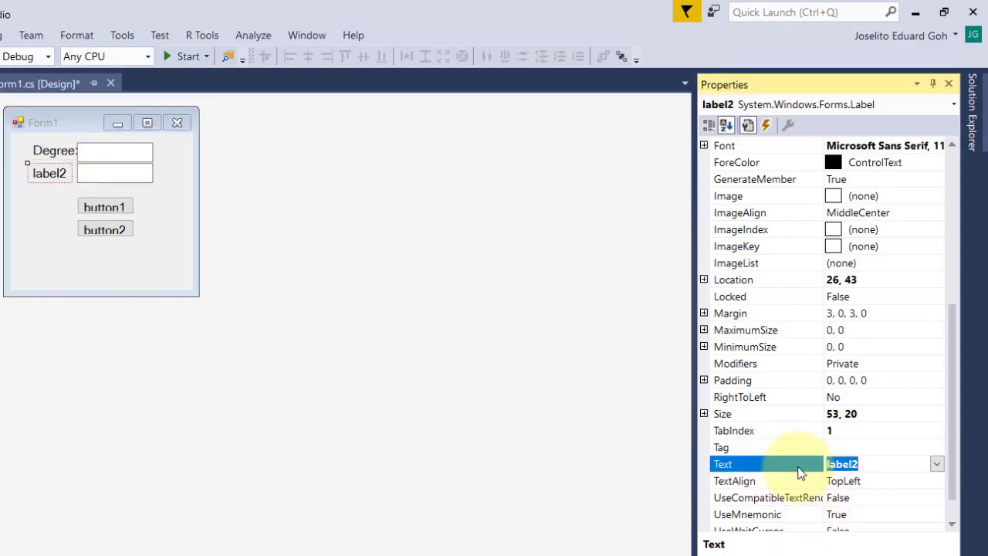
pyautogui.write('Speed:')
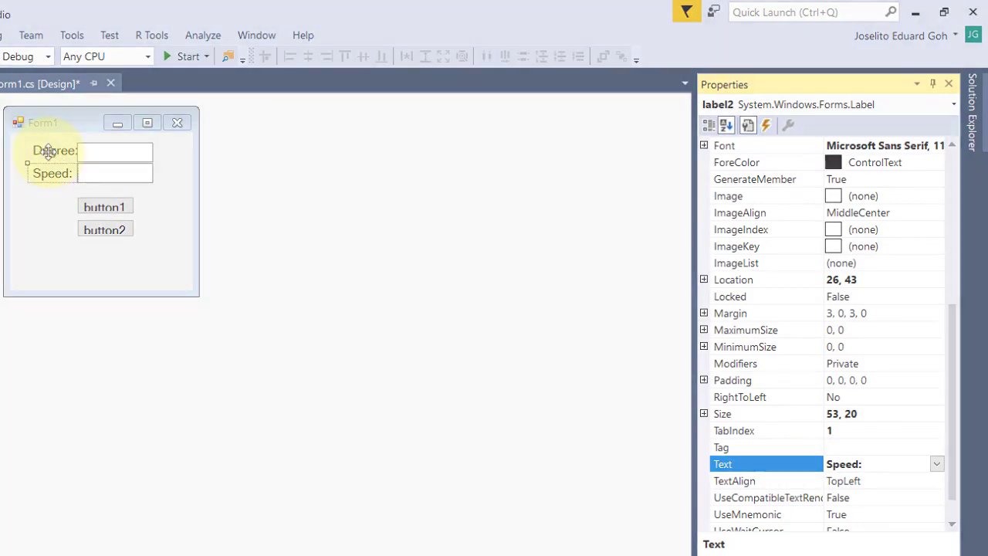
pyautogui.click(114, 151)
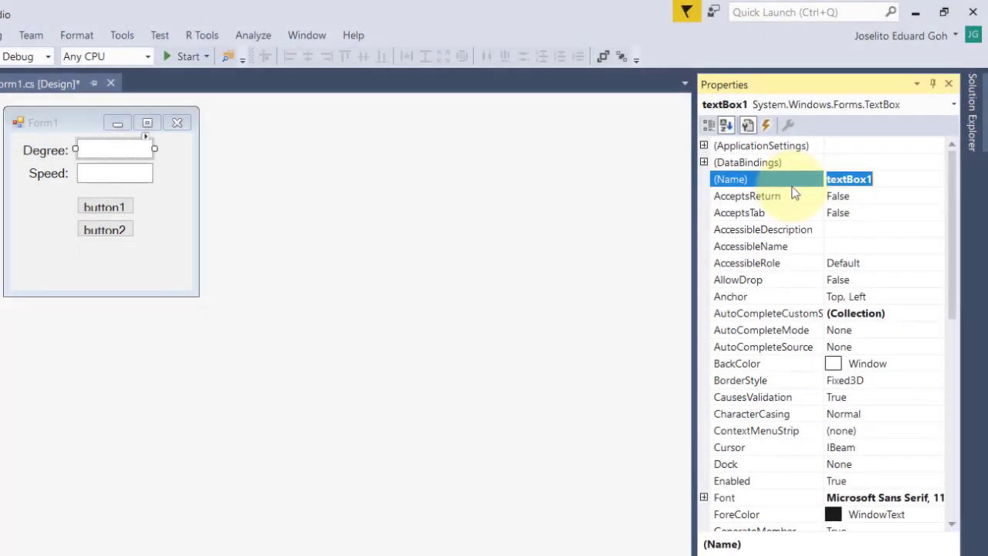
pyautogui.write('txtDegree')
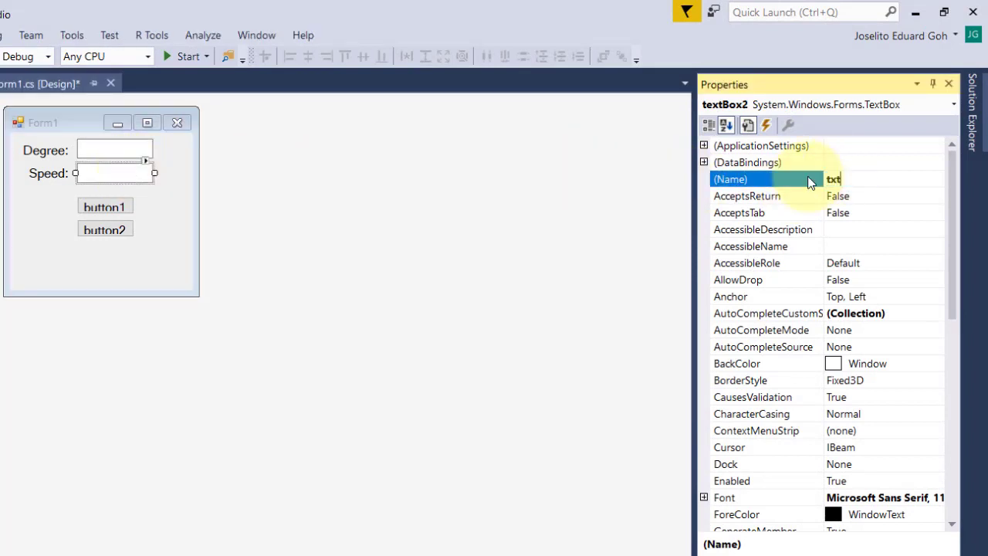
# Name the buttons btnClockwise and btnCounter... with Clockwise and Counter Clockwise captions.
pyautogui.click(104, 198)
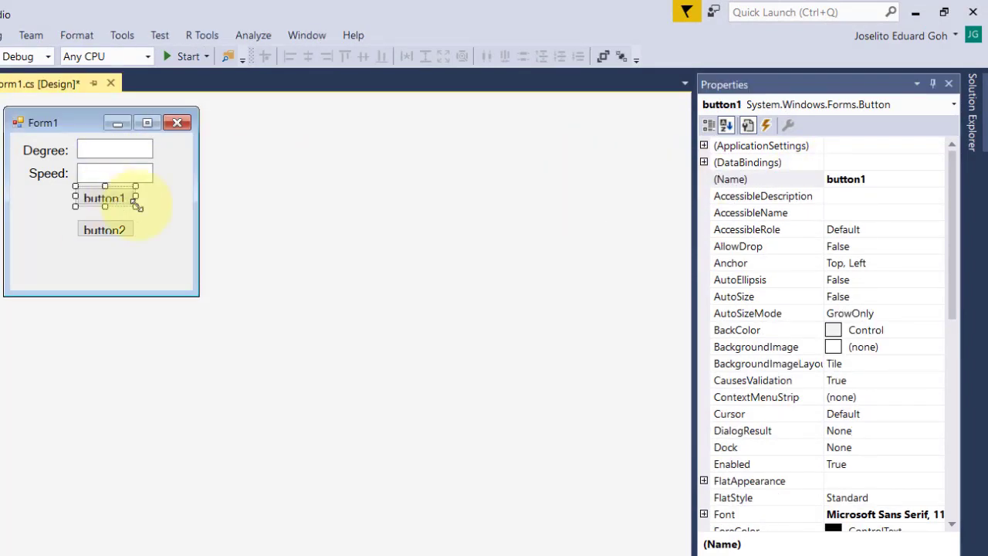
pyautogui.write('btn')
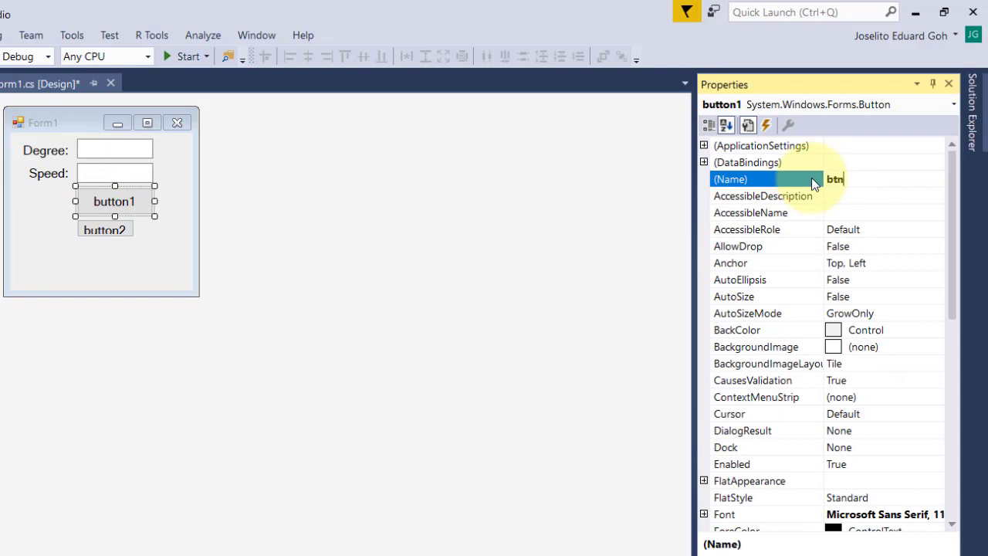
pyautogui.write('Clockwise')
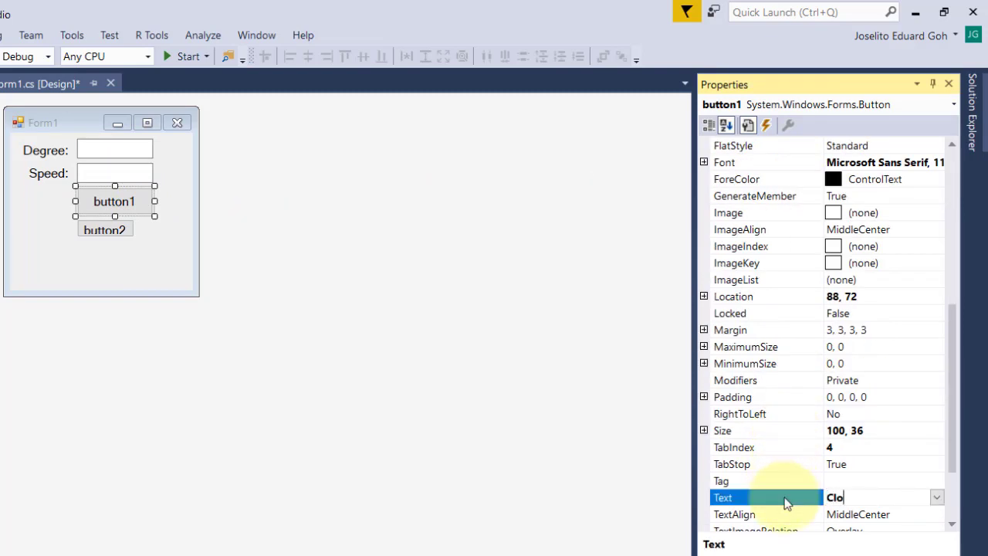
pyautogui.click(104, 229)
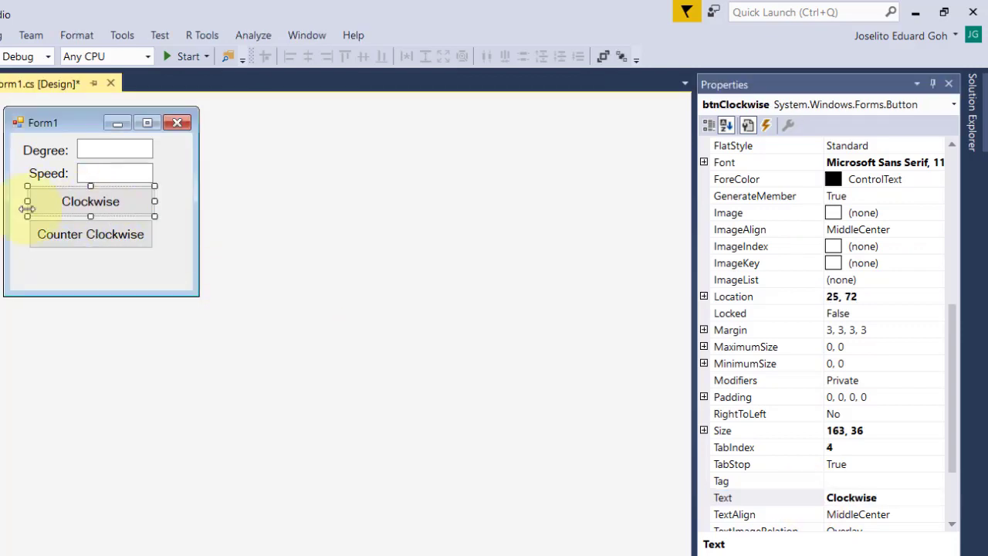
pyautogui.click(90, 234)
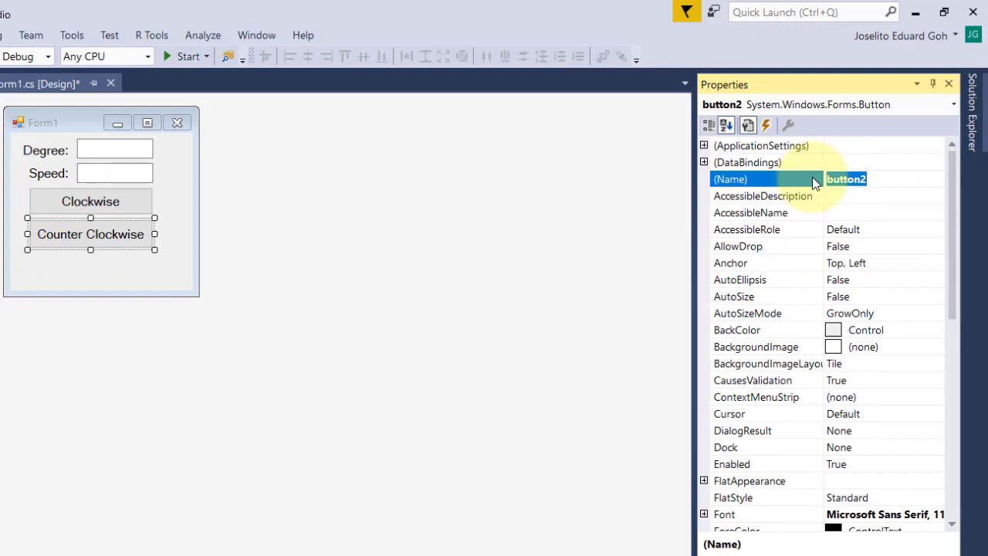
pyautogui.write('btnCounter')
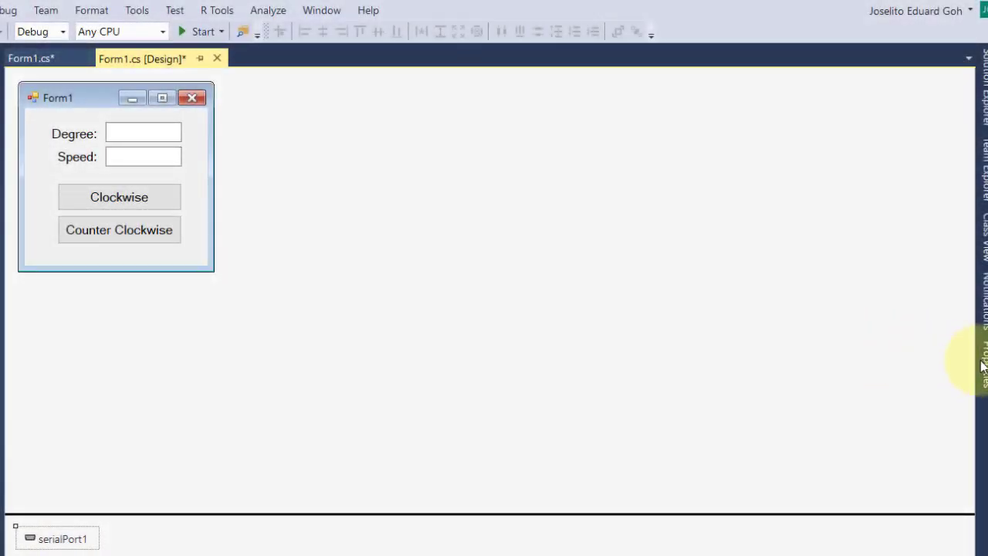
# Select serialPort1 and begin editing its PortName property.
pyautogui.click(57, 537)
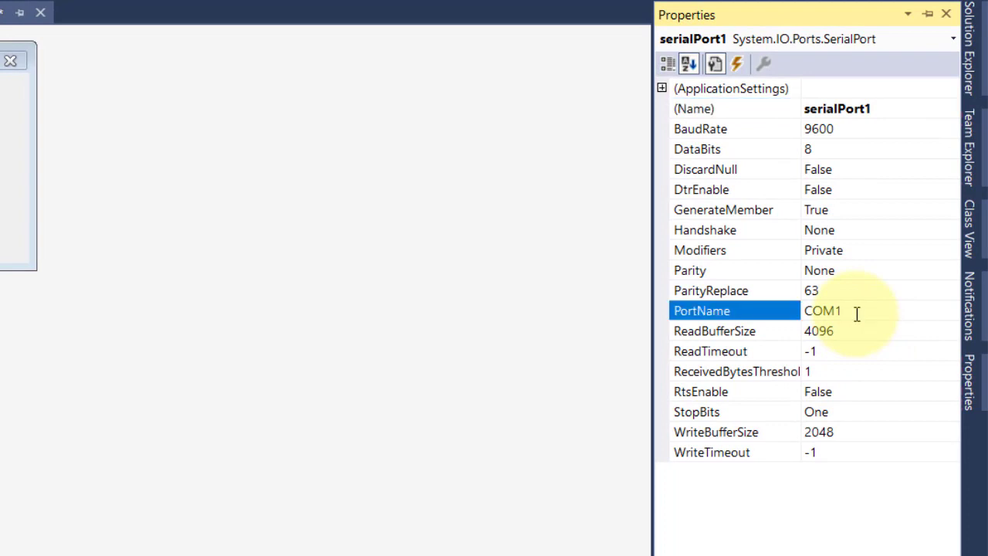
pyautogui.click(841, 310)
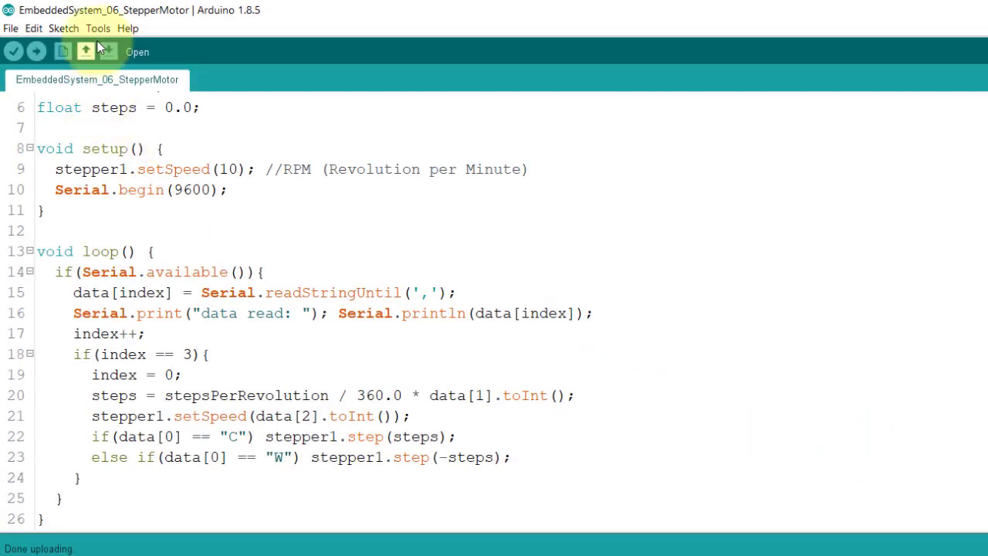
# Close the Serial Monitor window so the COM port is released.
pyautogui.click(97, 28)
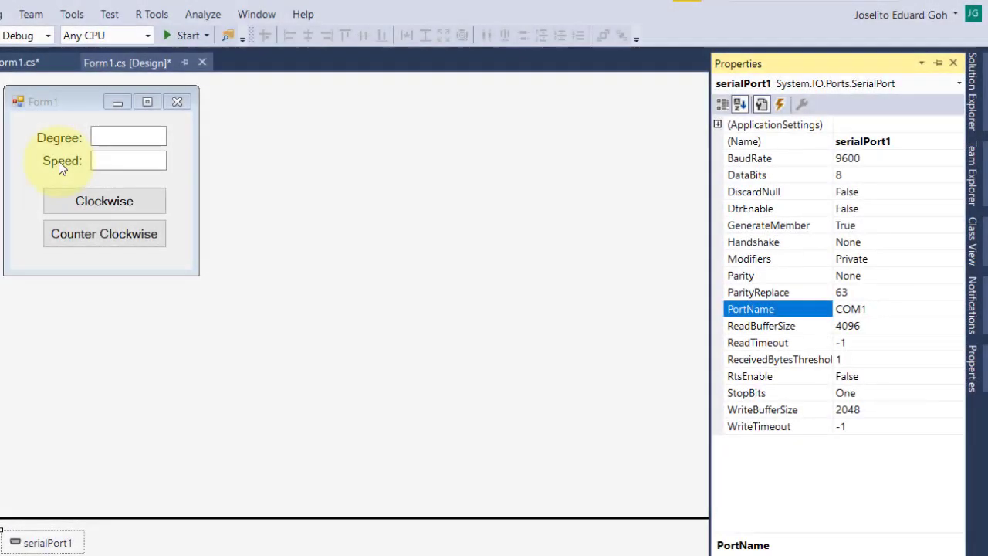
# Change serialPort1's PortName from COM1 to COM3.
pyautogui.click(872, 308)
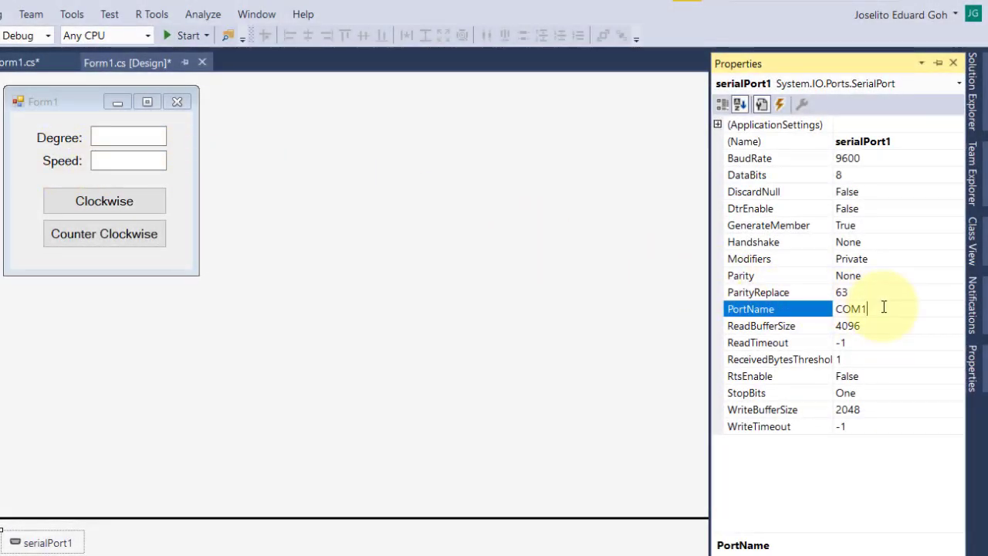
pyautogui.write('COM3')
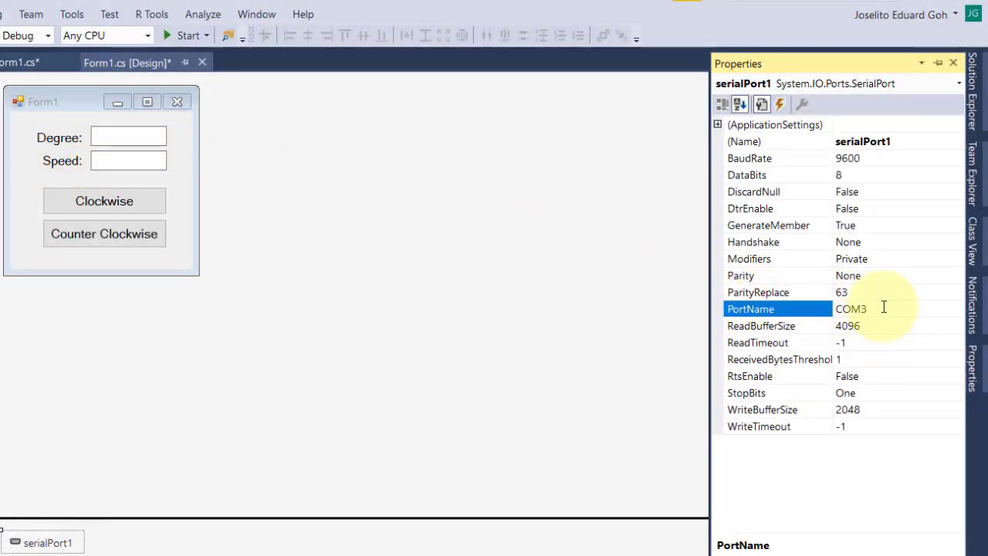
pyautogui.click(861, 308)
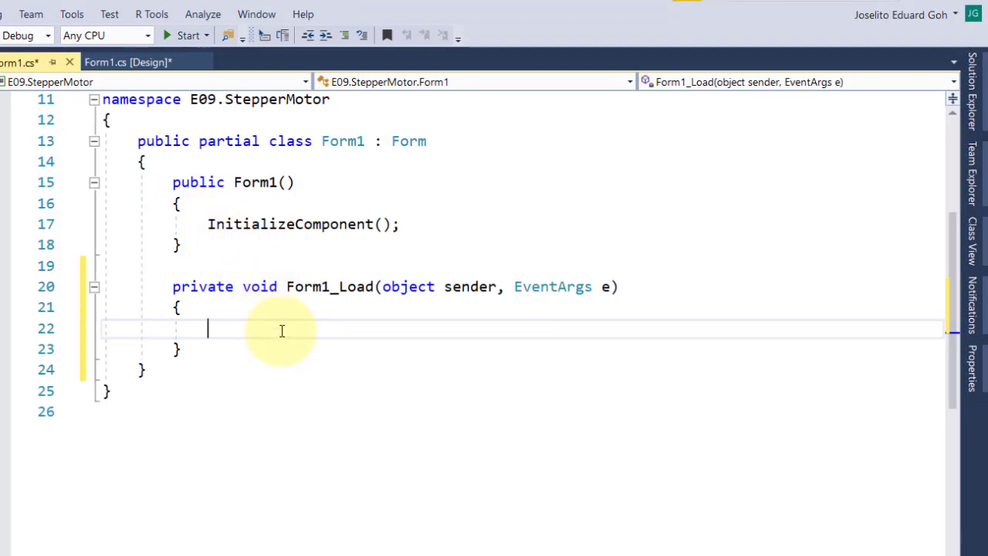
# Add serialPort1.Open(); to the Form1_Load handler.
pyautogui.write('serialPort1.')
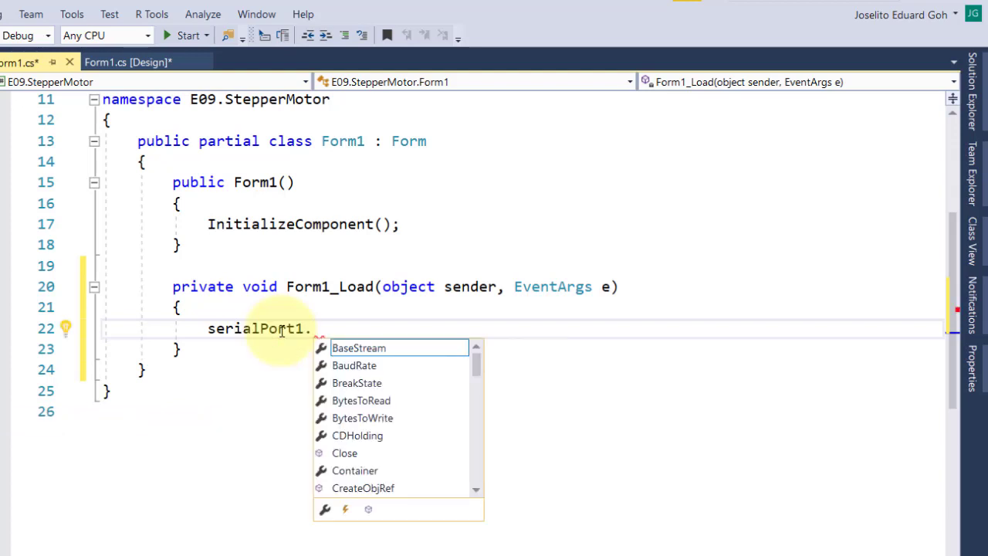
pyautogui.write('Open')
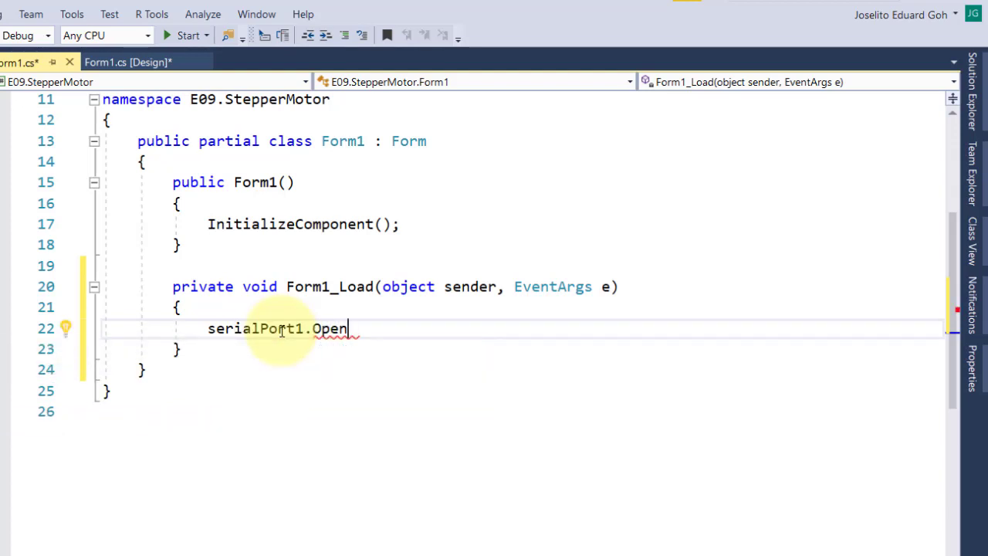
pyautogui.write('();')
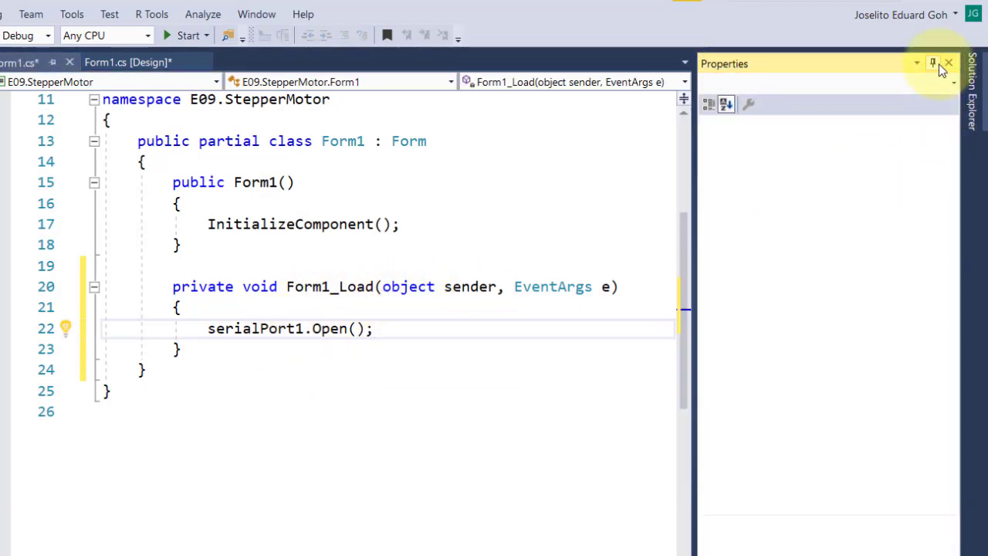
pyautogui.click(127, 63)
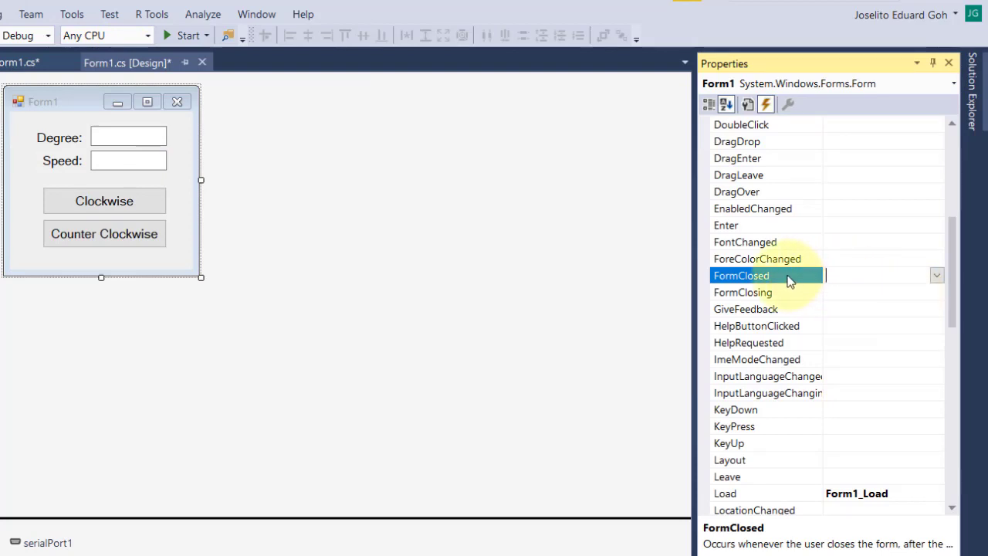
# Create a Form1_FormClosed handler containing serialPort1.Close(); and return to the designer.
pyautogui.doubleClick(741, 275)
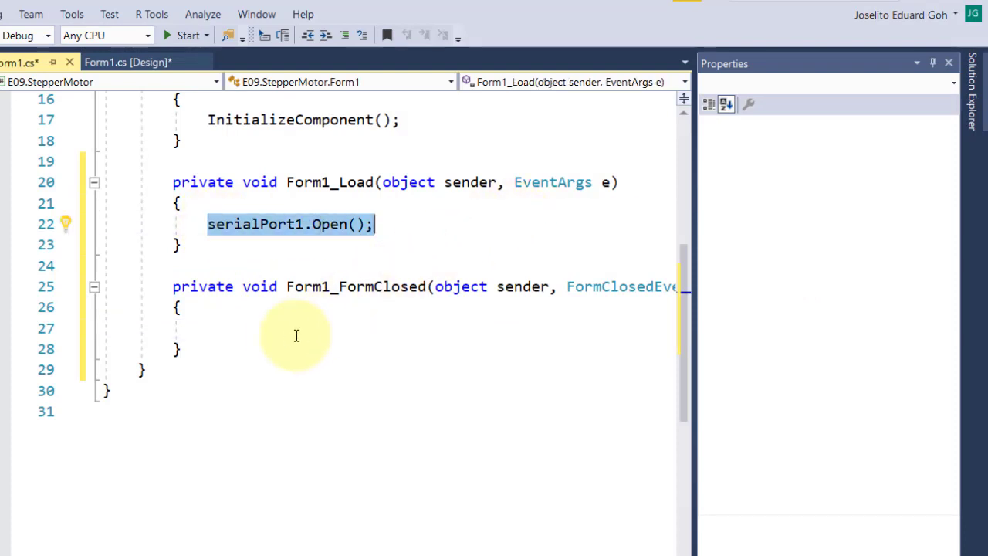
pyautogui.write('serialPort1.')
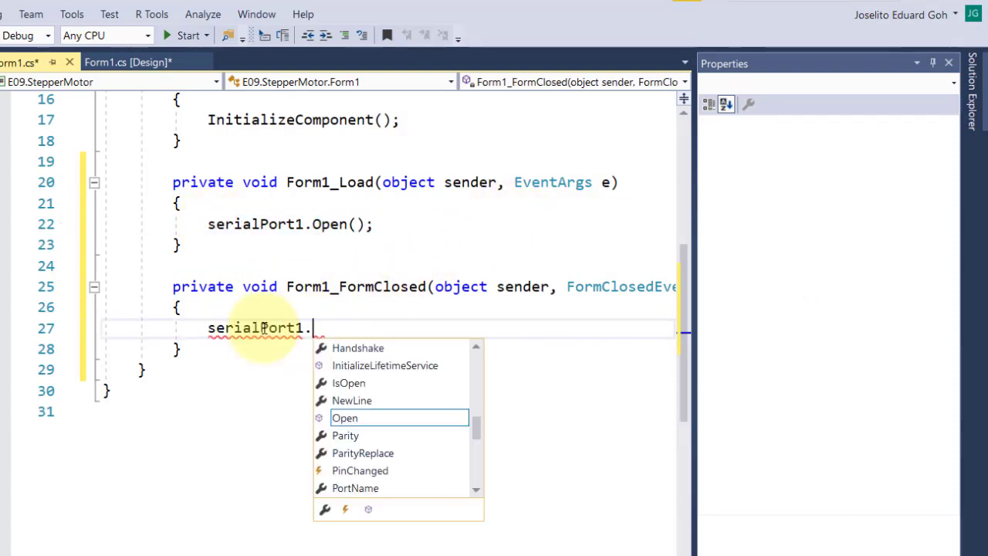
pyautogui.write('Close();')
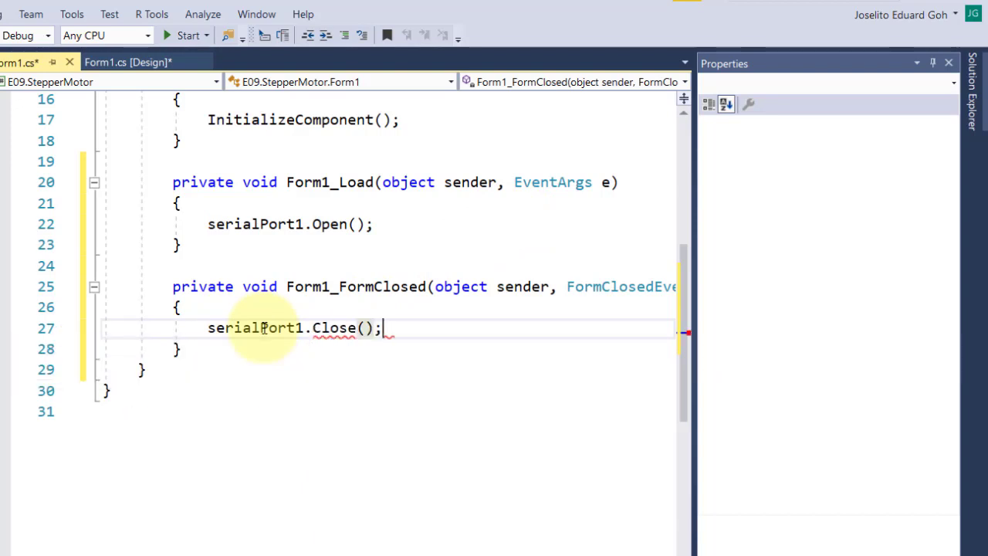
pyautogui.click(127, 62)
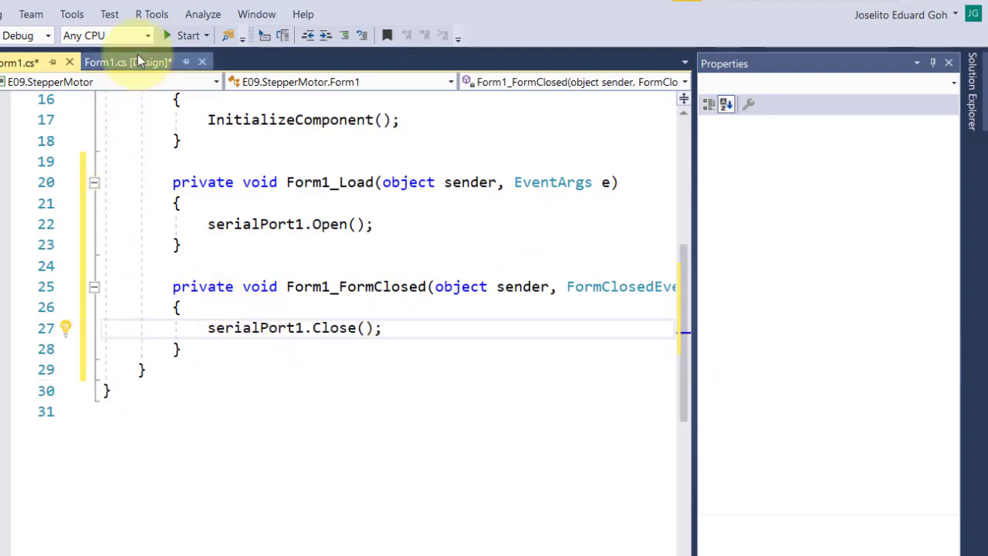
pyautogui.click(127, 61)
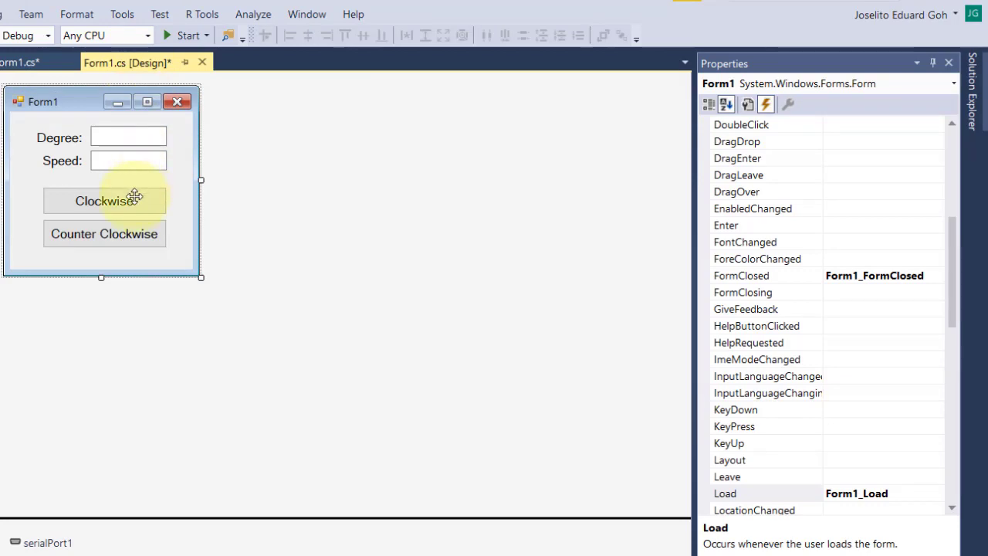
# Make btnClockwise_Click write "C," plus txtDegree.Text and txtSpeed.Text to serialPort1.
pyautogui.doubleClick(104, 201)
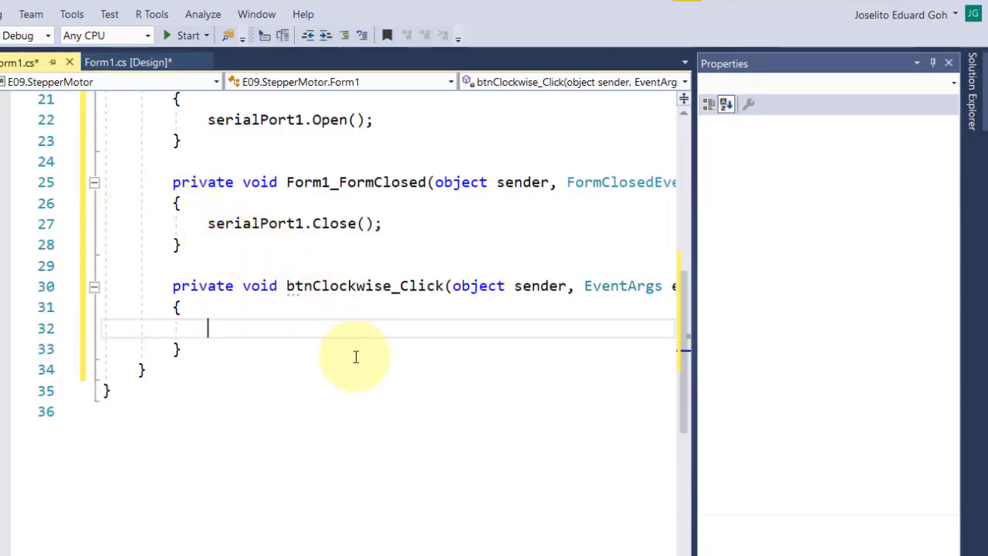
pyautogui.write('serialPort1.Write(')
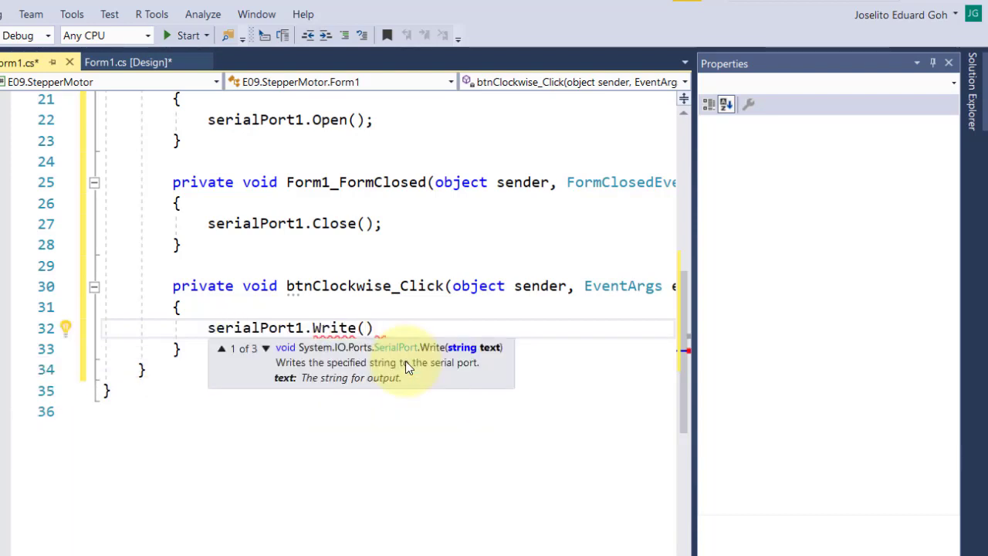
pyautogui.write('"C," +')
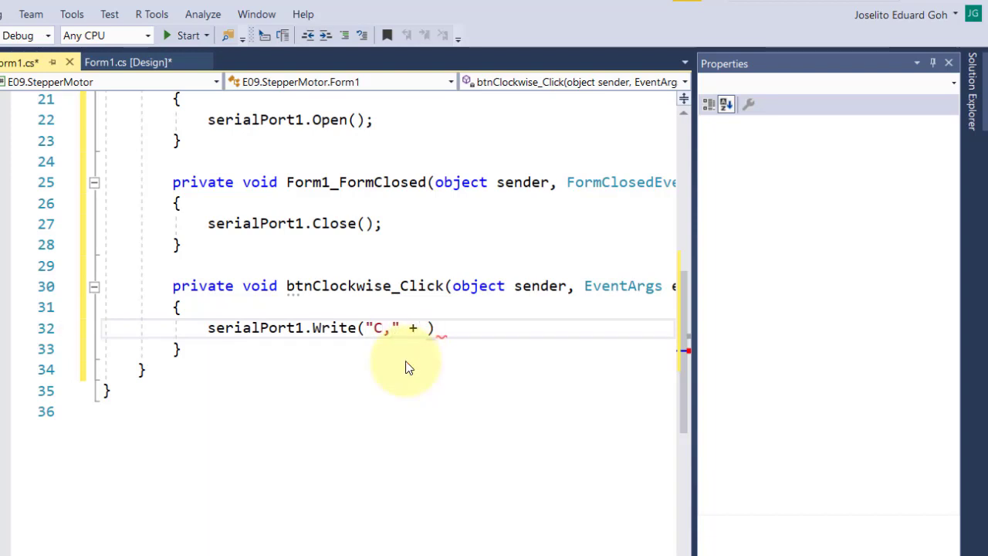
pyautogui.write('txtDegree.Text + "," + txtSpeed.Text')
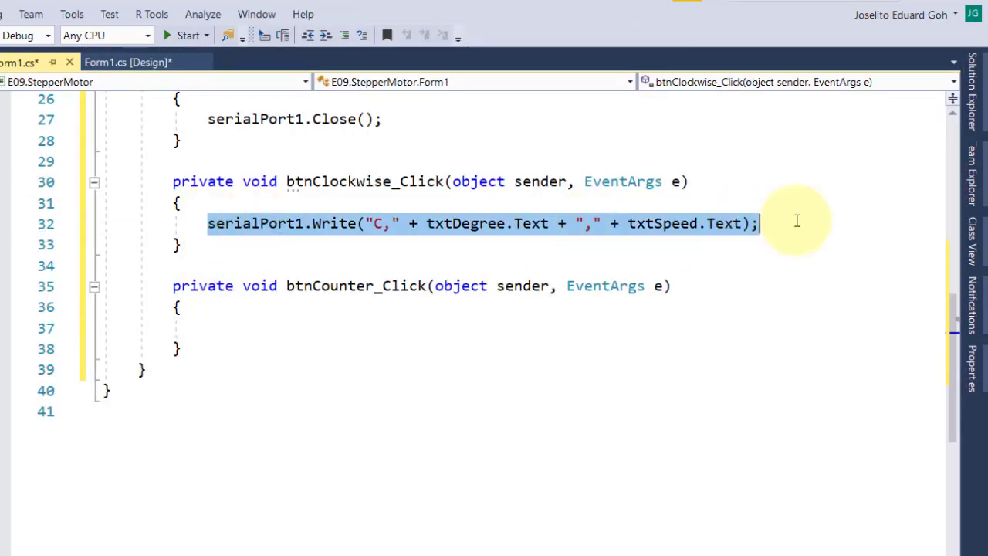
# Make btnCounter_Click write "W," plus txtDegree.Text and txtSpeed.Text to serialPort1.
pyautogui.write('serialPort1.Write("W," + txtDegree.Text + "," + txtSpeed.Text);')
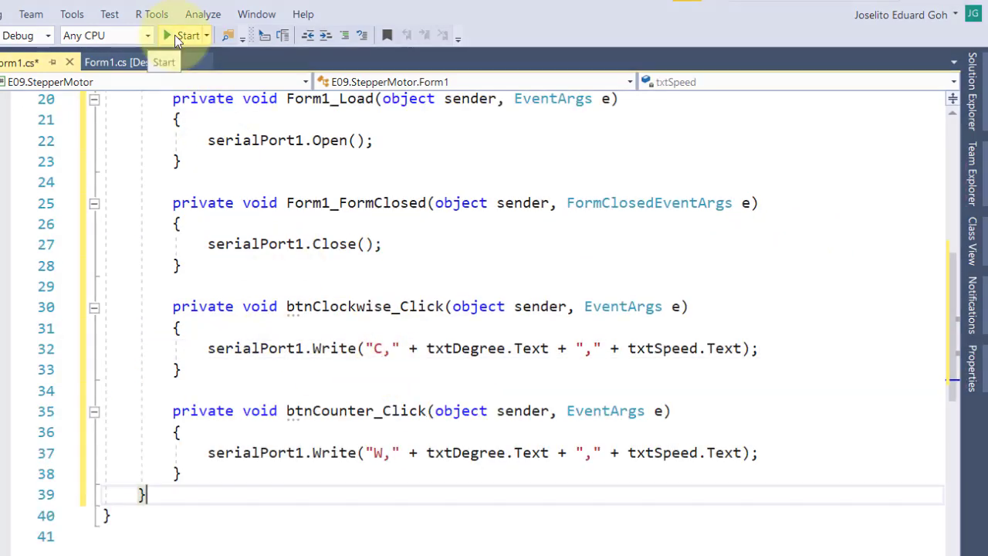
# Run the app and turn the motor 360 degrees clockwise at speed 10, sending it a few times.
pyautogui.click(188, 36)
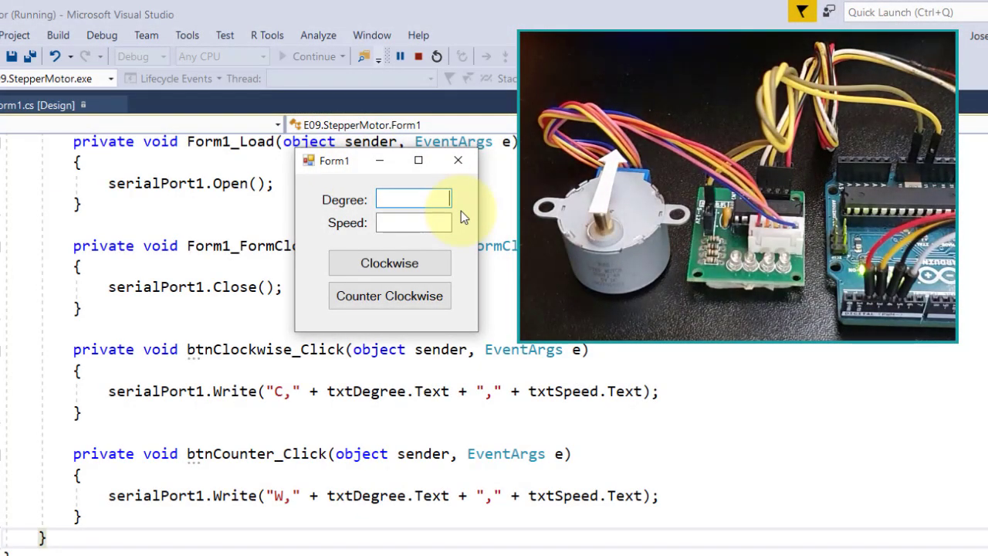
pyautogui.write('360')
pyautogui.click(414, 222)
pyautogui.write('10')
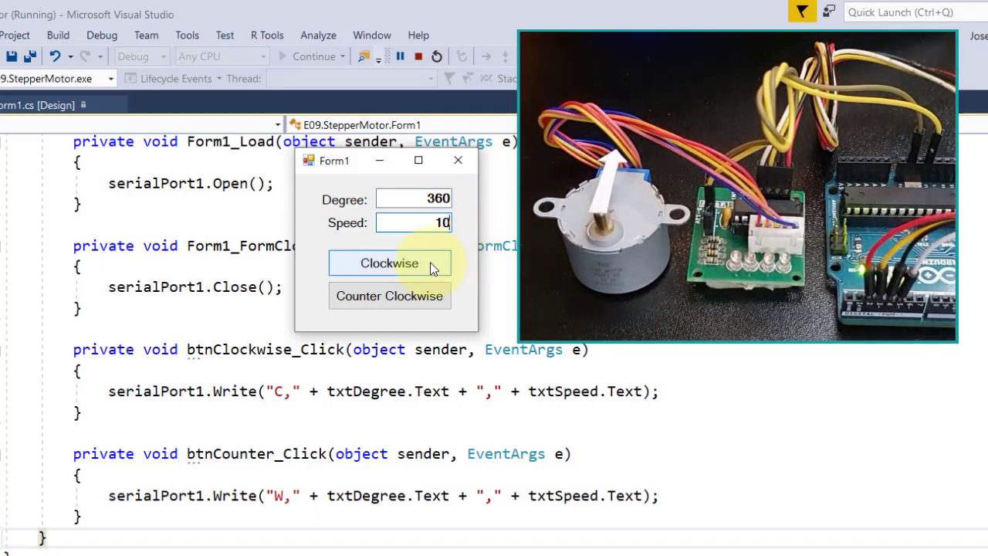
pyautogui.click(389, 263)
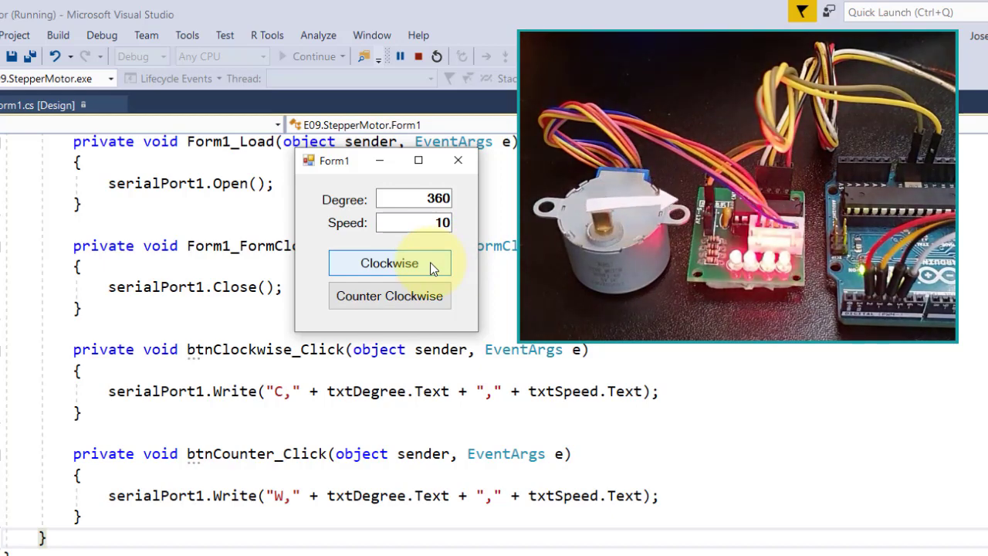
pyautogui.click(388, 263)
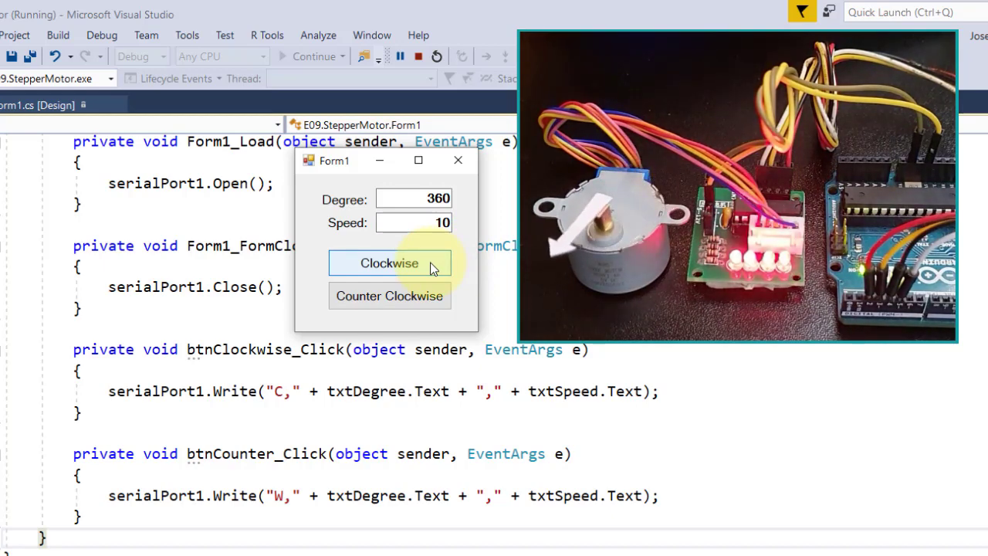
pyautogui.click(389, 263)
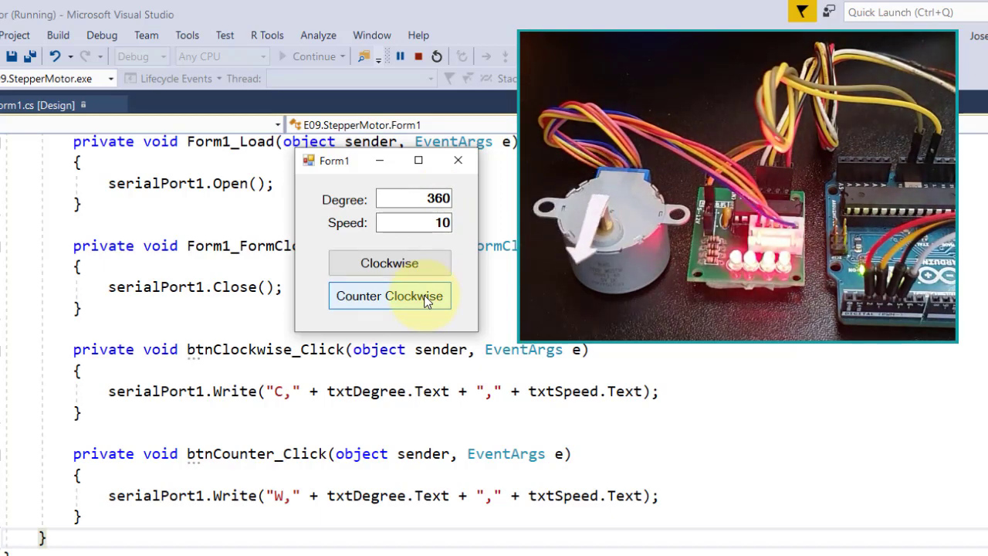
# Turn the motor 360 degrees counter clockwise, then select the degree value to replace it.
pyautogui.click(389, 296)
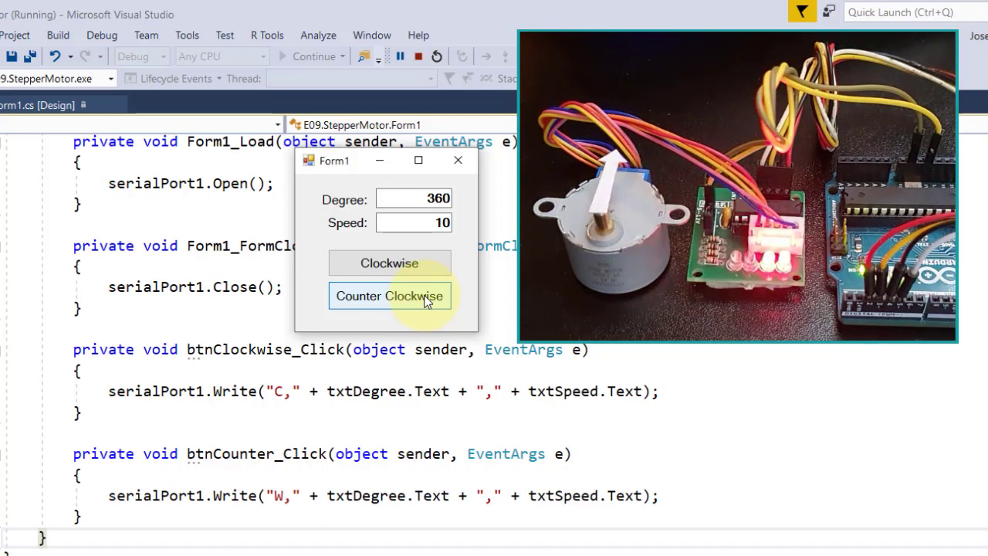
pyautogui.tripleClick(414, 199)
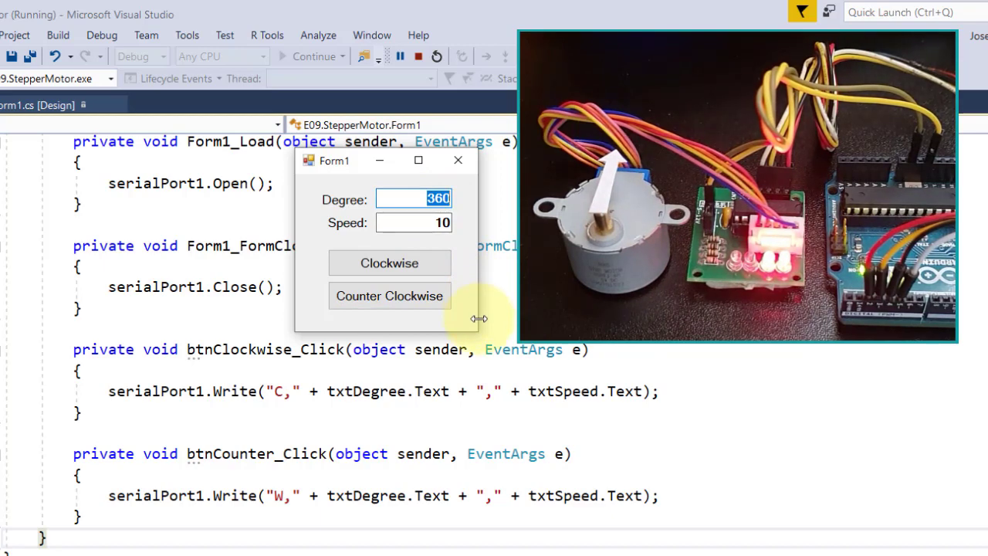
# Turn the motor 41 degrees clockwise at speed 3, then counter clockwise.
pyautogui.write('41')
pyautogui.click(414, 222)
pyautogui.write('3')
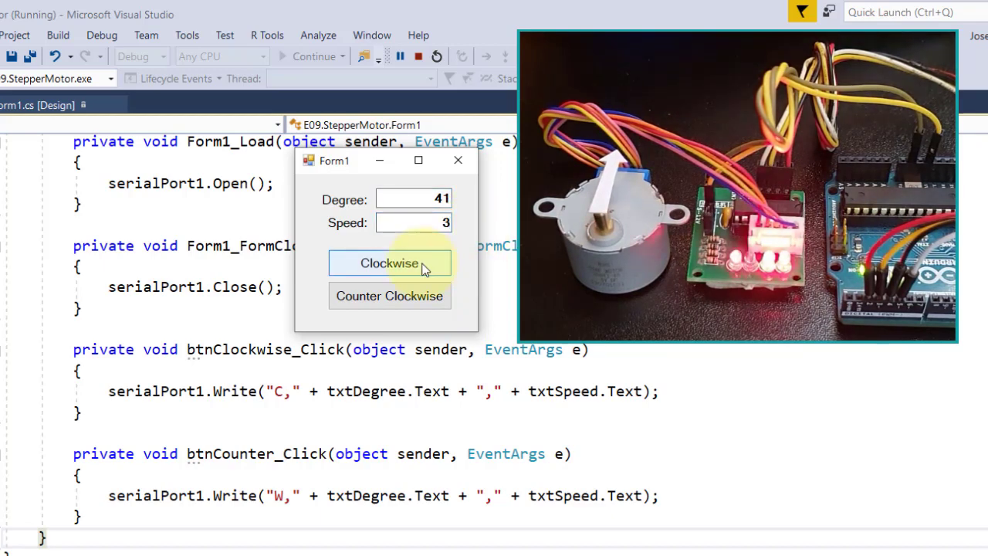
pyautogui.click(389, 262)
pyautogui.write('10')
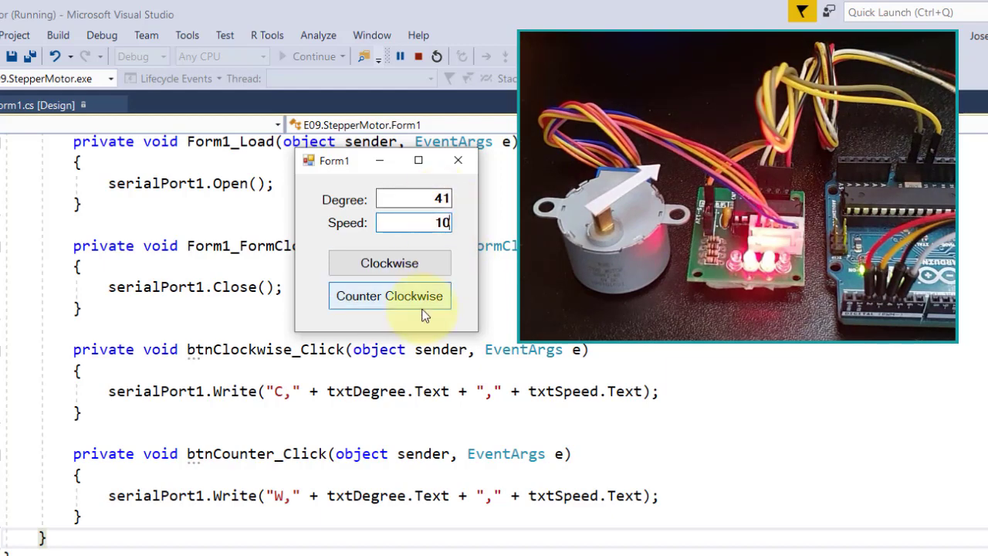
pyautogui.click(389, 295)
pyautogui.write('7')
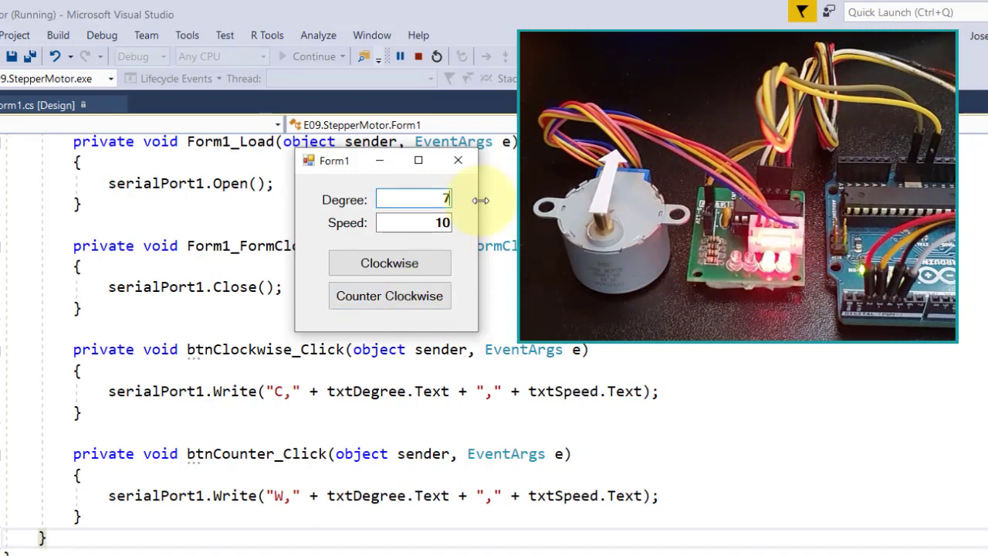
# Turn the motor 720 degrees at speed 5 clockwise, then counter clockwise twice.
pyautogui.write('20')
pyautogui.click(414, 222)
pyautogui.write('5')
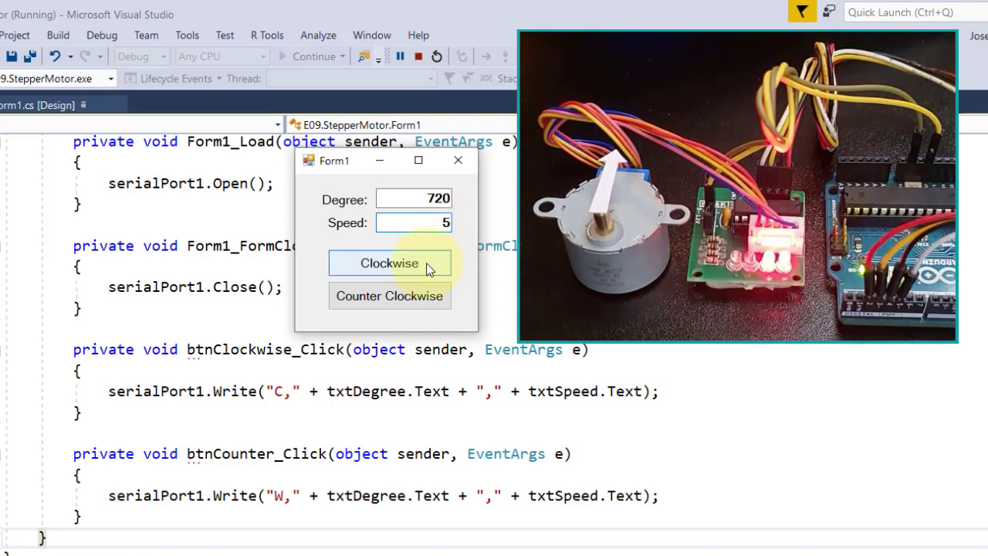
pyautogui.click(389, 296)
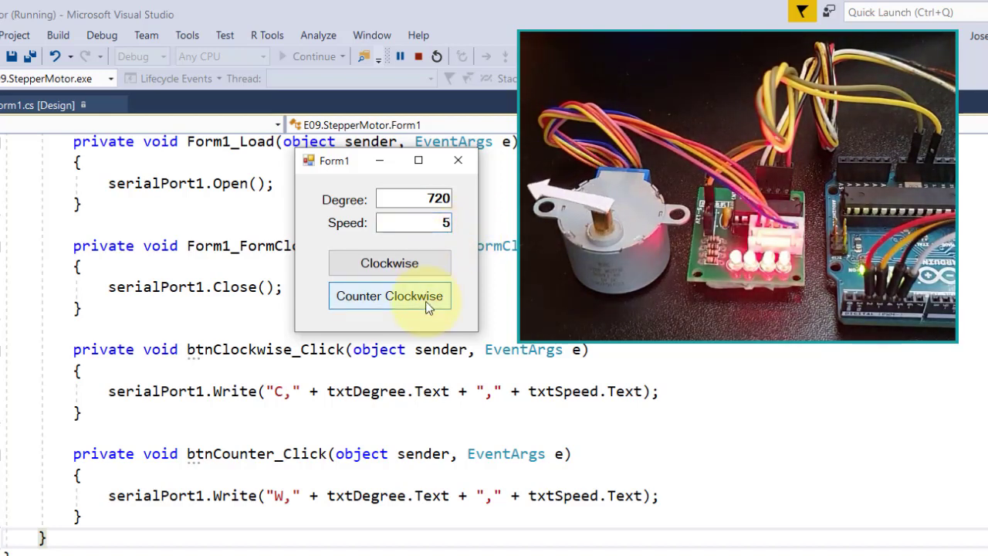
pyautogui.click(389, 296)
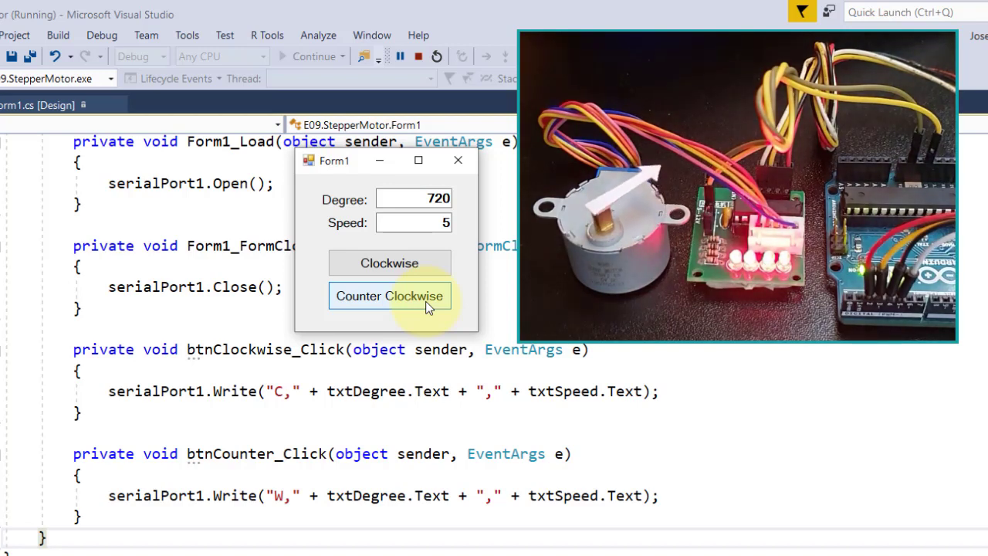
pyautogui.click(389, 296)
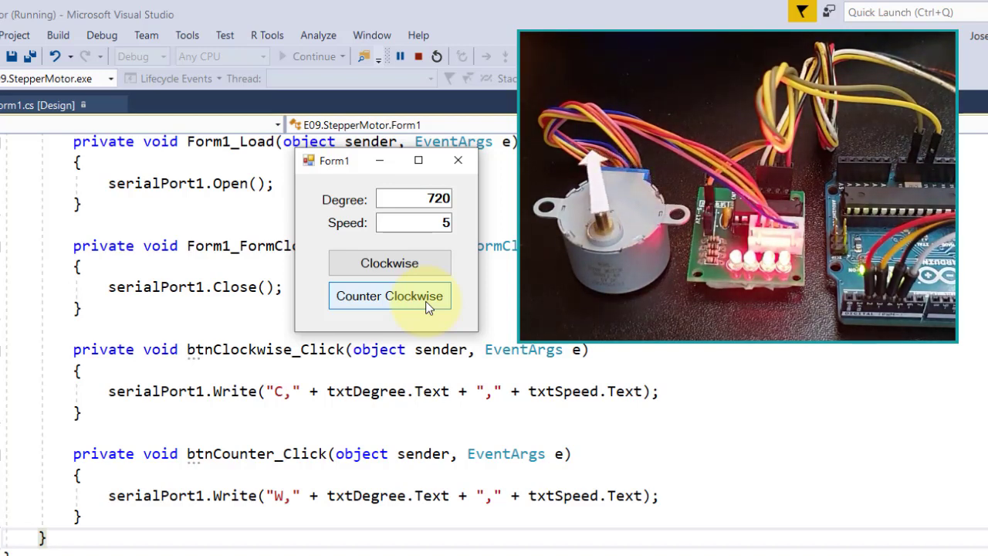